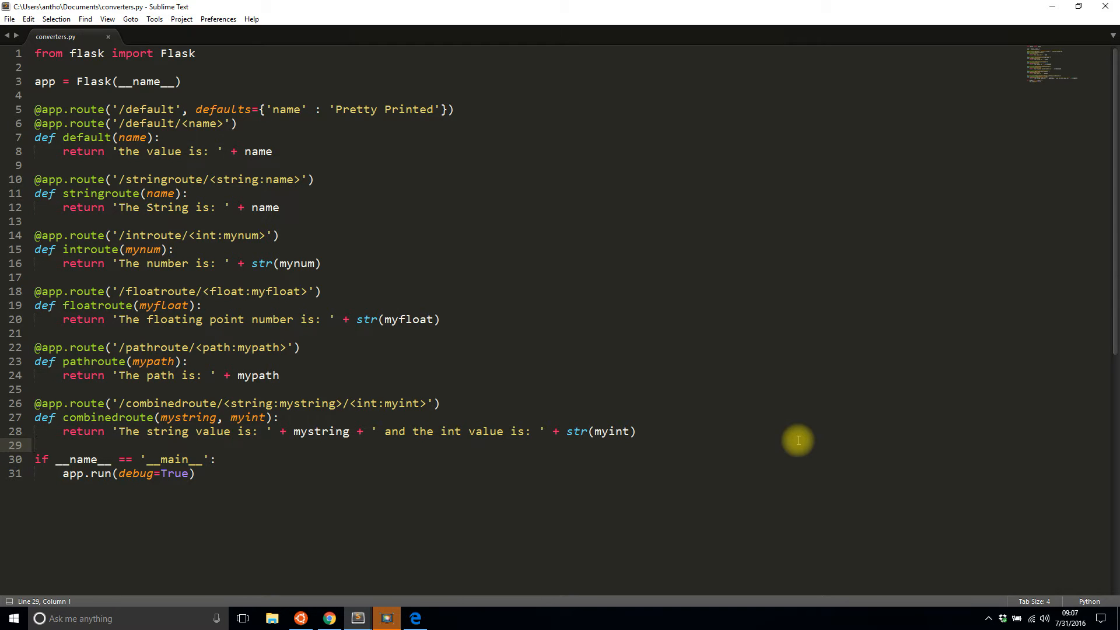
{"action": "mouse_move", "coordinate": [455, 590]}
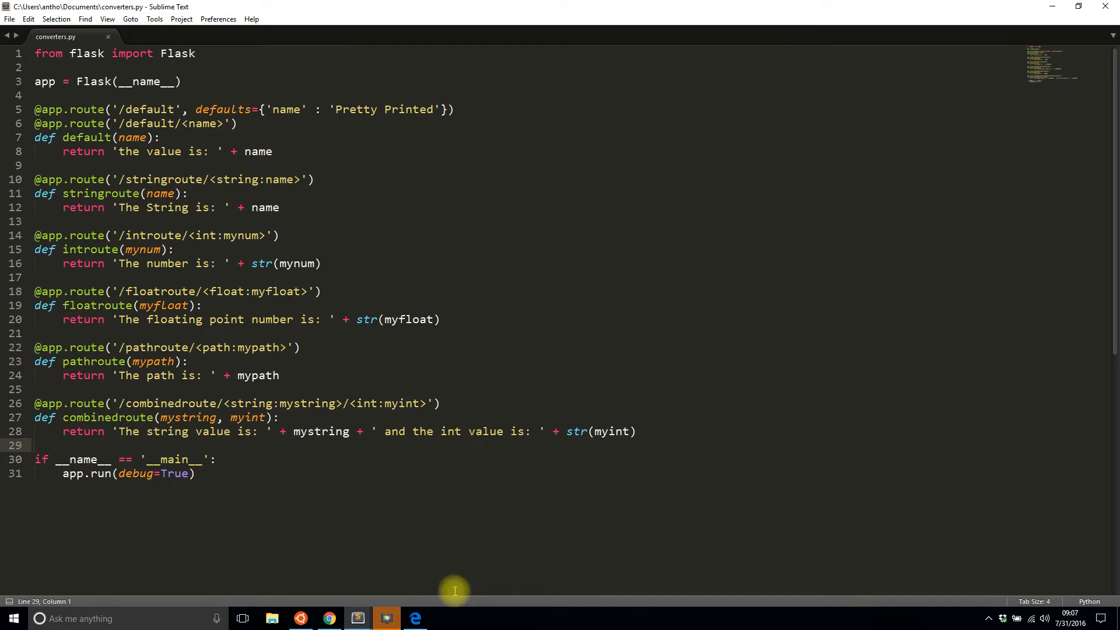
Bring up flask_cheatsheet.pdf in Edge to read its #Redirect example
{"action": "left_click", "coordinate": [416, 619]}
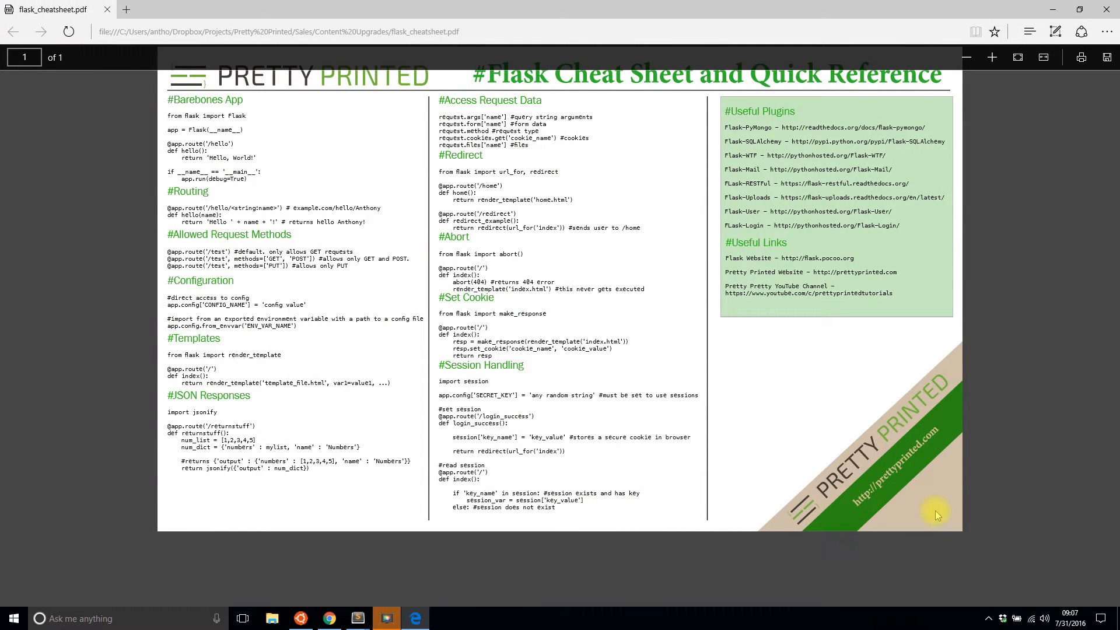
{"action": "mouse_move", "coordinate": [978, 513]}
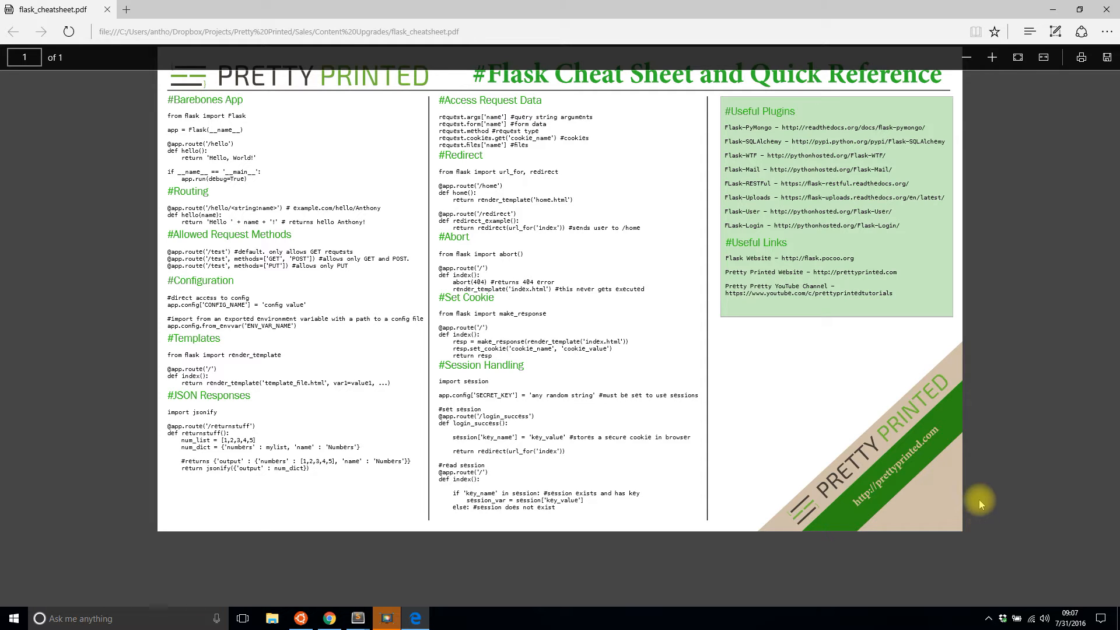
{"action": "mouse_move", "coordinate": [817, 413]}
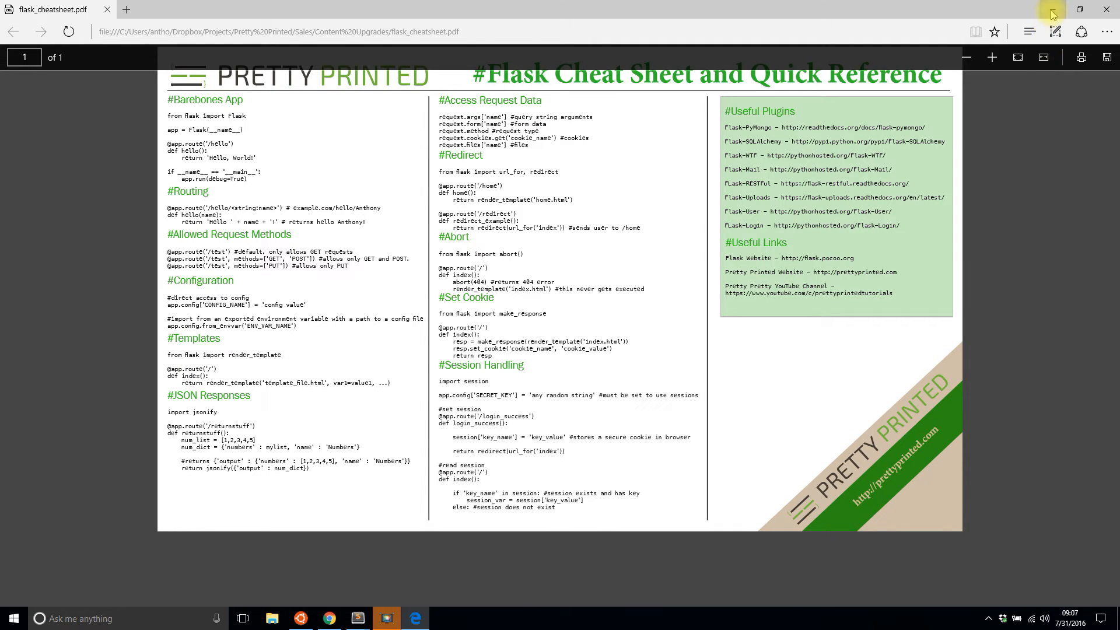
Make line 1 read 'from flask import Flask, url_for, redirect'
{"action": "left_click", "coordinate": [357, 618]}
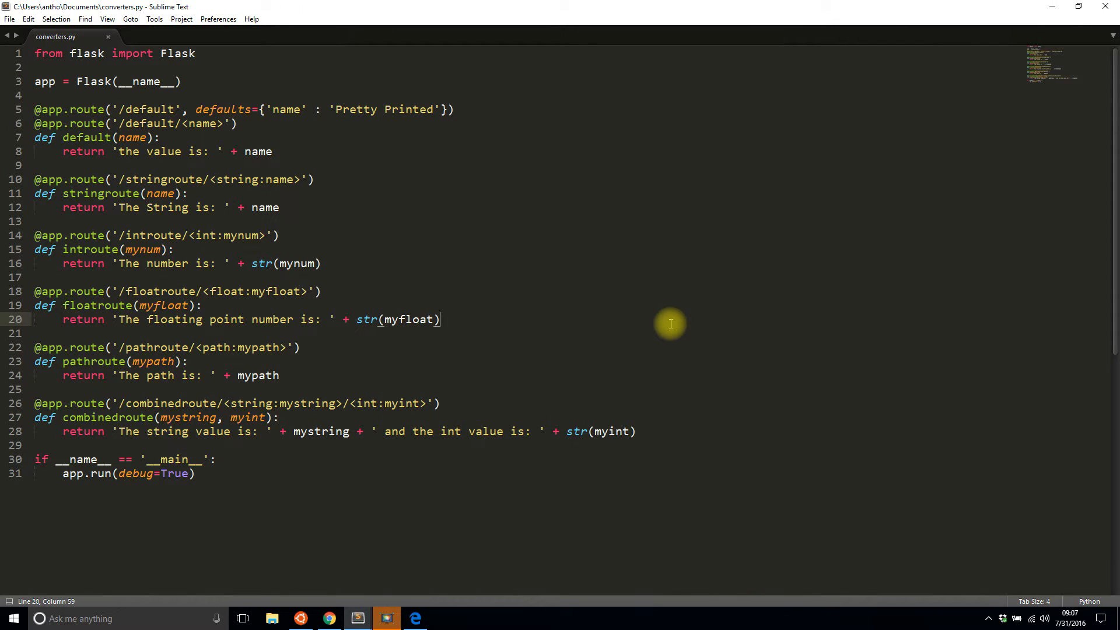
{"action": "mouse_move", "coordinate": [164, 236]}
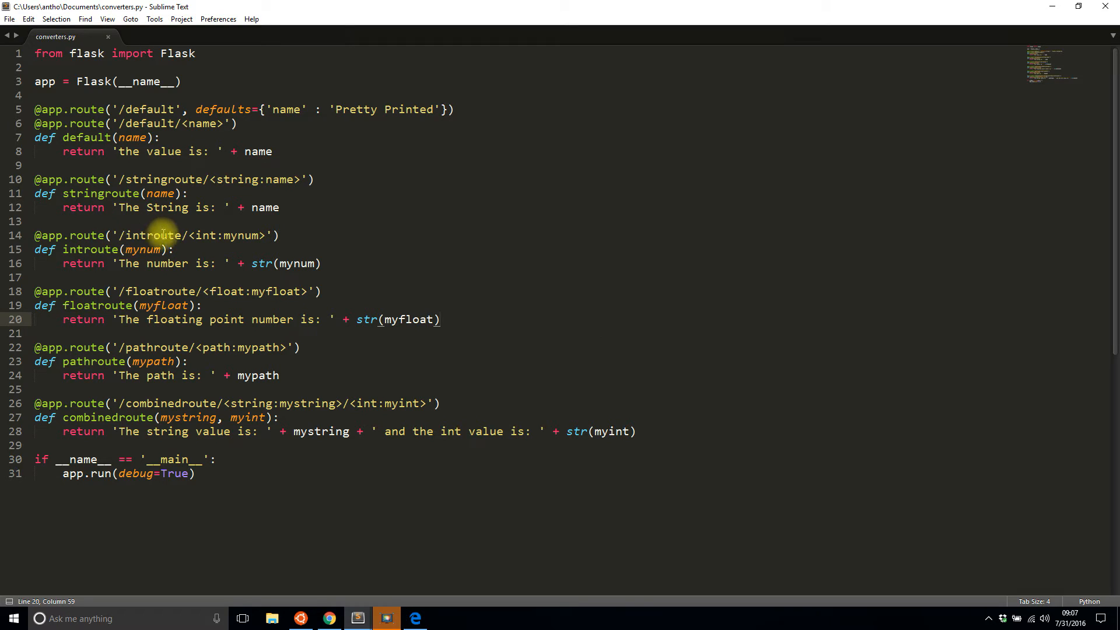
{"action": "mouse_move", "coordinate": [222, 238]}
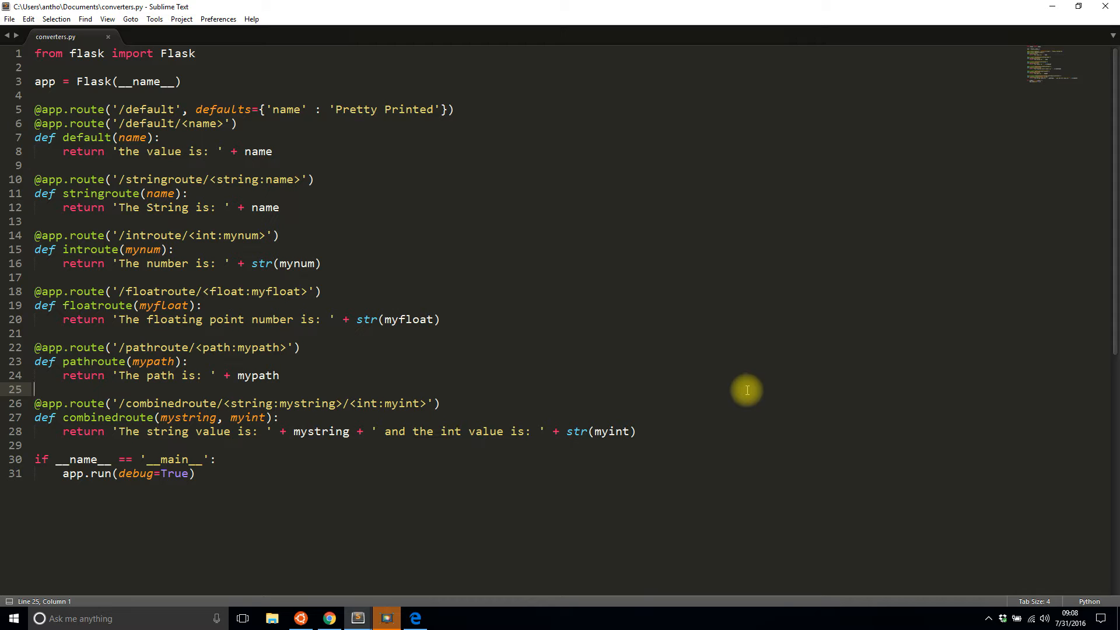
{"action": "mouse_move", "coordinate": [712, 393]}
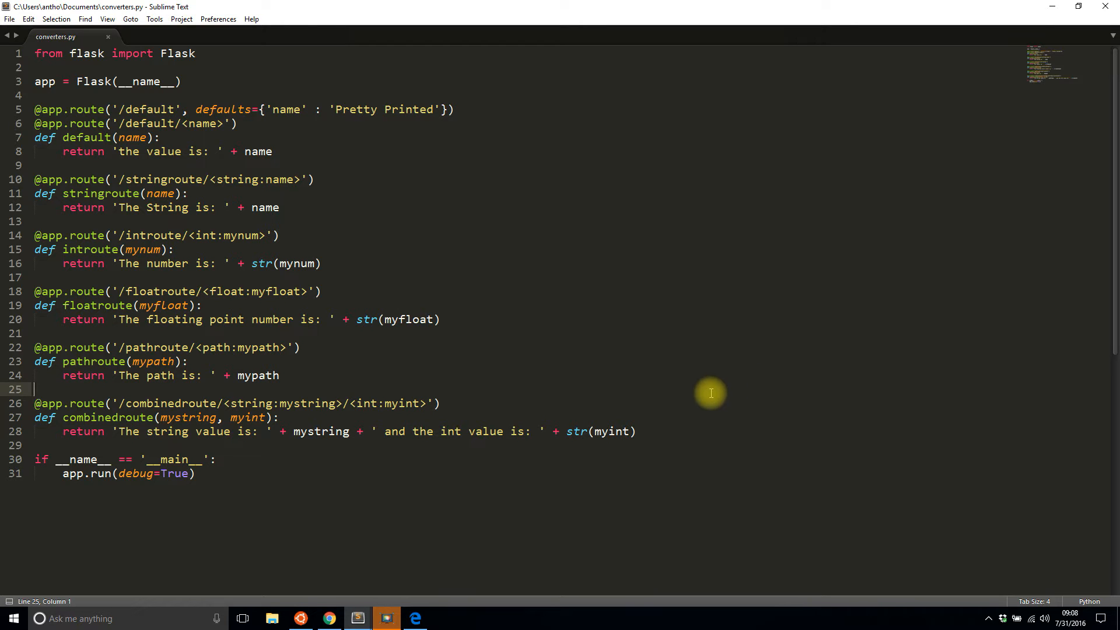
{"action": "mouse_move", "coordinate": [243, 63]}
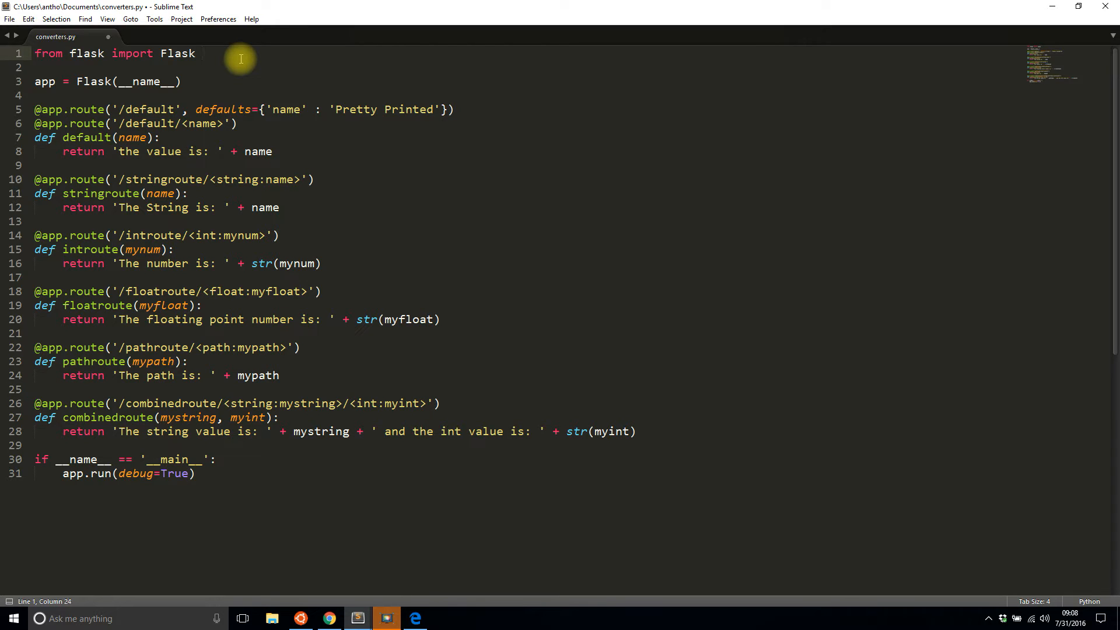
{"action": "type", "text": ", ur"}
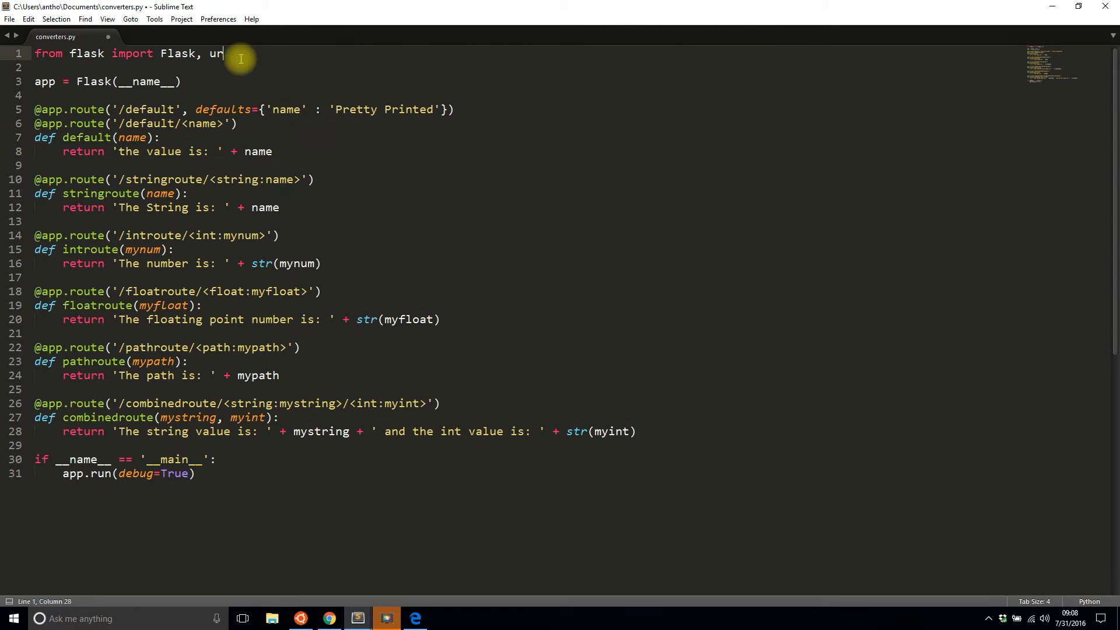
{"action": "type", "text": "l_for, redire"}
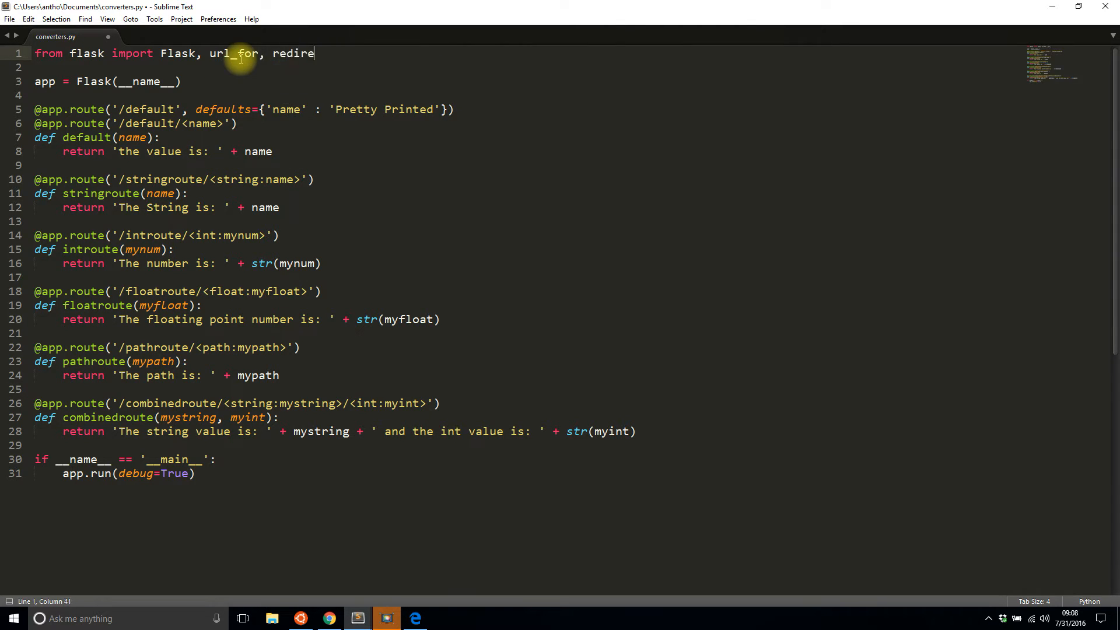
{"action": "type", "text": "ct"}
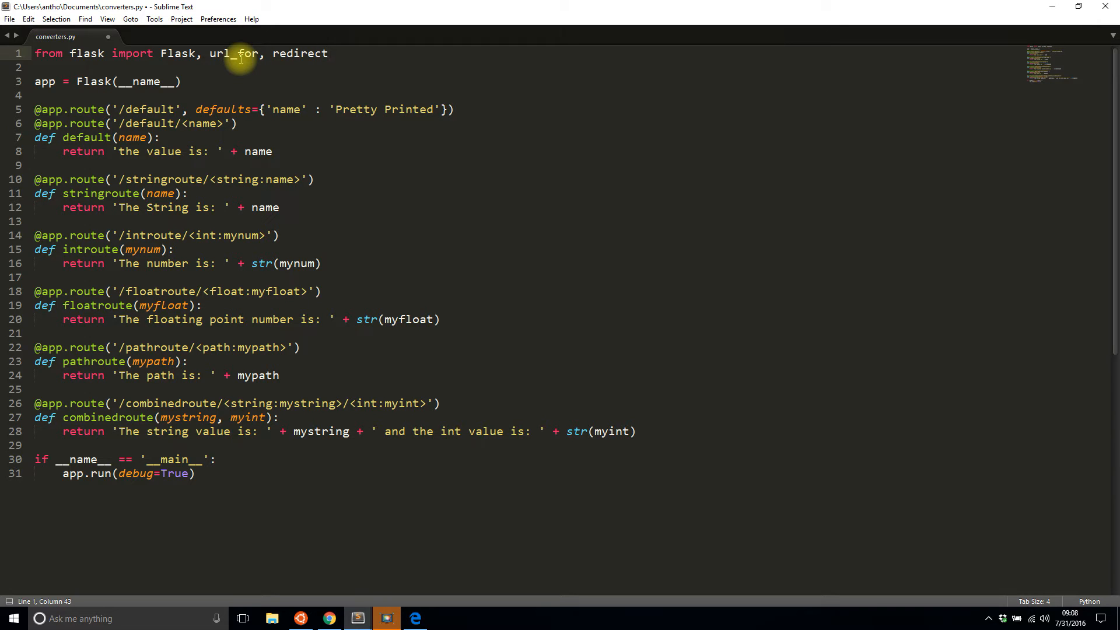
{"action": "mouse_move", "coordinate": [641, 433]}
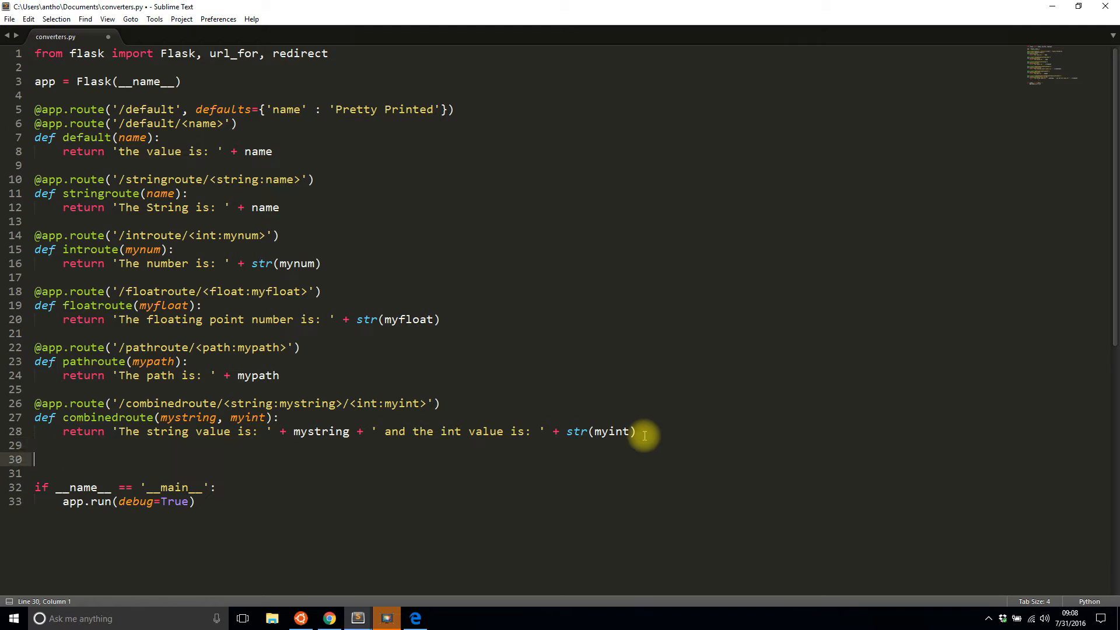
{"action": "type", "text": "@app.route('')"}
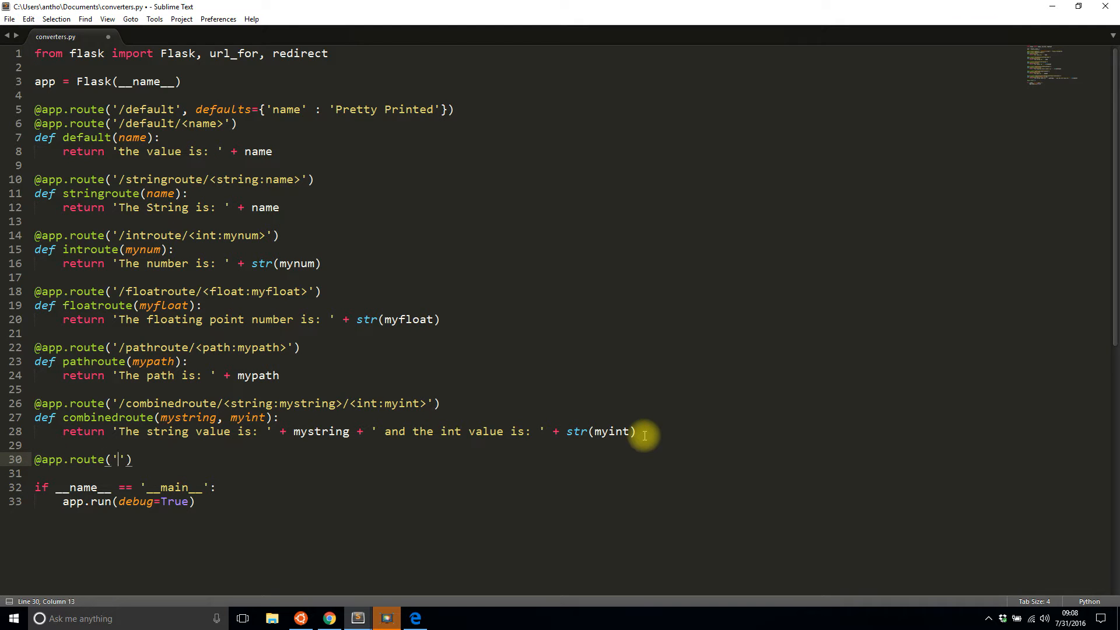
{"action": "type", "text": "/urls"}
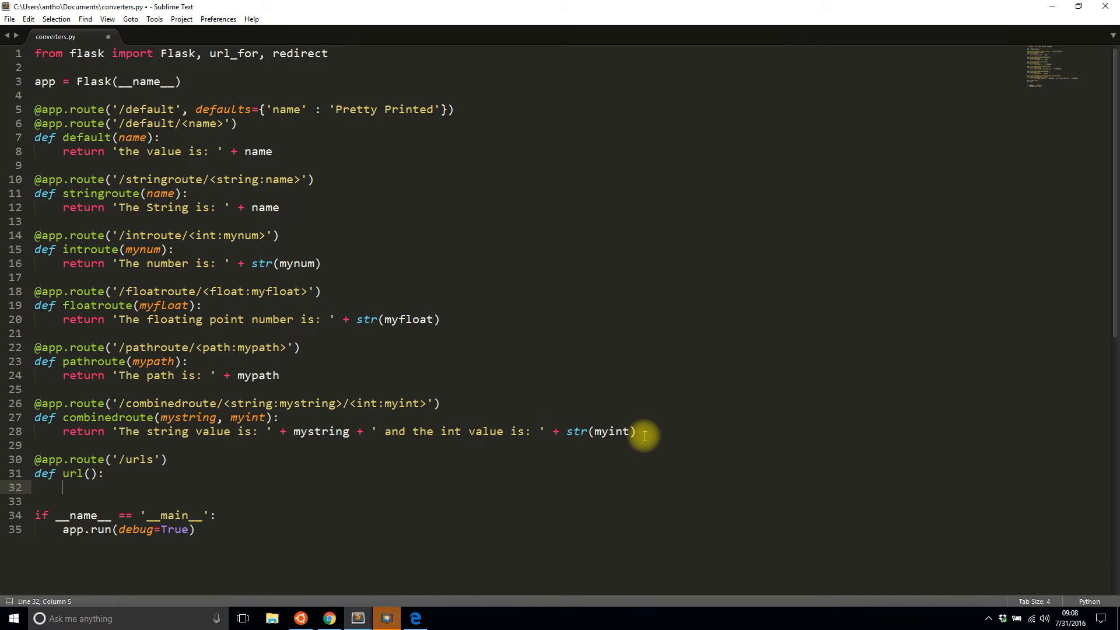
{"action": "type", "text": "return '<"}
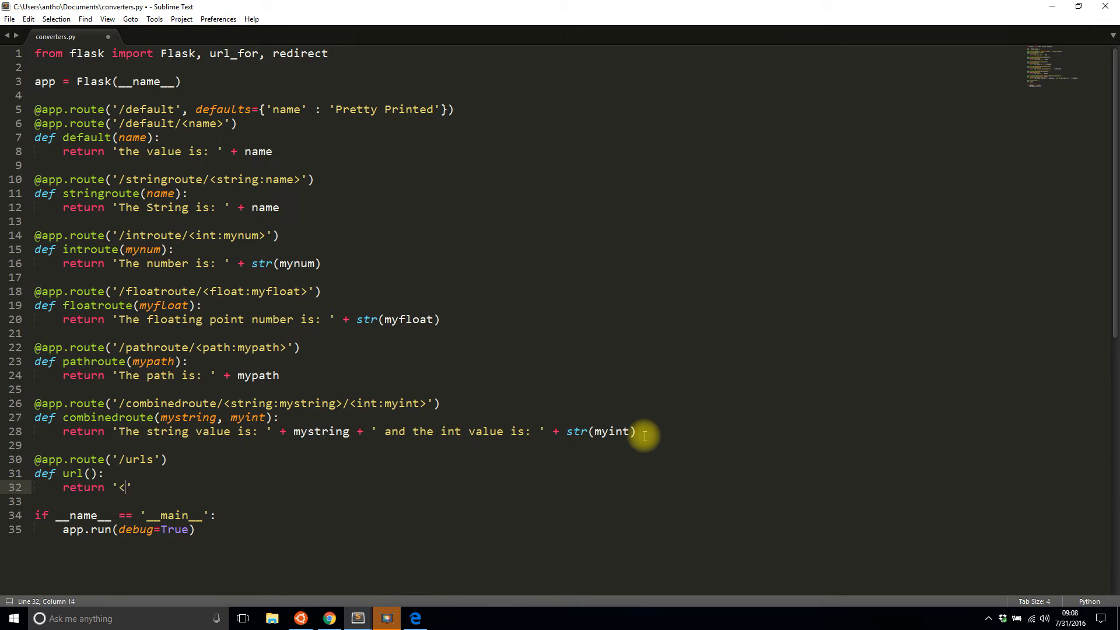
{"action": "type", "text": "h1>'"}
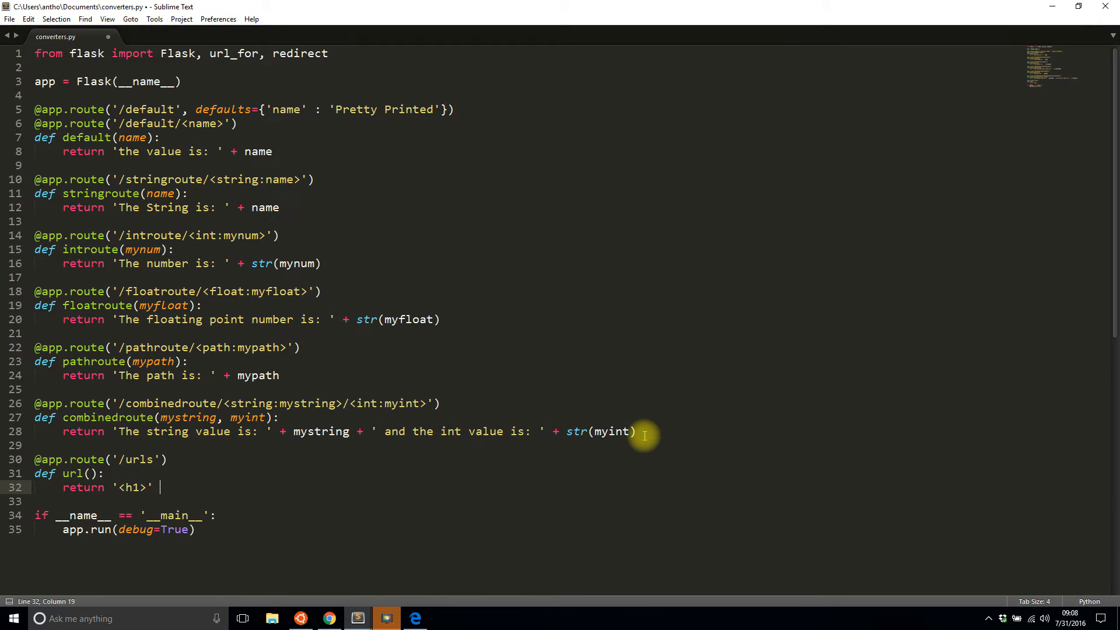
{"action": "type", "text": "+ 'url'"}
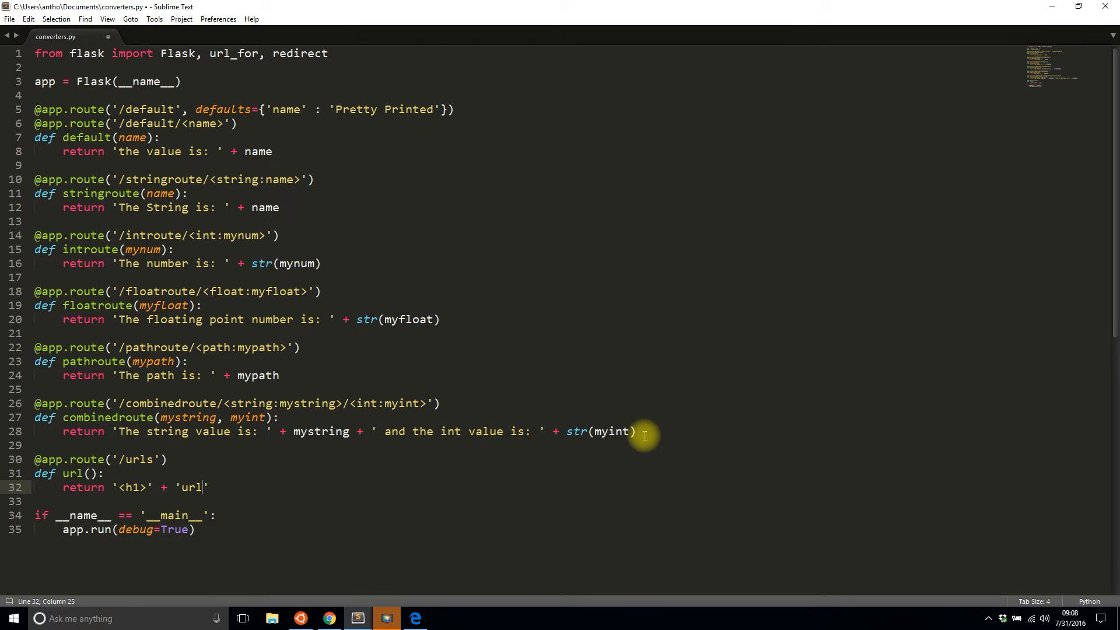
{"action": "type", "text": "+ ''"}
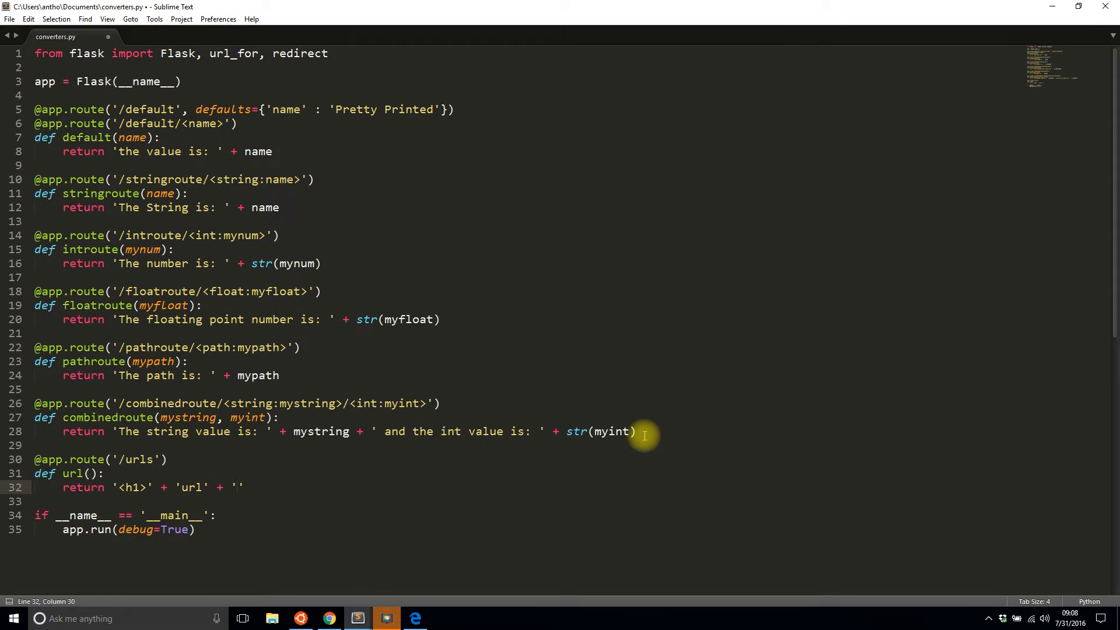
{"action": "type", "text": "<"}
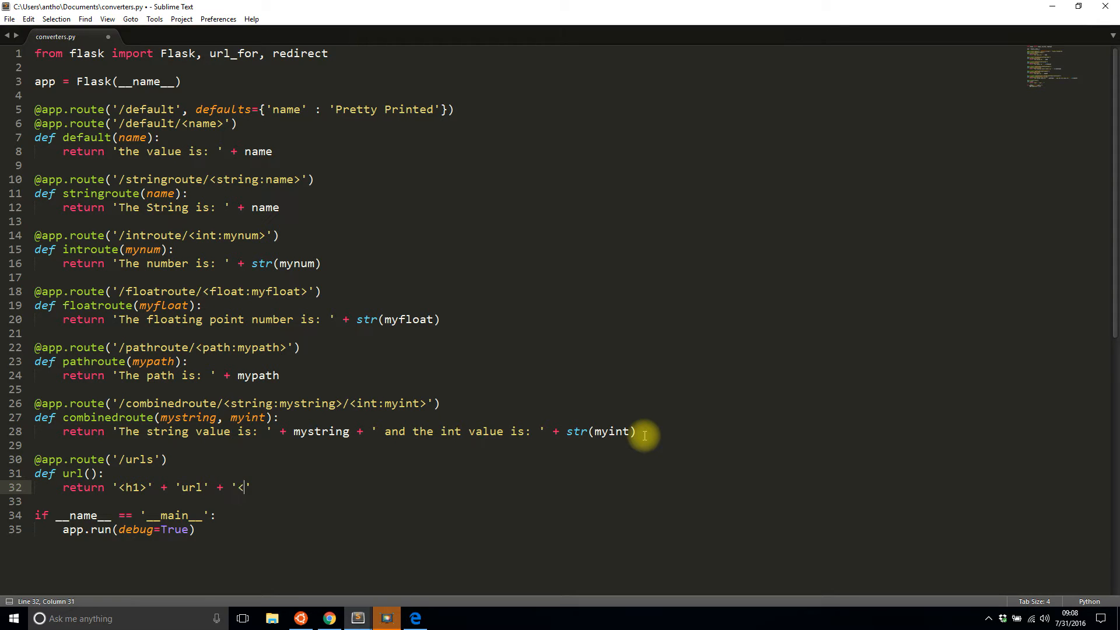
{"action": "type", "text": "/h1>"}
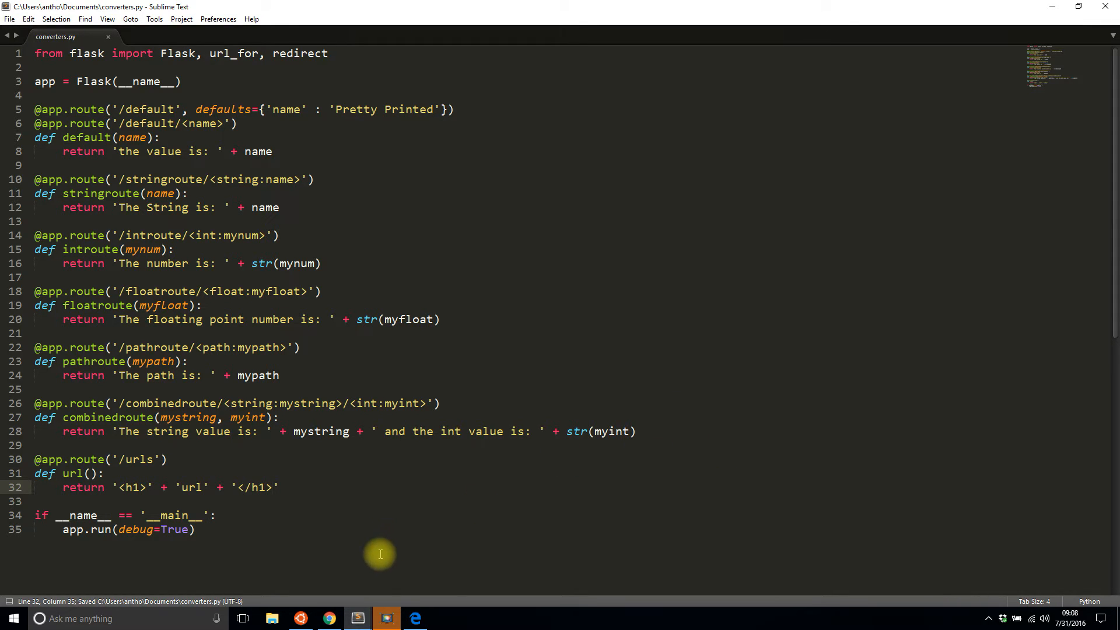
Run python converters.py and load 127.0.0.1:5000/urls in Chrome to see the 'url' heading
{"action": "left_click", "coordinate": [301, 618]}
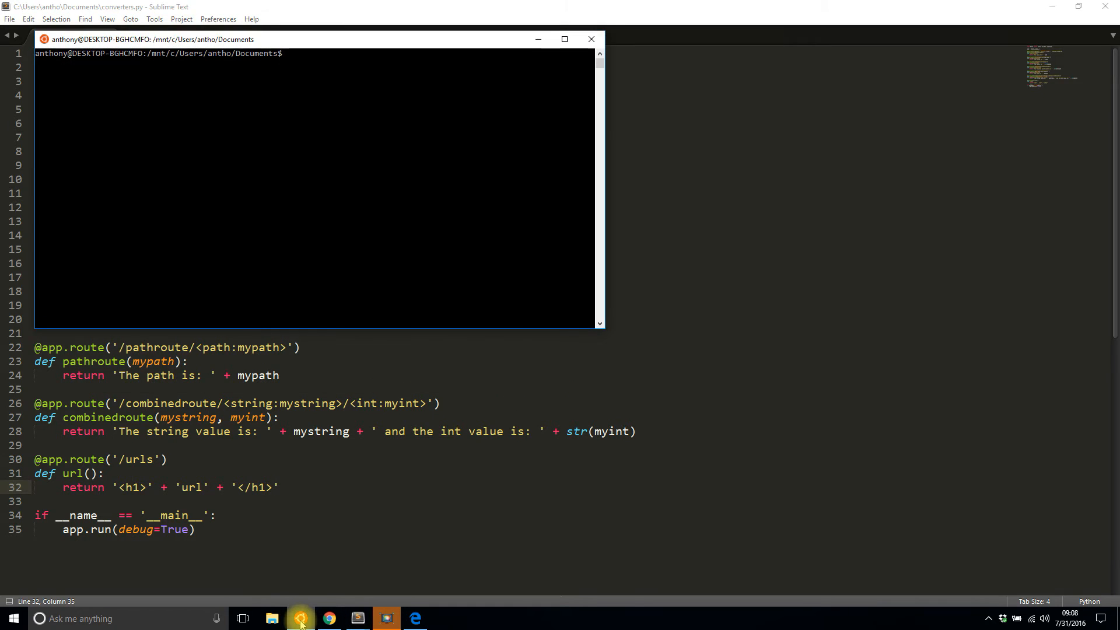
{"action": "type", "text": "python converters.py"}
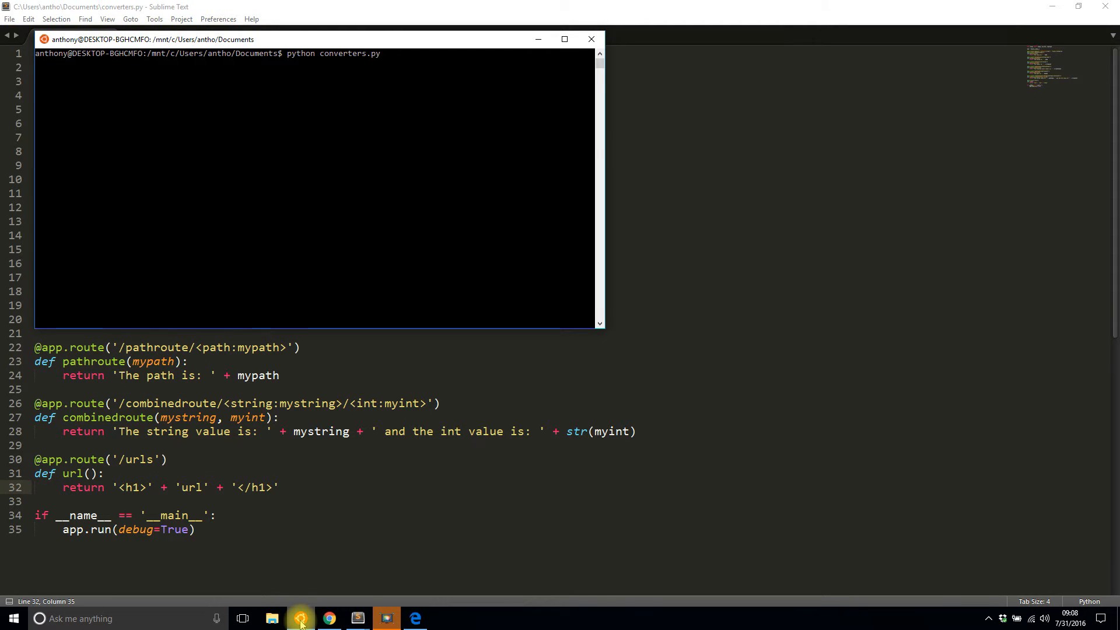
{"action": "left_click", "coordinate": [330, 618]}
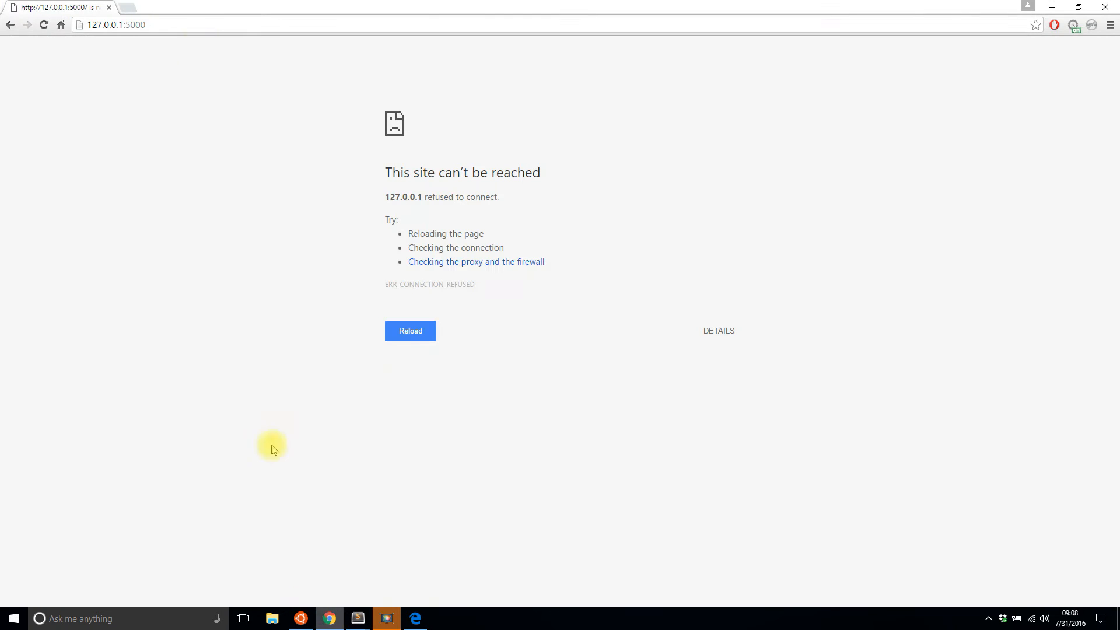
{"action": "type", "text": "/urls"}
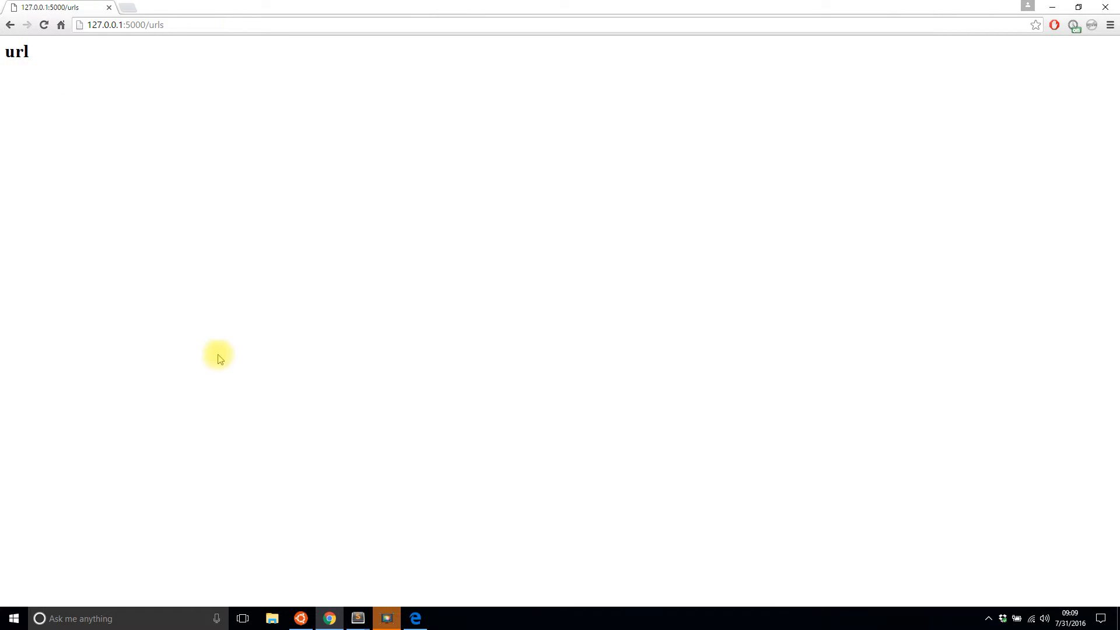
{"action": "left_click", "coordinate": [357, 619]}
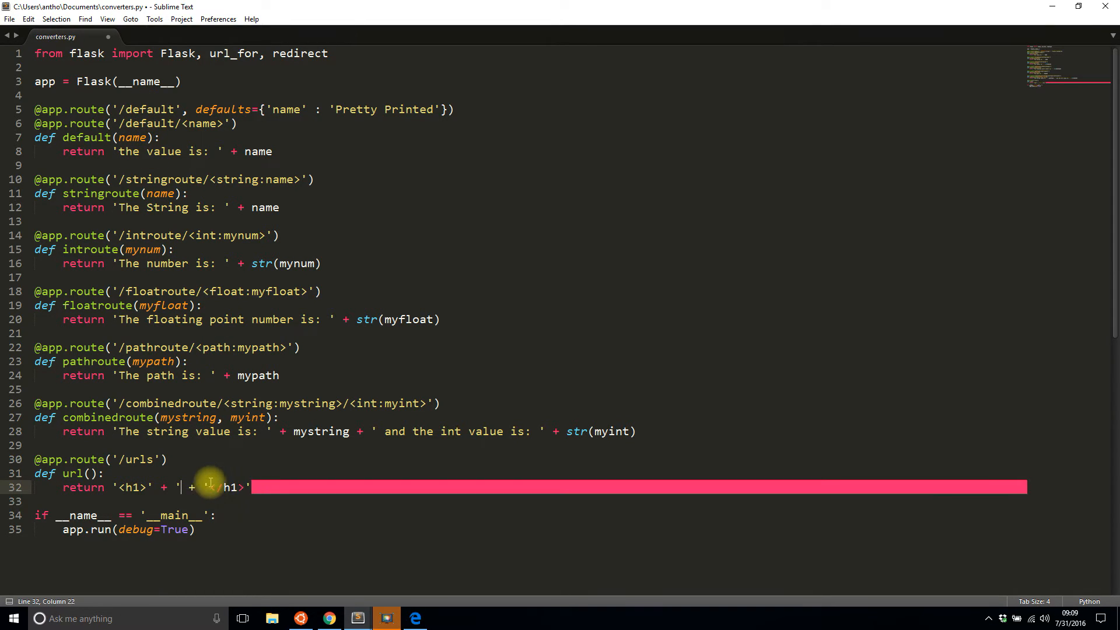
Replace 'url' with url_for('default') and check the default view's definition
{"action": "type", "text": "url_"}
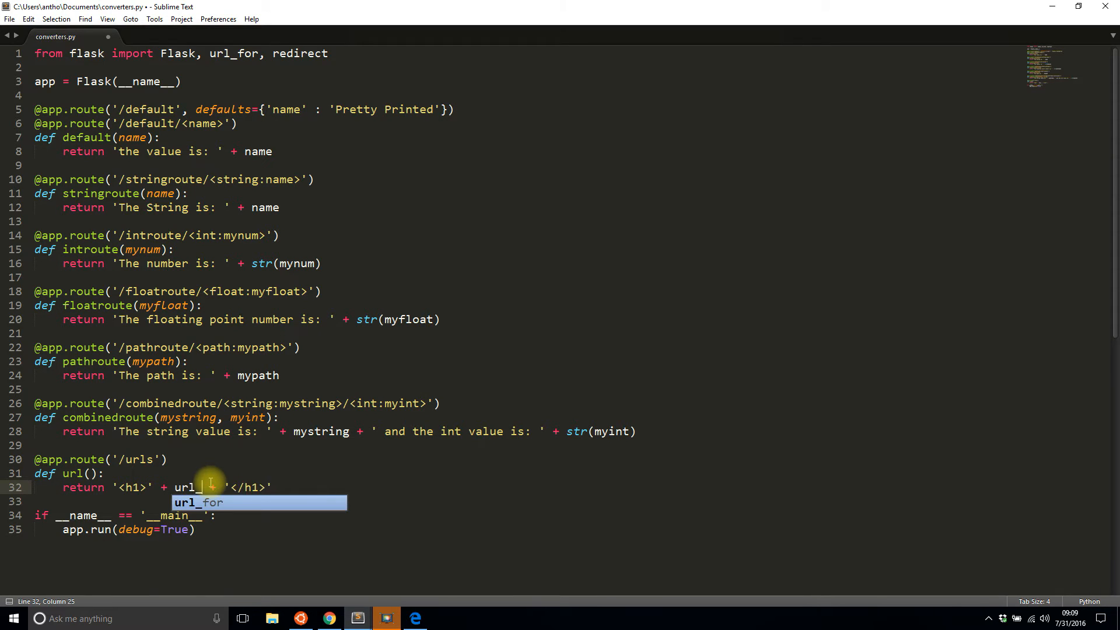
{"action": "key", "text": "Tab"}
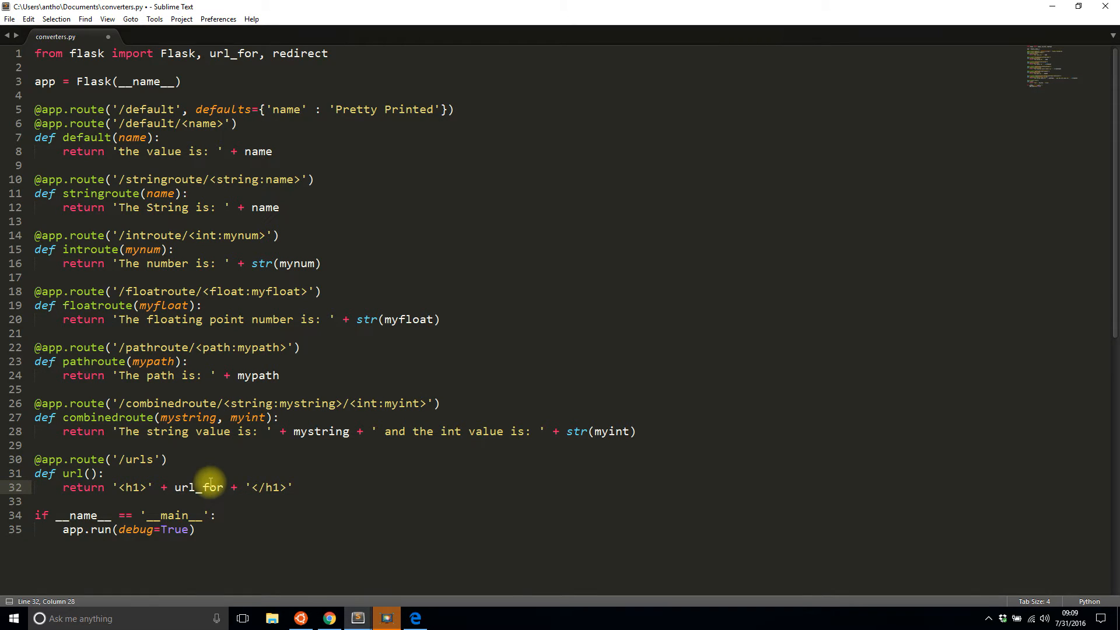
{"action": "type", "text": "('def')"}
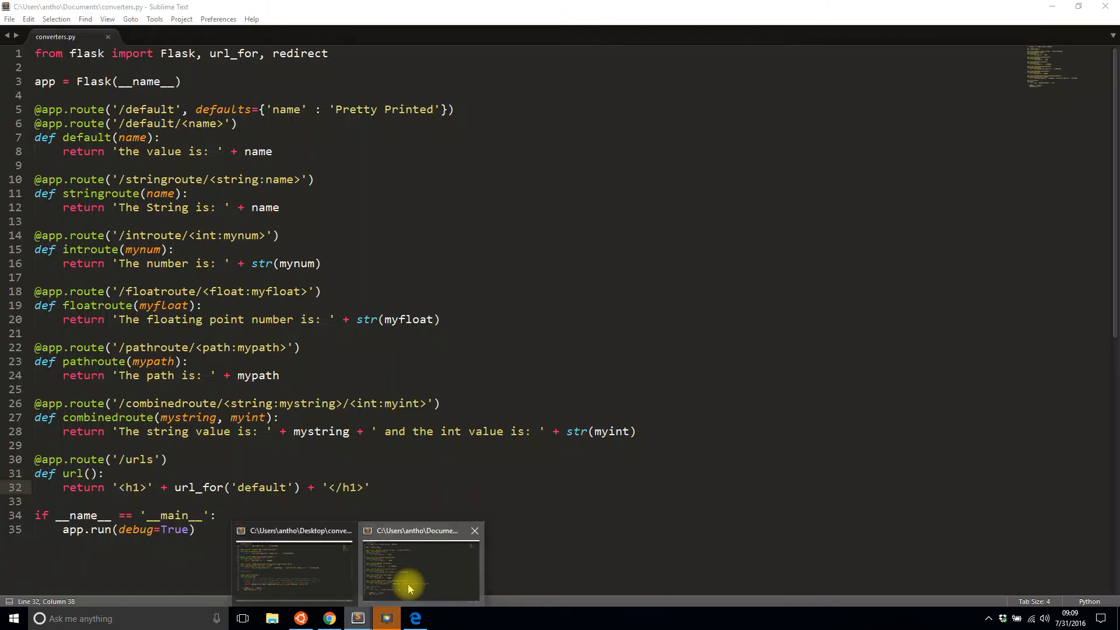
{"action": "left_click", "coordinate": [420, 571]}
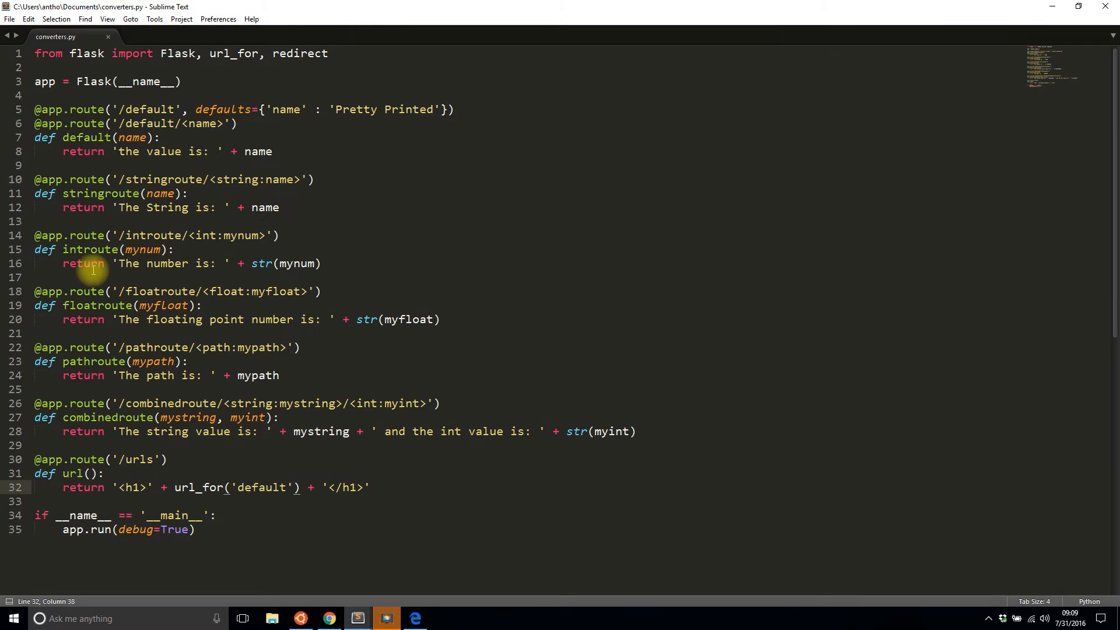
{"action": "left_click", "coordinate": [94, 137]}
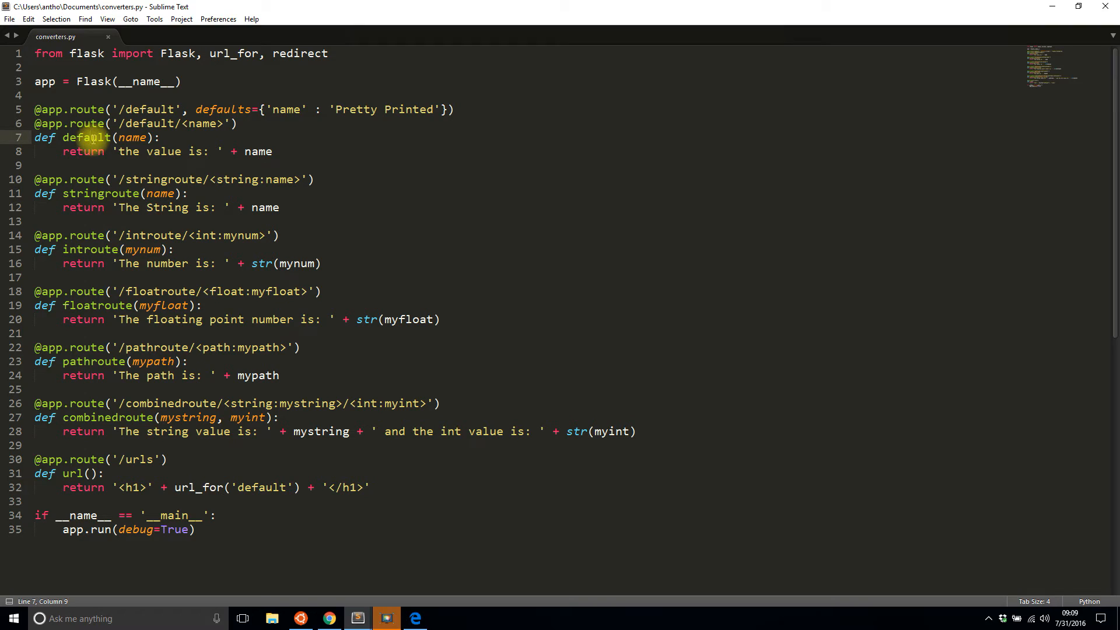
{"action": "mouse_move", "coordinate": [69, 142]}
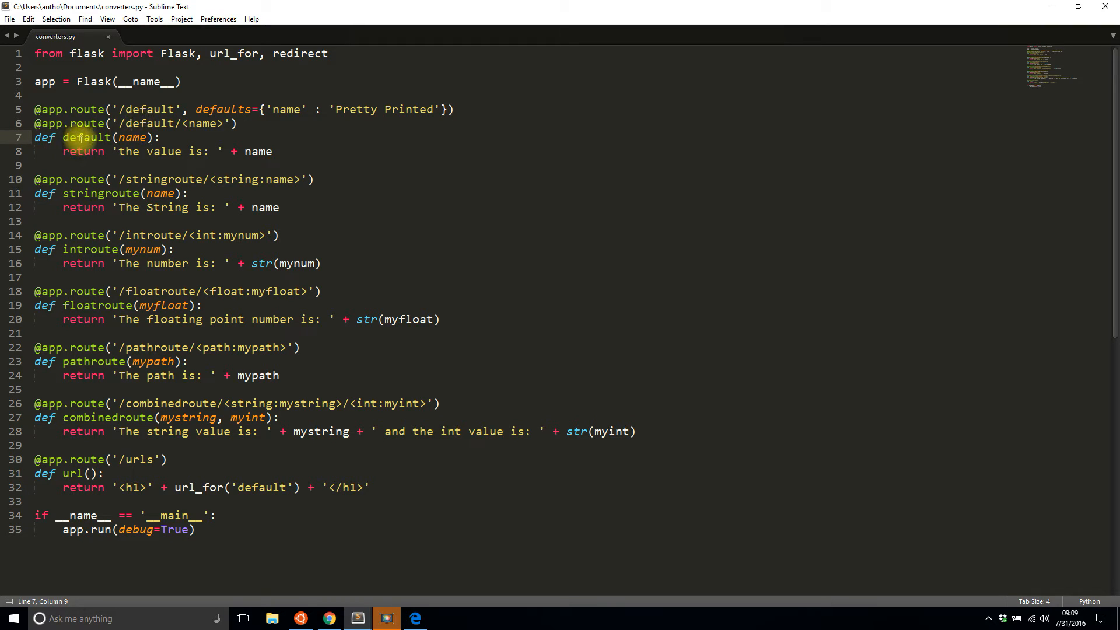
{"action": "double_click", "coordinate": [79, 138]}
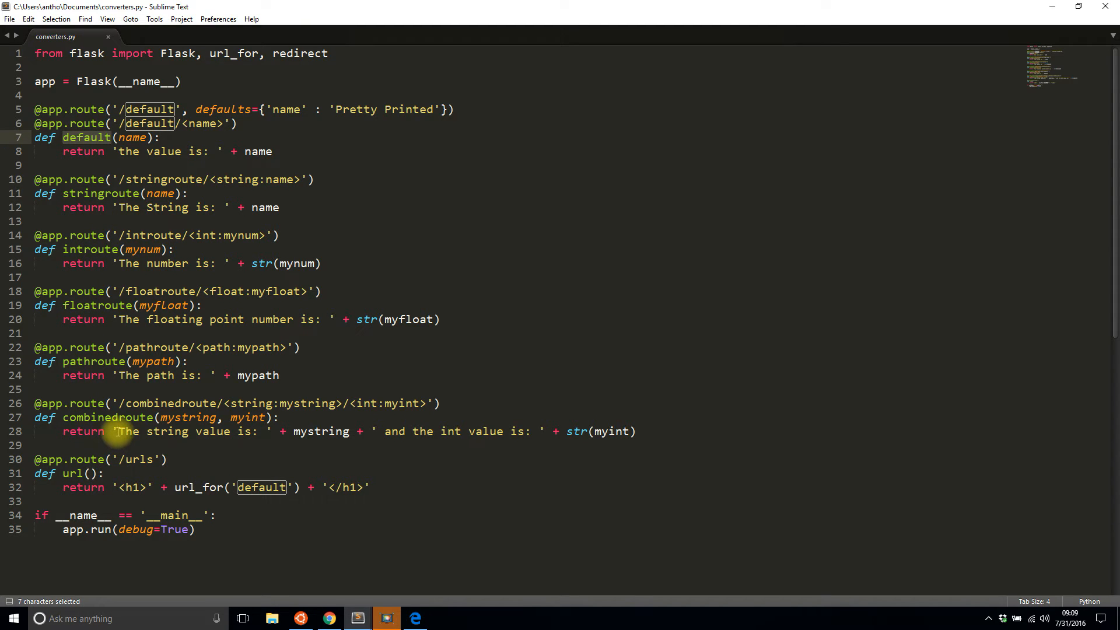
{"action": "mouse_move", "coordinate": [96, 165]}
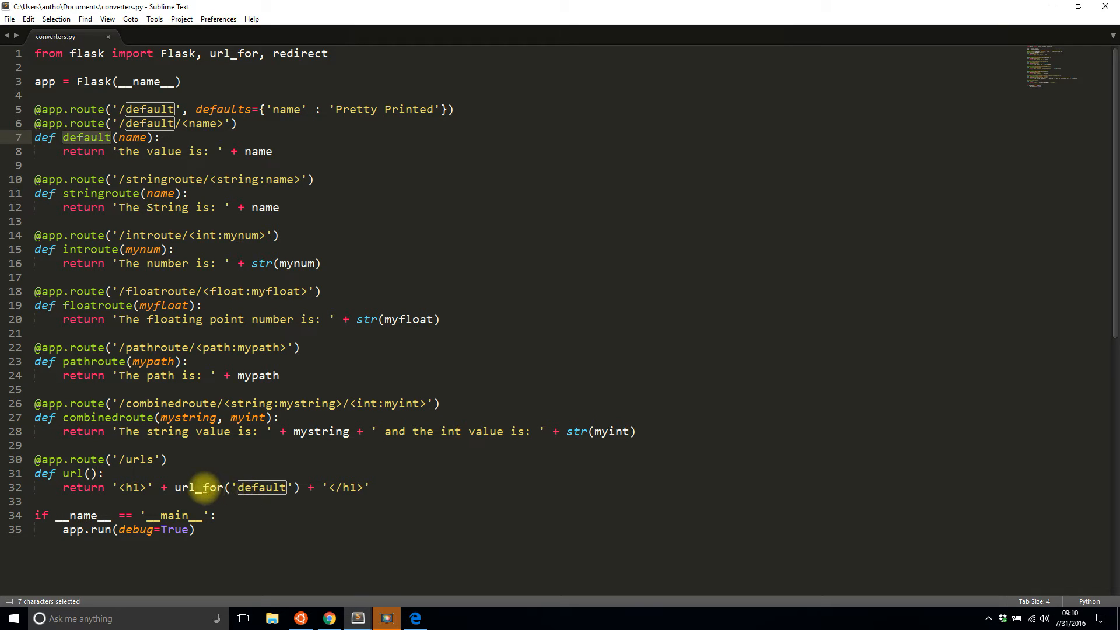
{"action": "mouse_move", "coordinate": [267, 501]}
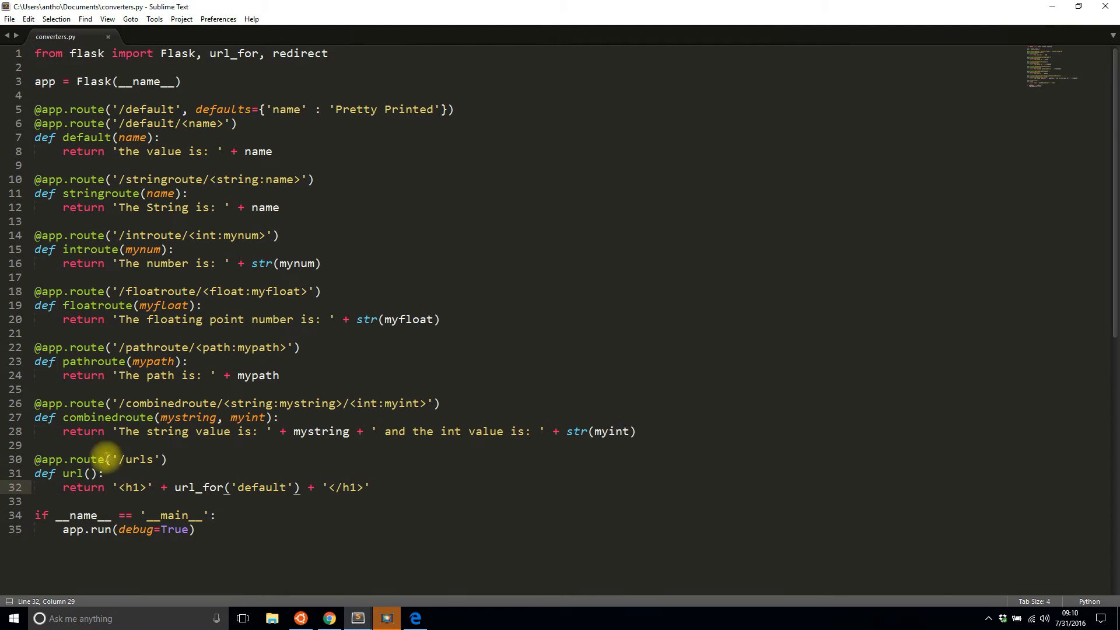
{"action": "mouse_move", "coordinate": [259, 488]}
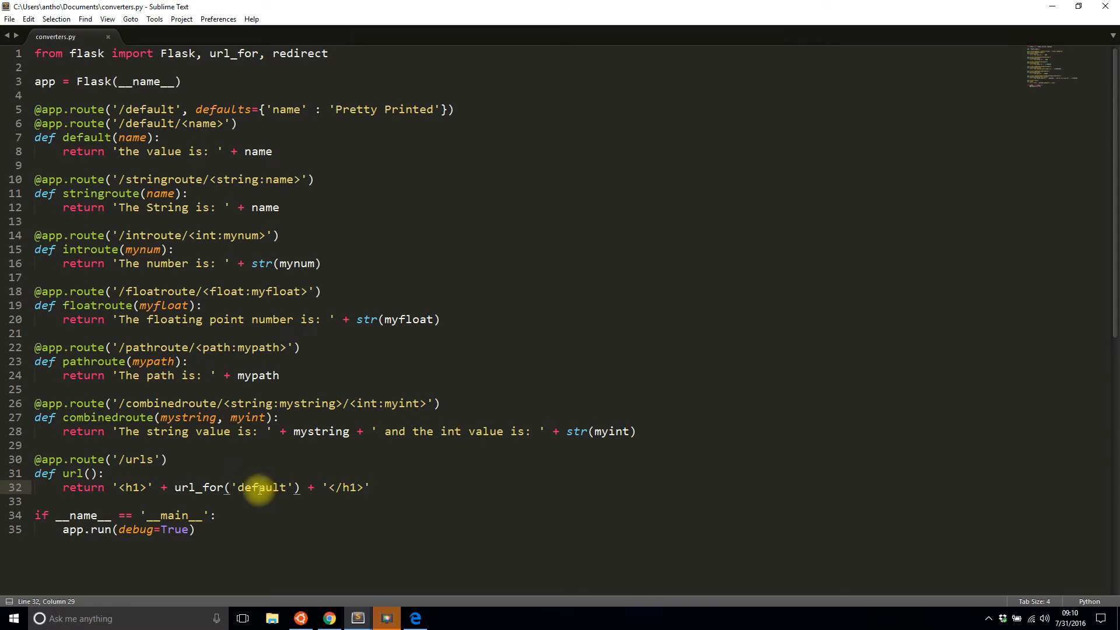
Add name='Anthony' to url_for, save, and reload /urls to see /default/Anthony
{"action": "left_click", "coordinate": [273, 487]}
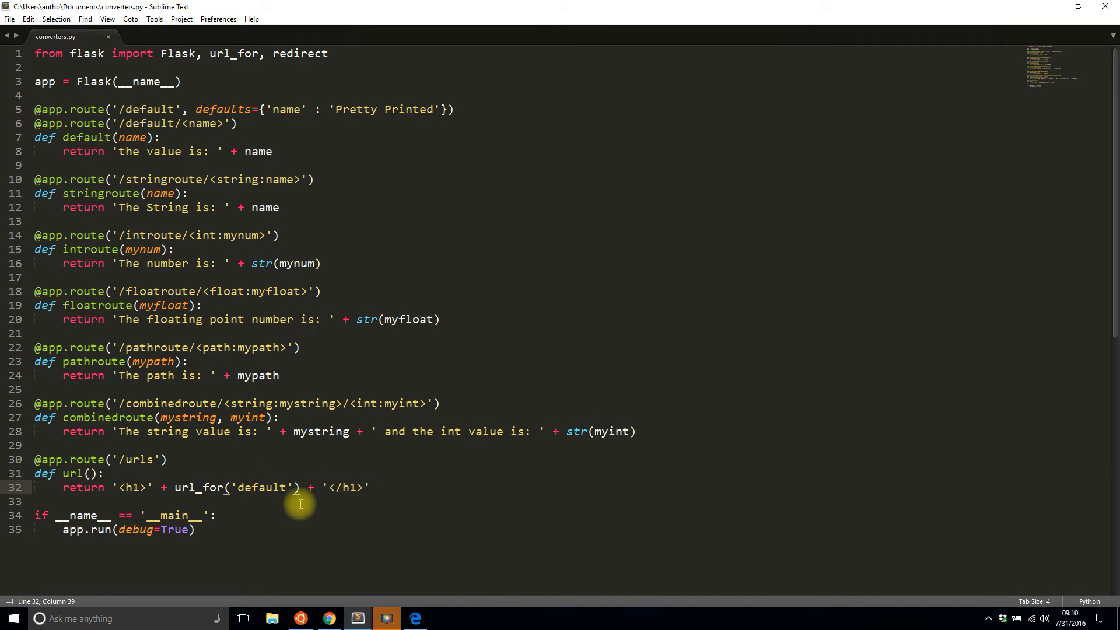
{"action": "mouse_move", "coordinate": [296, 505]}
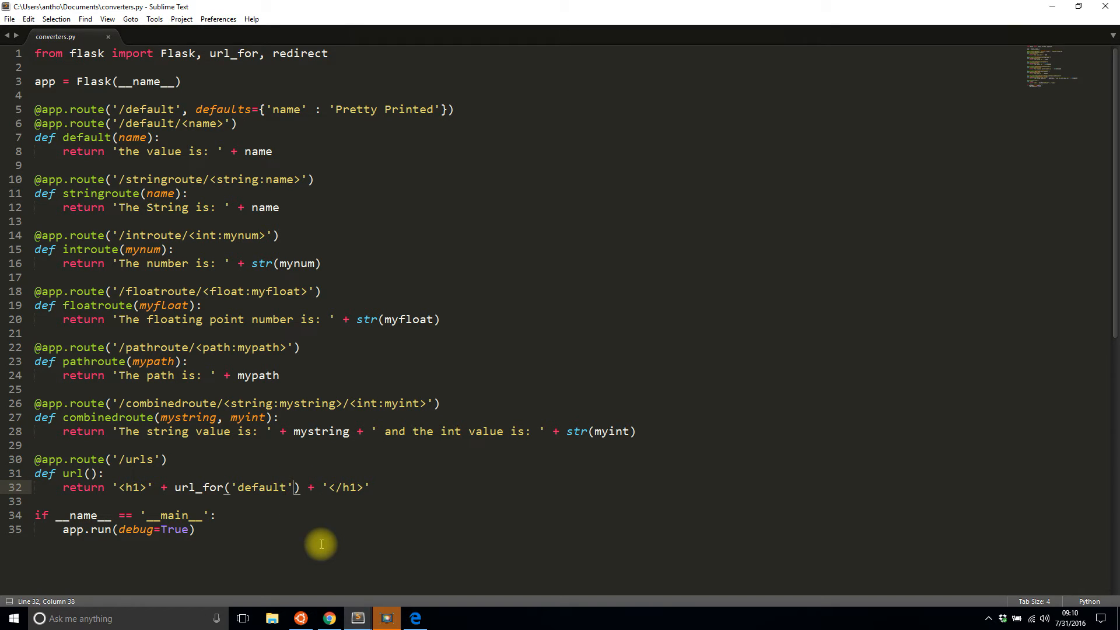
{"action": "mouse_move", "coordinate": [381, 291]}
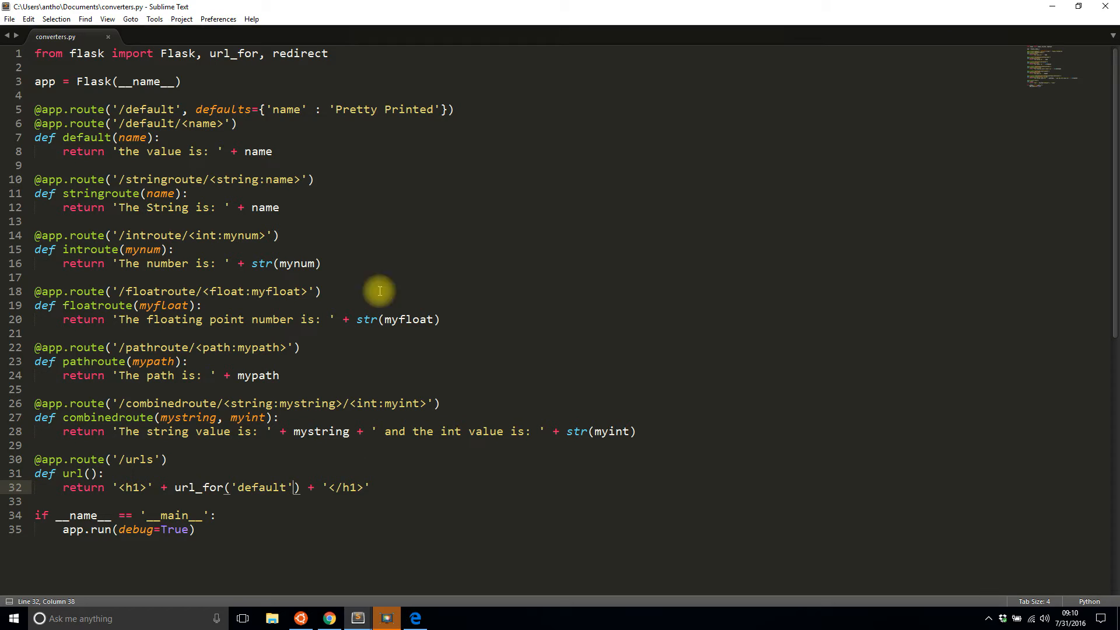
{"action": "mouse_move", "coordinate": [221, 123]}
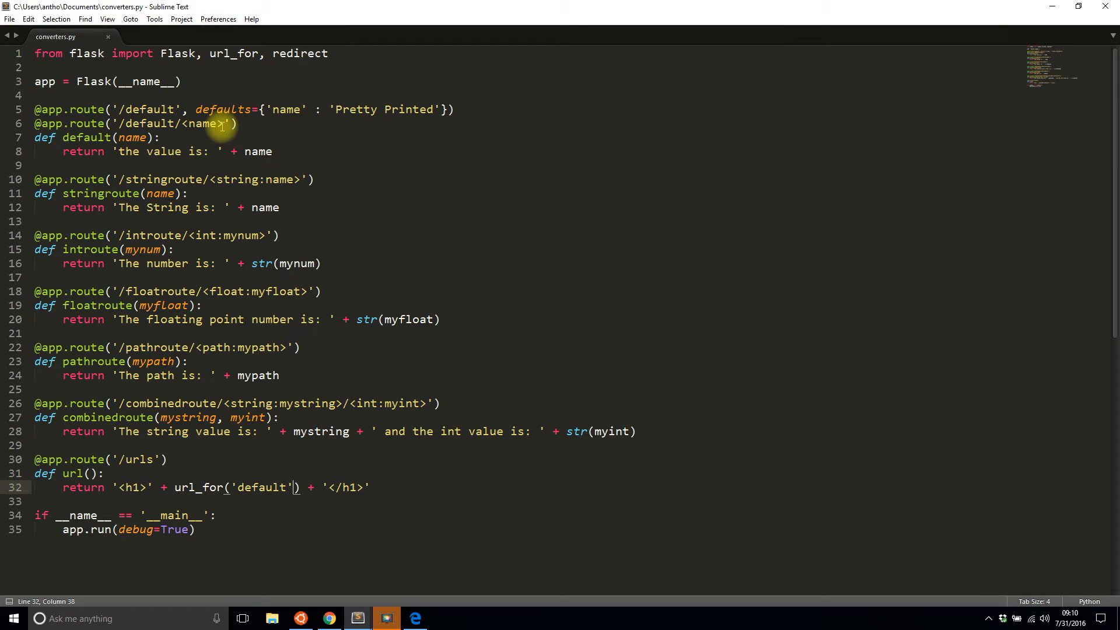
{"action": "mouse_move", "coordinate": [395, 529]}
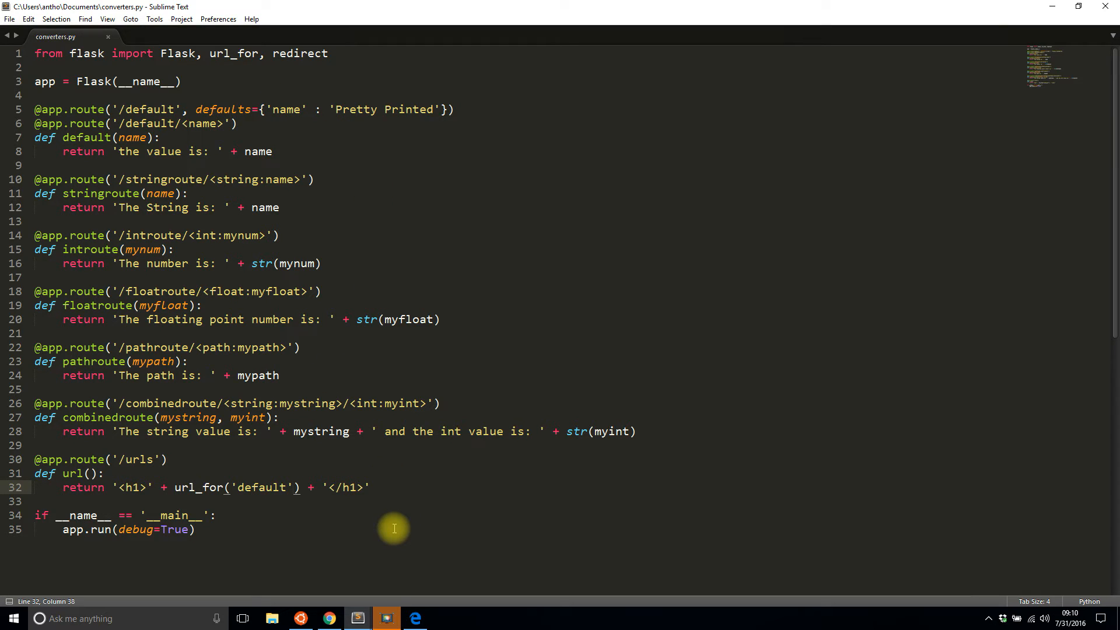
{"action": "type", "text": ", name='An'"}
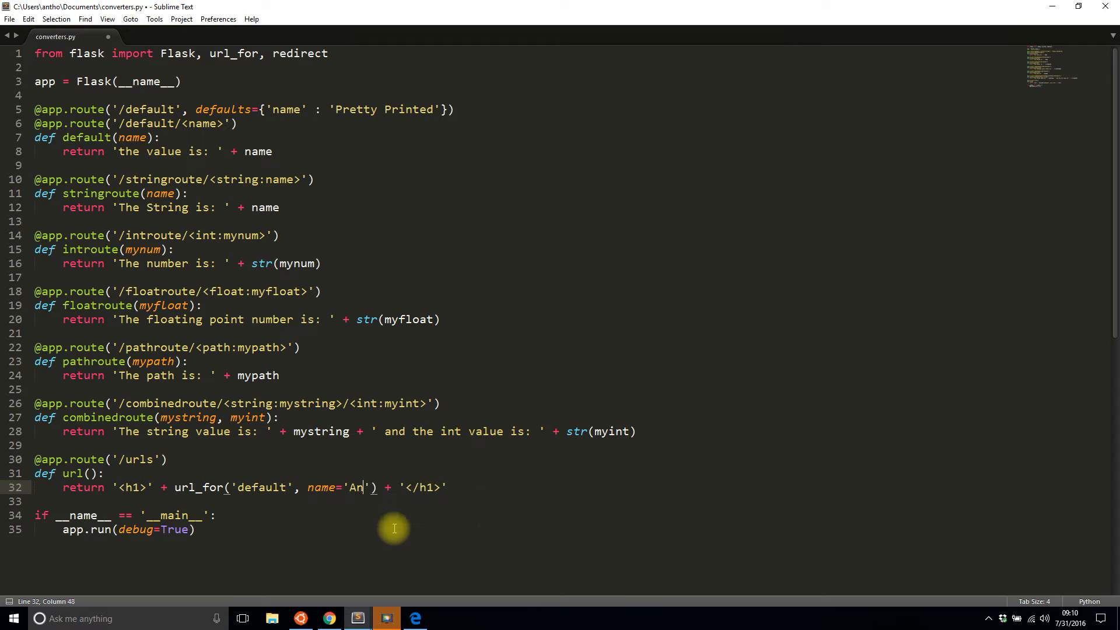
{"action": "type", "text": "thony"}
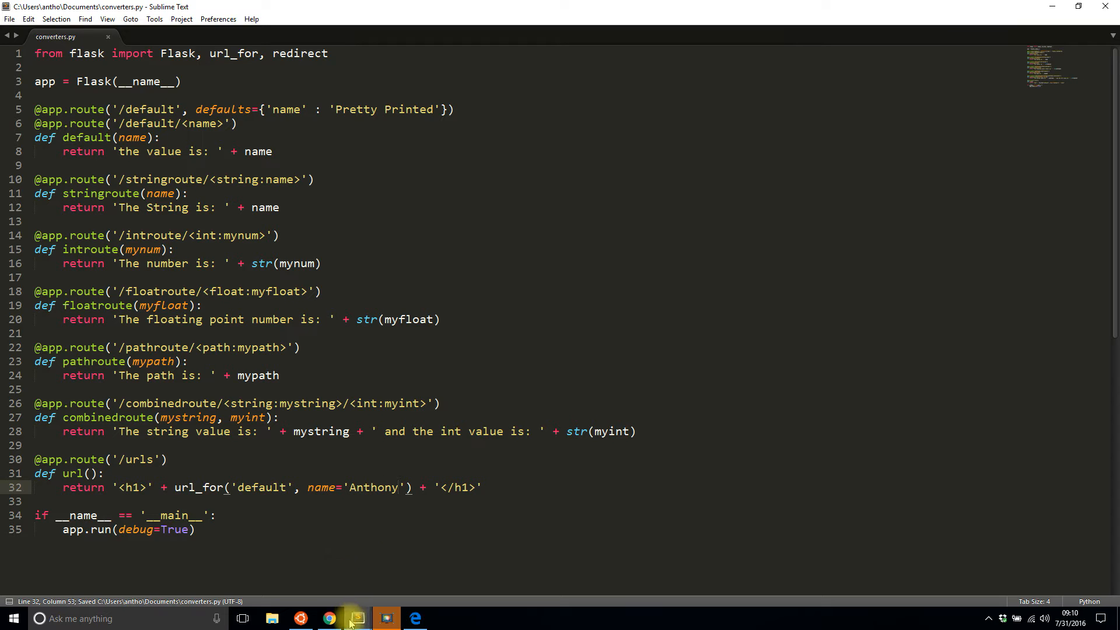
{"action": "left_click", "coordinate": [329, 619]}
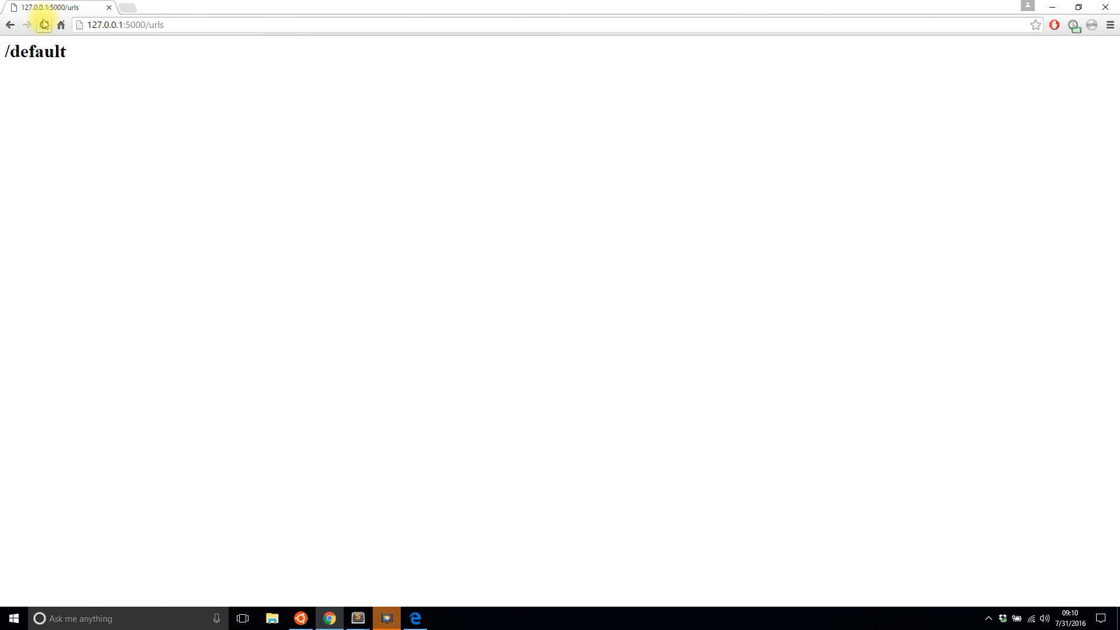
{"action": "left_click", "coordinate": [43, 24]}
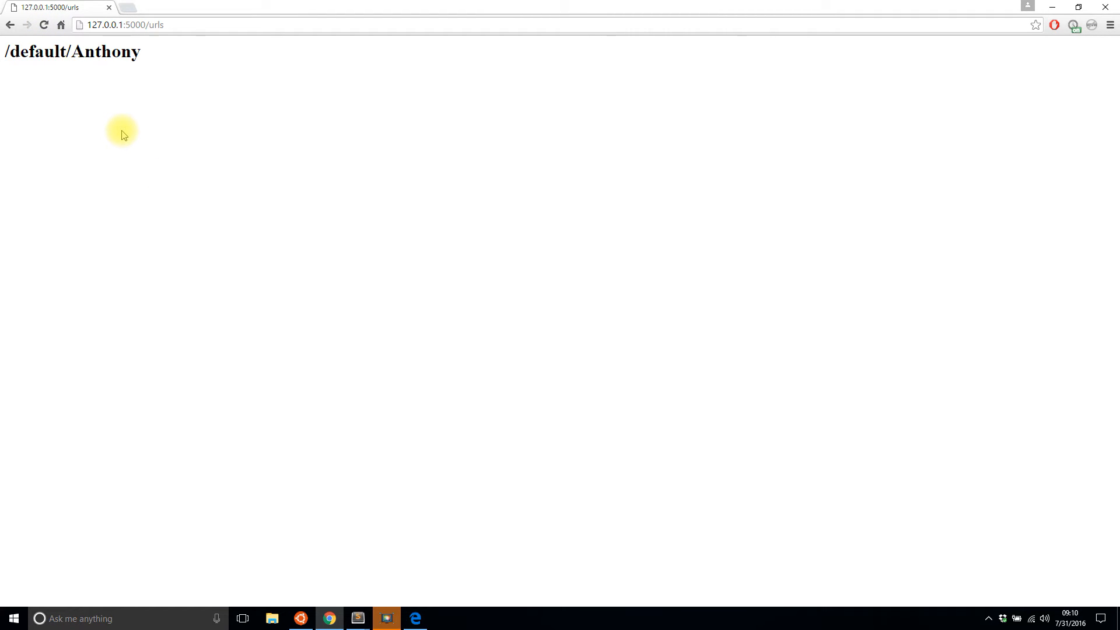
{"action": "mouse_move", "coordinate": [105, 54]}
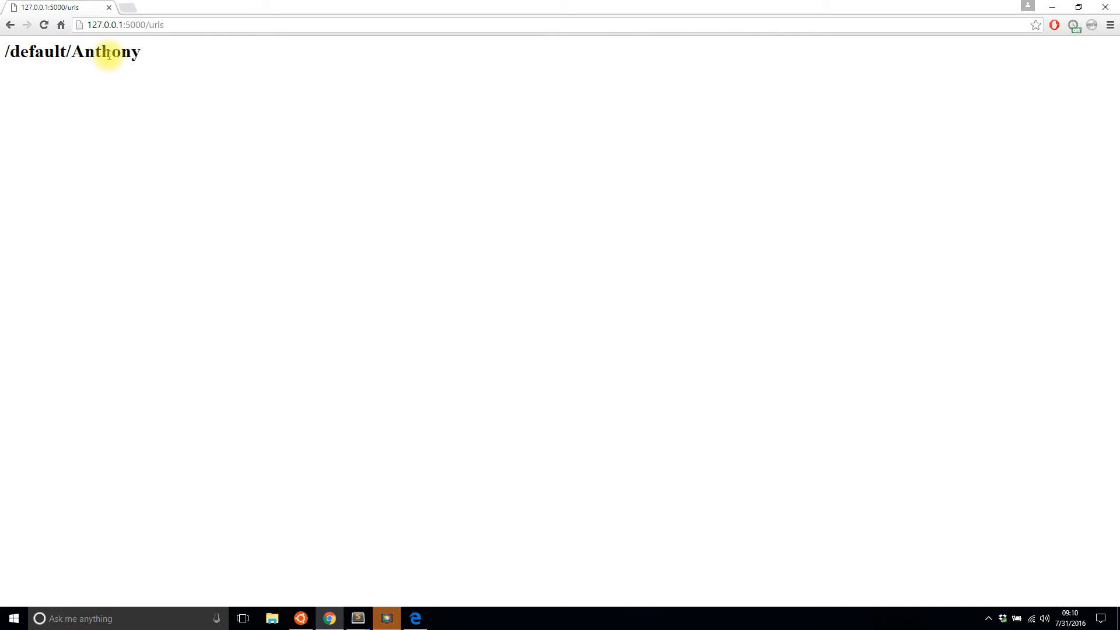
{"action": "left_click", "coordinate": [357, 619]}
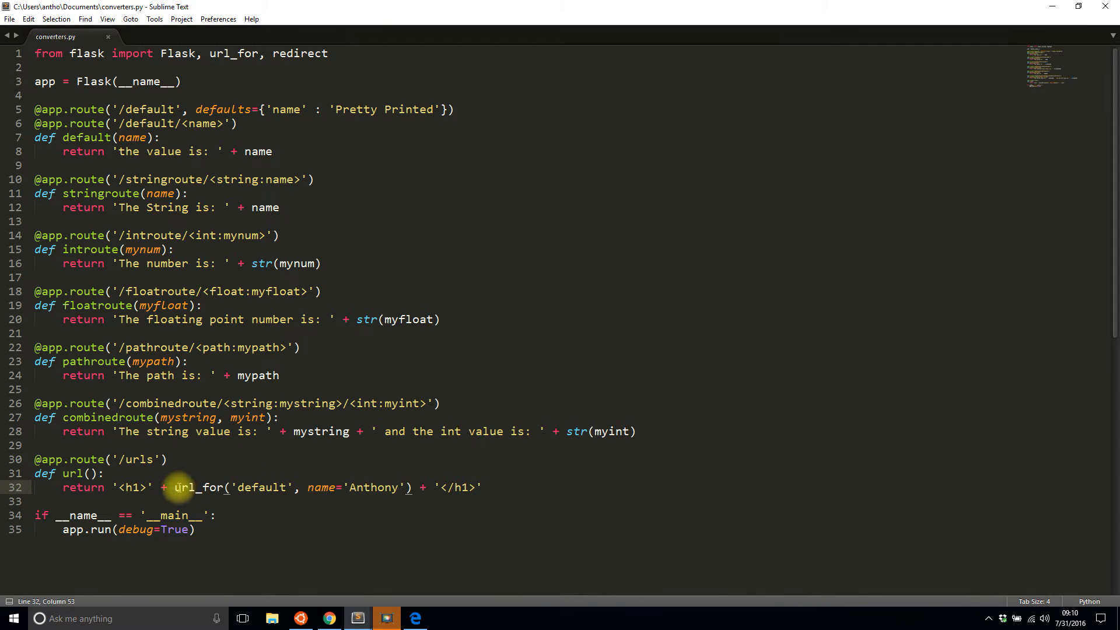
Try wrapping url_for in redirect(, hit a TypeError in Chrome, then comment the line out
{"action": "type", "text": "redirect("}
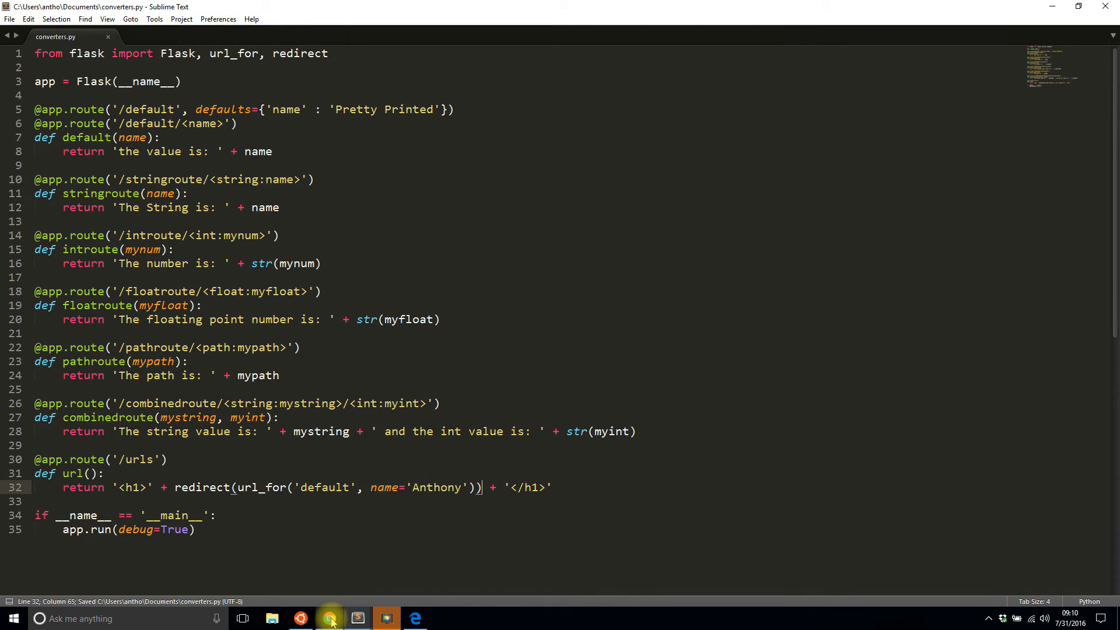
{"action": "left_click", "coordinate": [329, 619]}
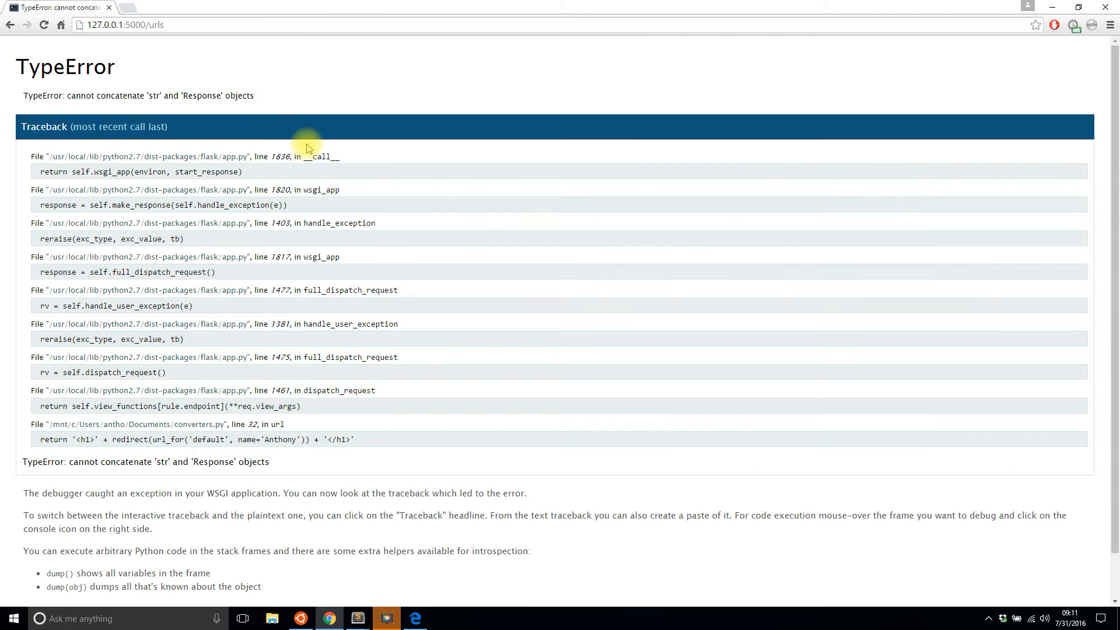
{"action": "mouse_move", "coordinate": [331, 590]}
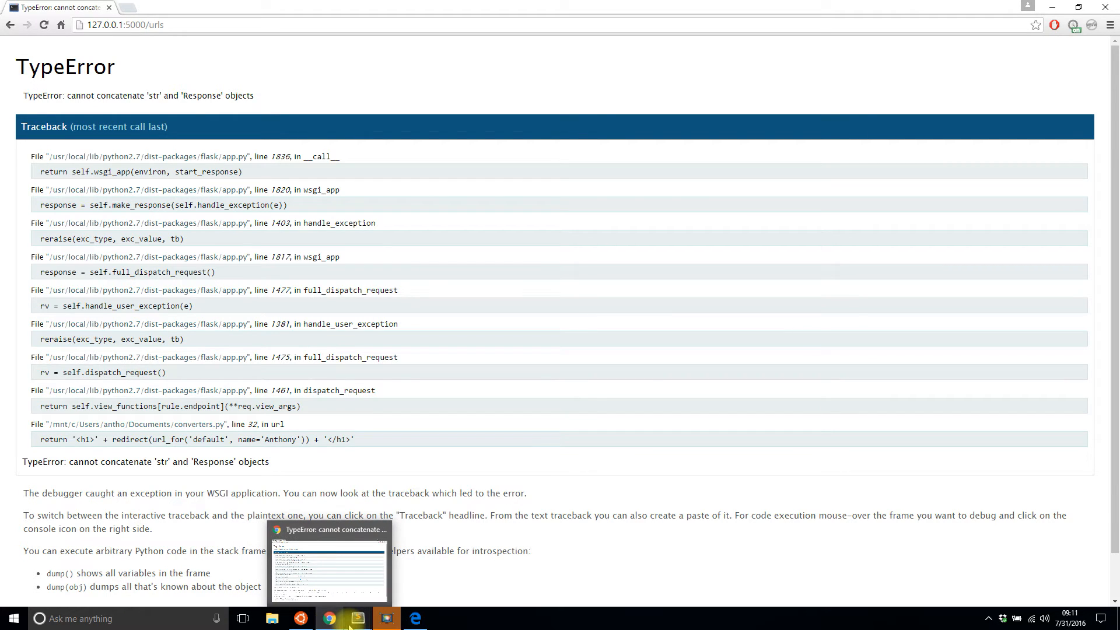
{"action": "left_click", "coordinate": [357, 619]}
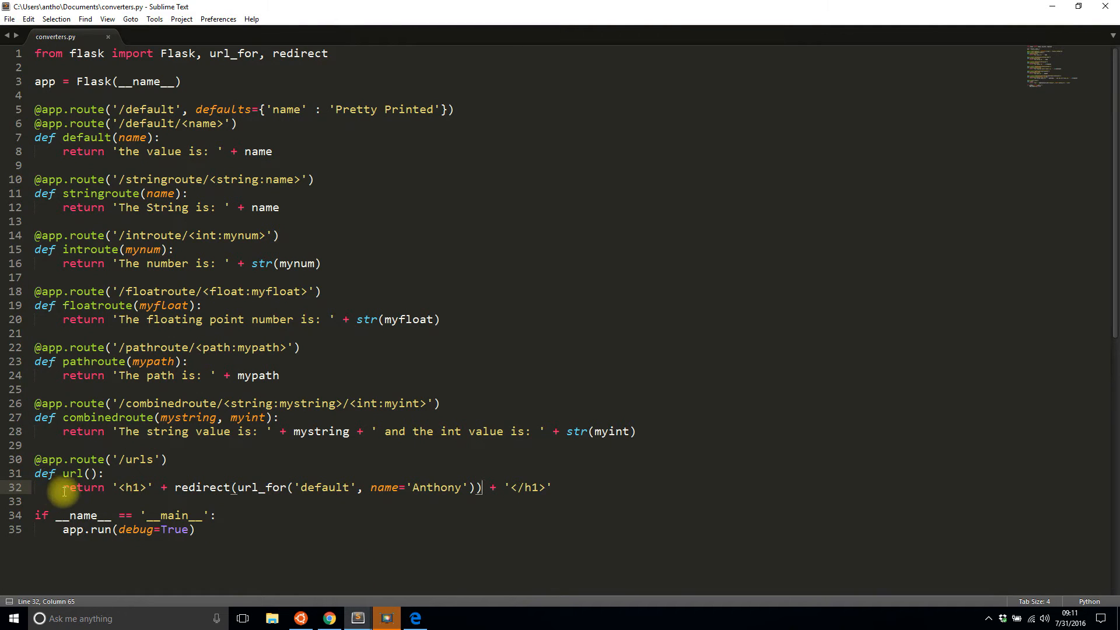
{"action": "key", "text": "ctrl+/"}
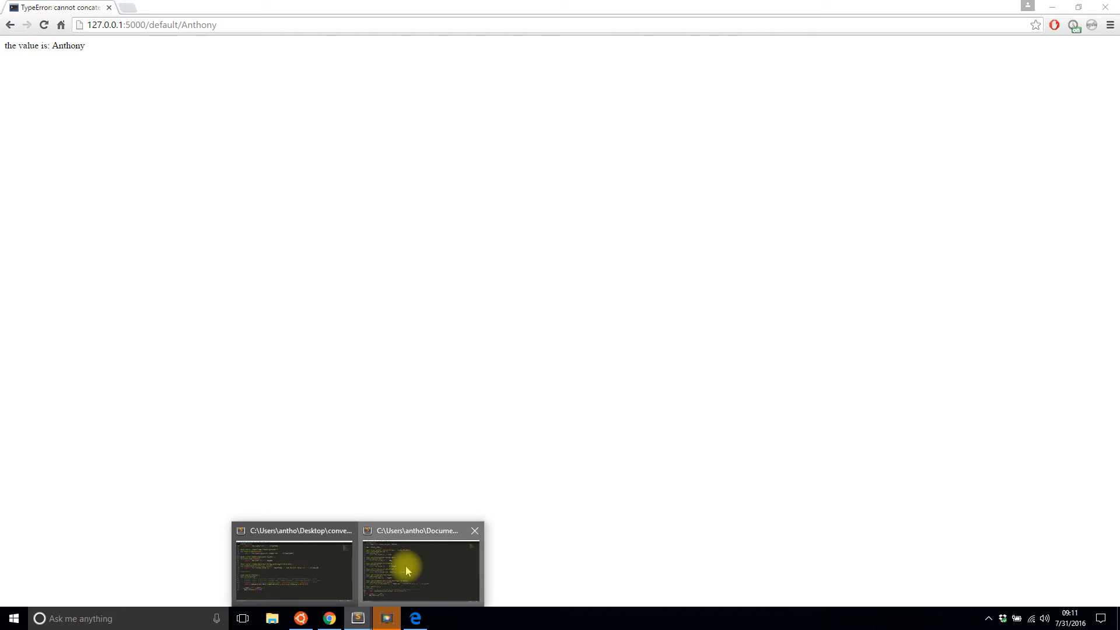
Return url_for('stringroute', name='Amber') as a heading and see /stringroute/Amber in Chrome
{"action": "left_click", "coordinate": [408, 570]}
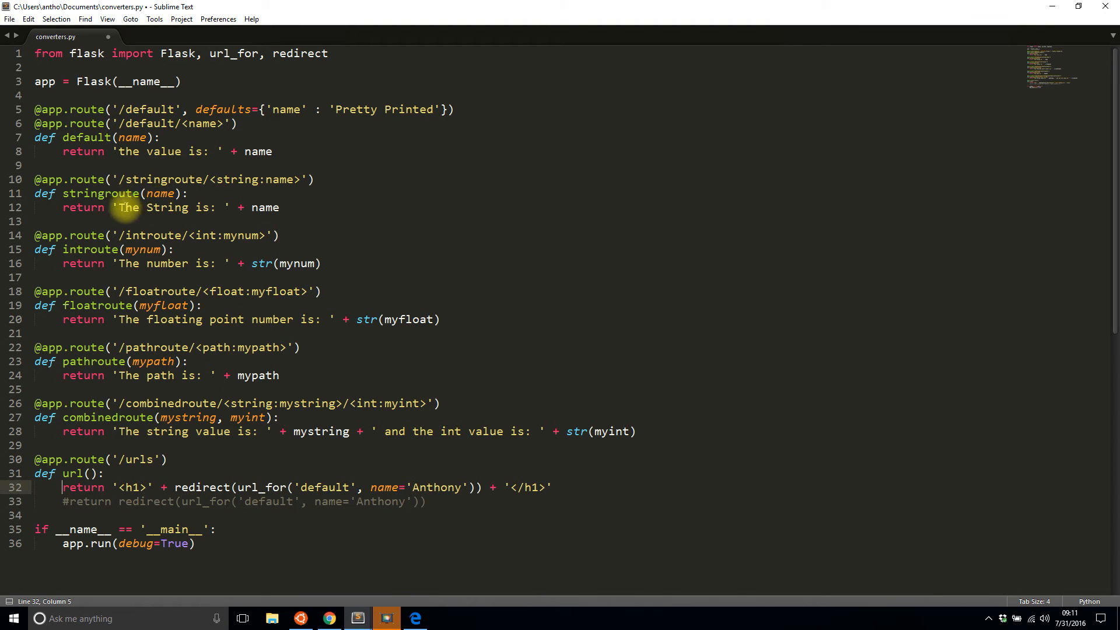
{"action": "mouse_move", "coordinate": [306, 511]}
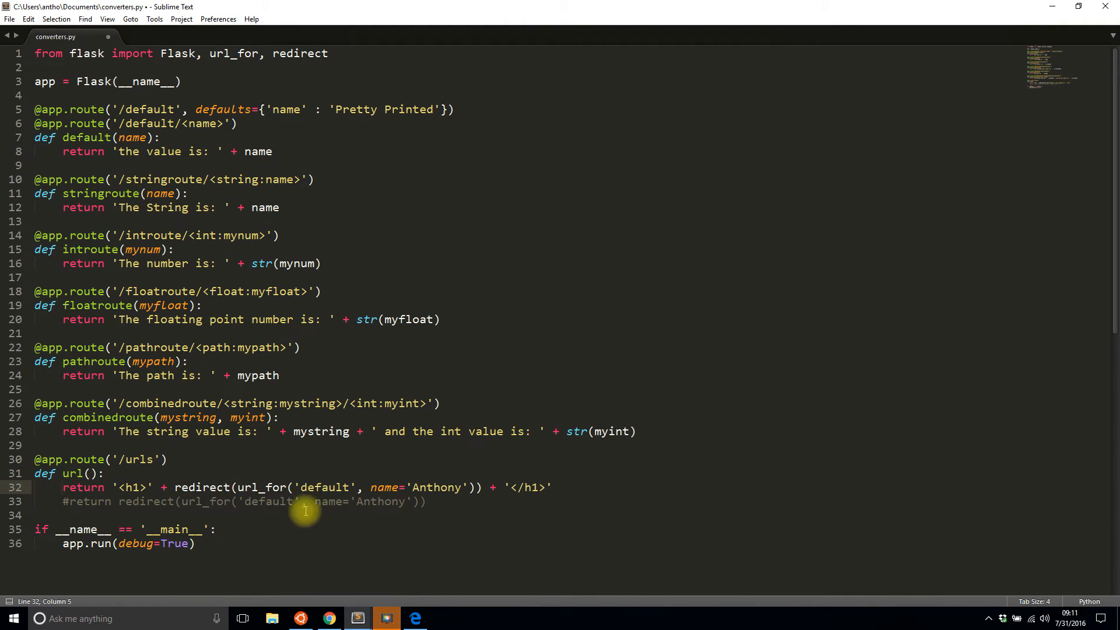
{"action": "type", "text": "stringroute"}
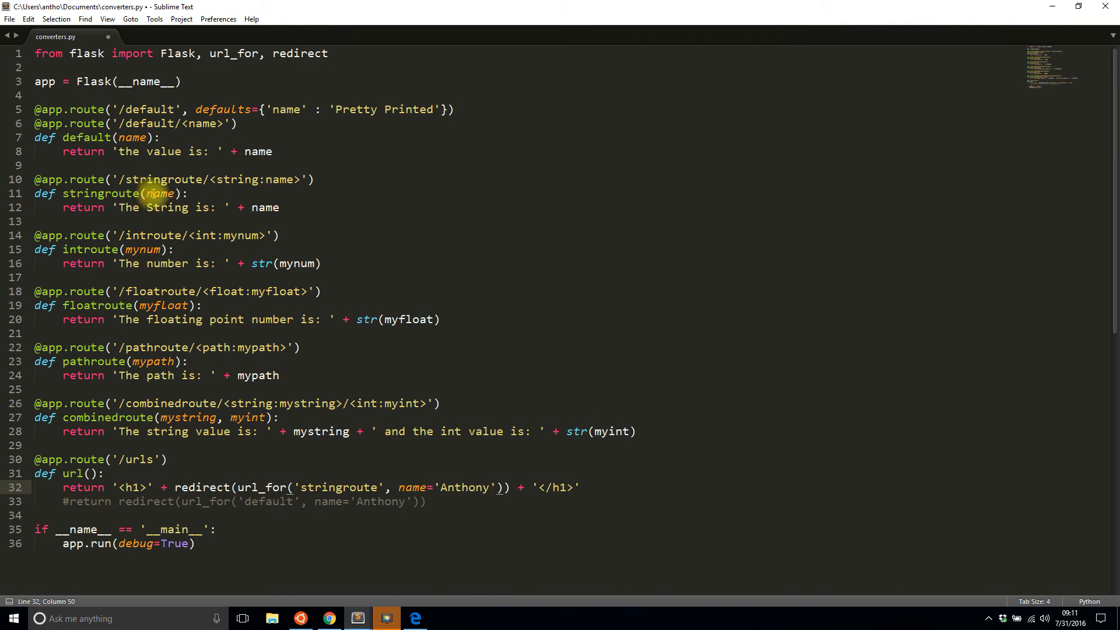
{"action": "mouse_move", "coordinate": [493, 491]}
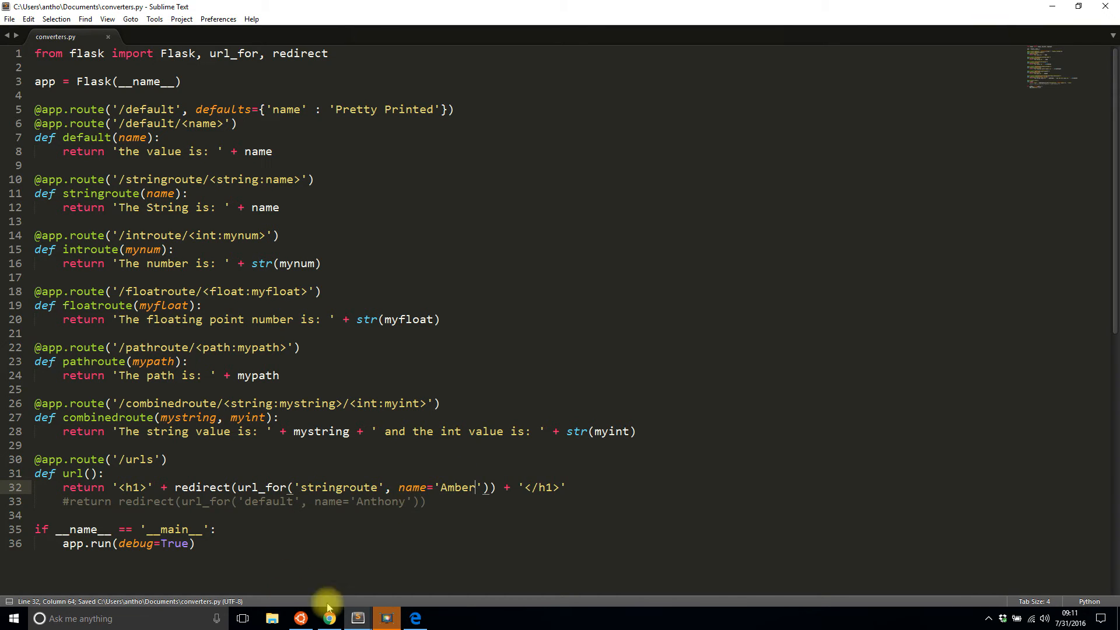
{"action": "left_click", "coordinate": [329, 619]}
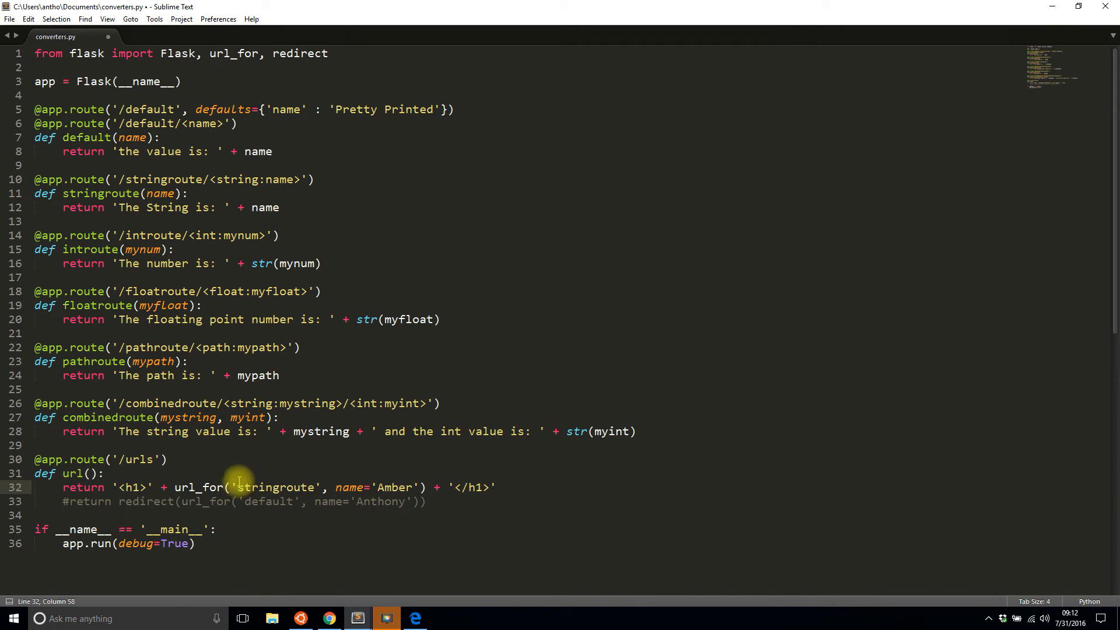
{"action": "mouse_move", "coordinate": [440, 531]}
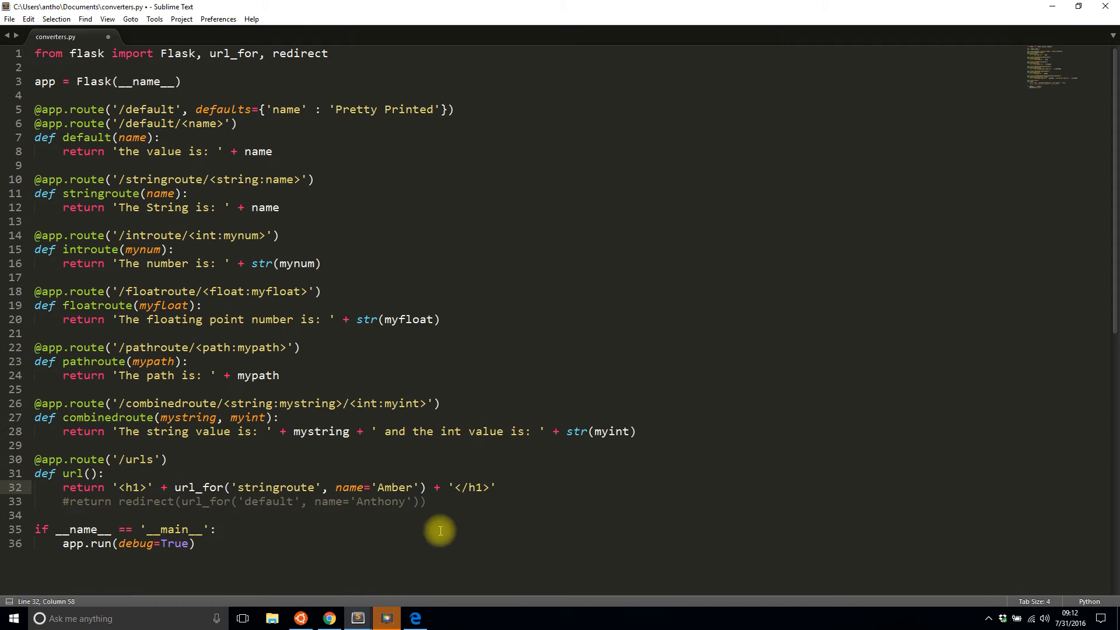
{"action": "left_click", "coordinate": [516, 488]}
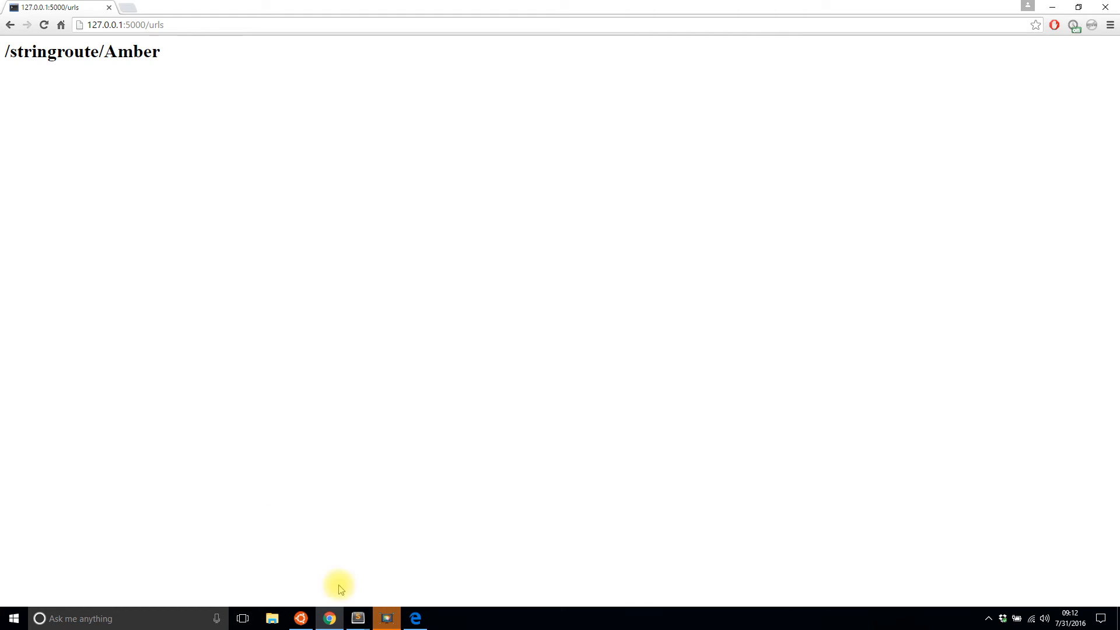
{"action": "left_click", "coordinate": [357, 618]}
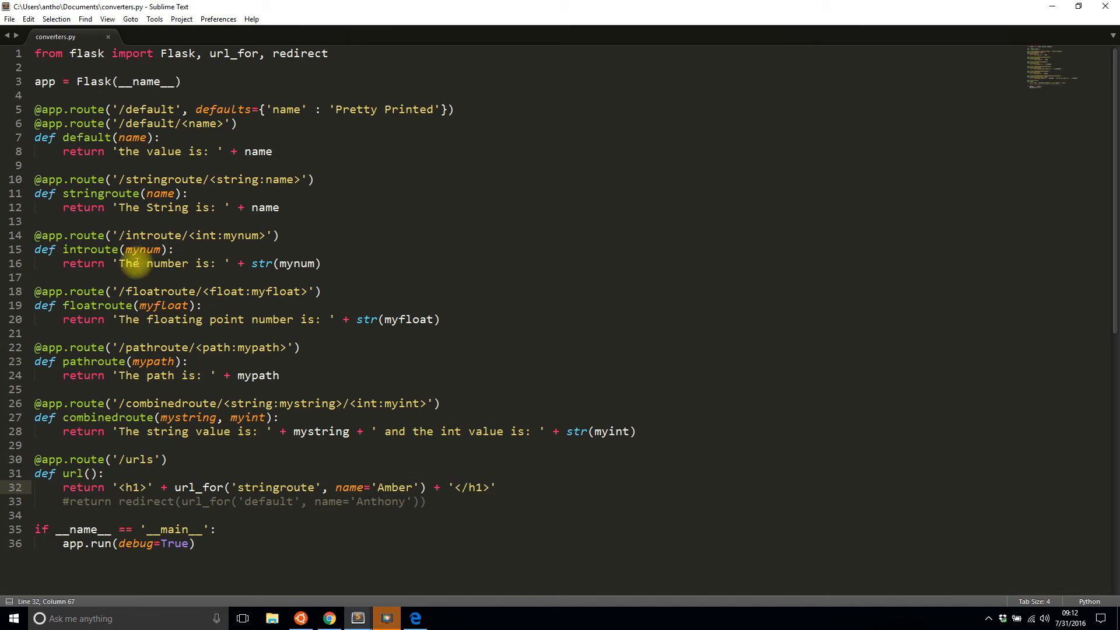
{"action": "mouse_move", "coordinate": [288, 490]}
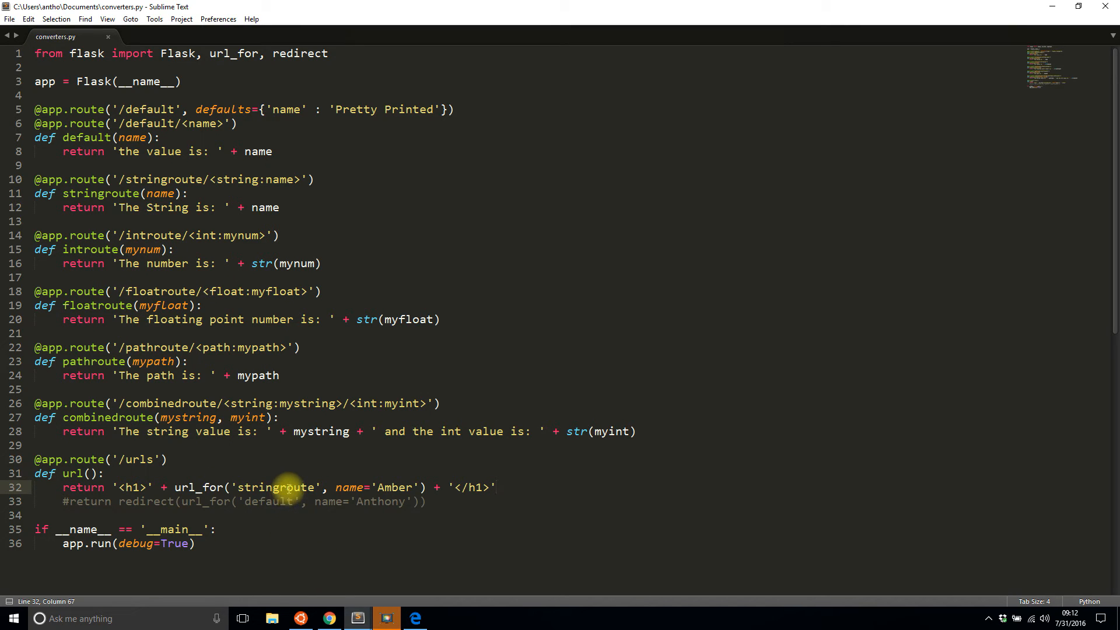
Switch url_for to 'introute' with mynum, test it, then save the redirect version as active
{"action": "type", "text": "introute"}
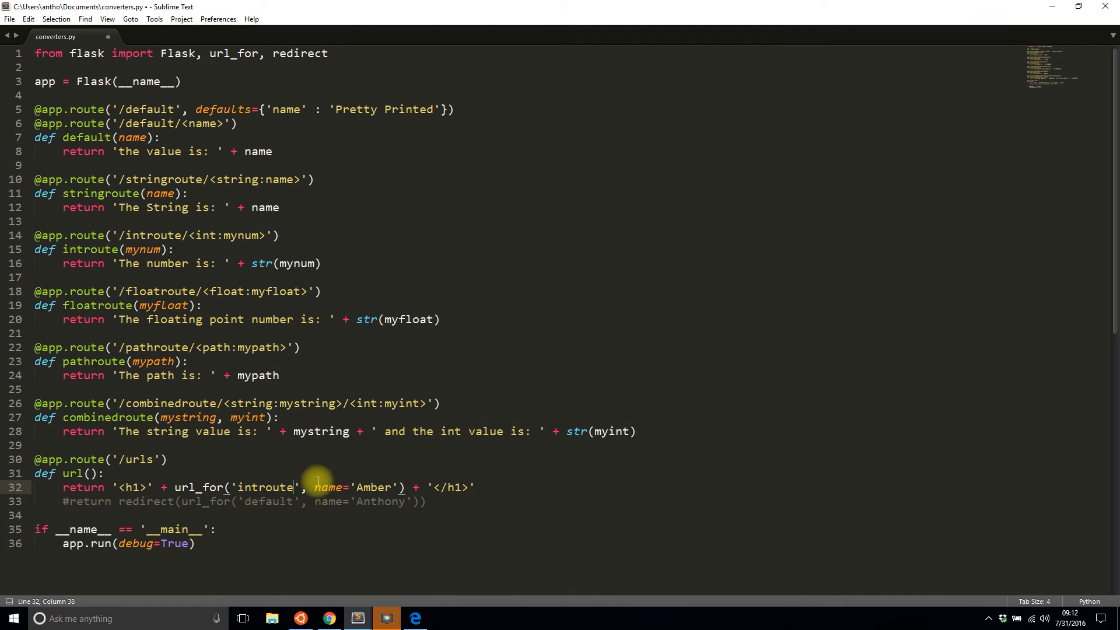
{"action": "type", "text": "mynum"}
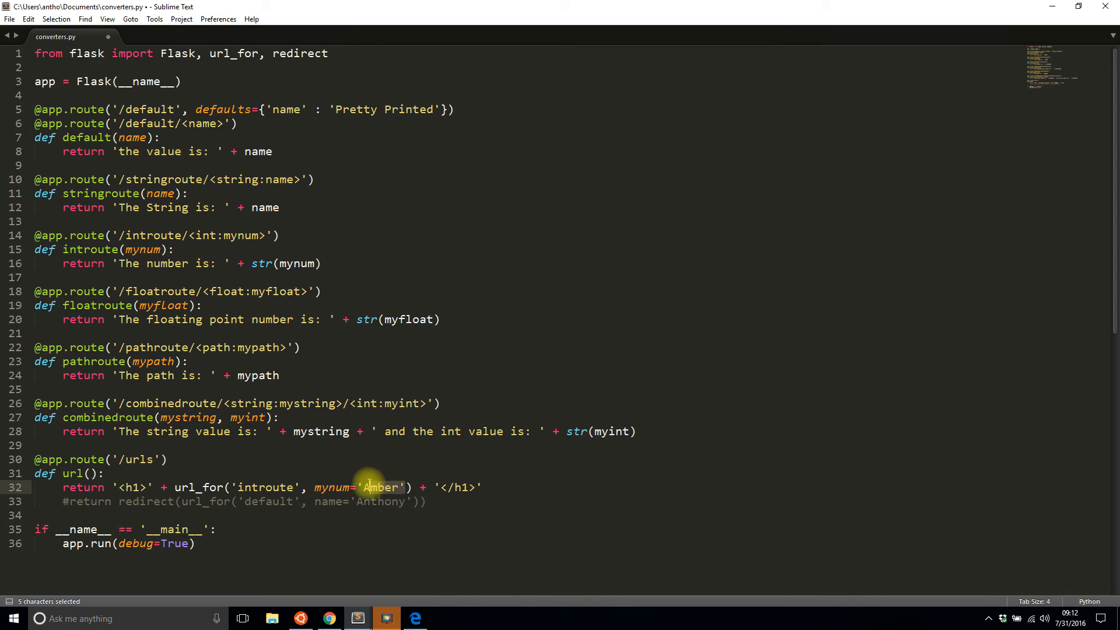
{"action": "type", "text": "300"}
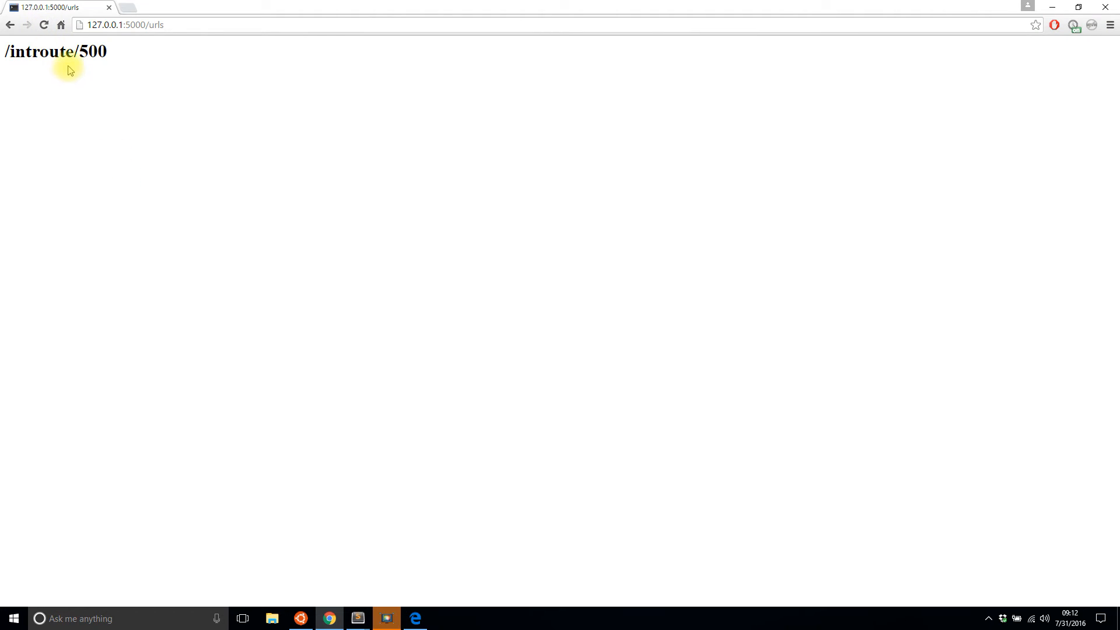
{"action": "mouse_move", "coordinate": [358, 618]}
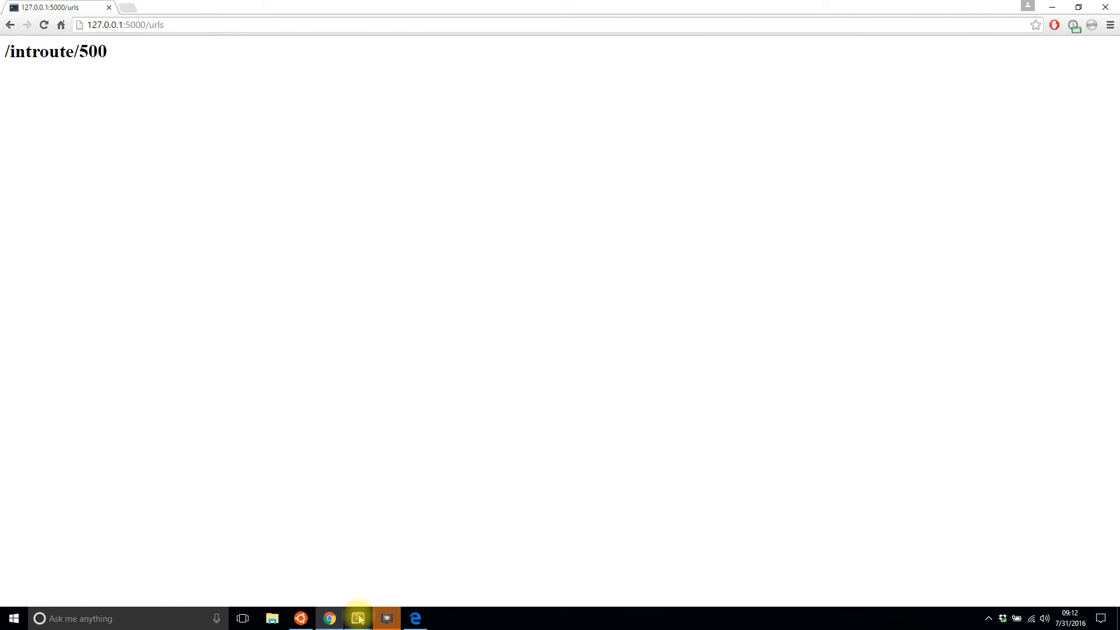
{"action": "left_click", "coordinate": [357, 619]}
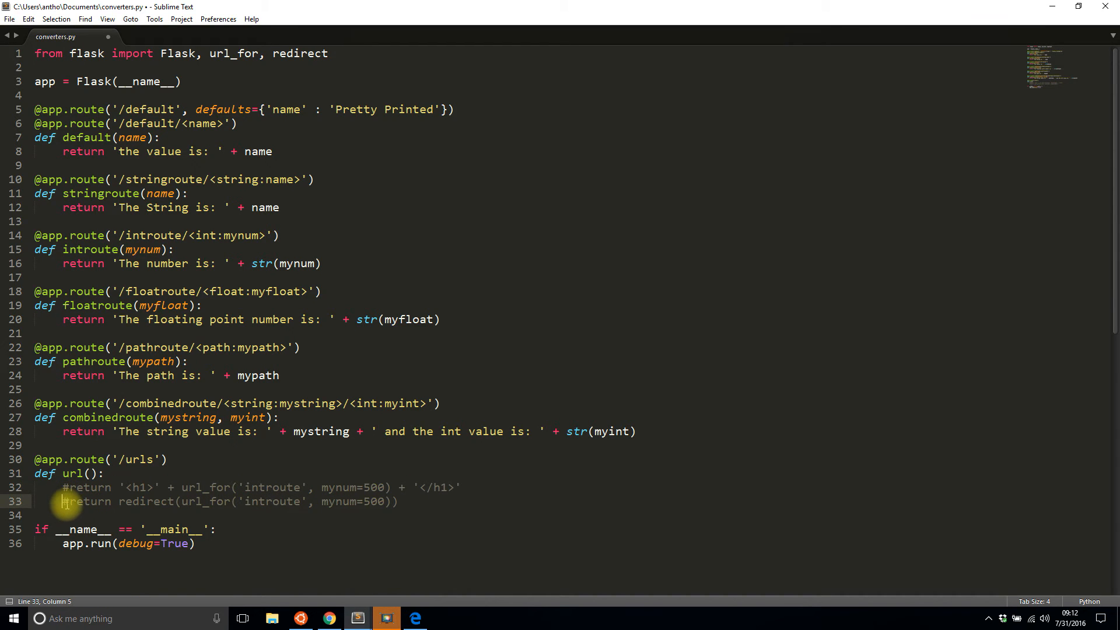
{"action": "key", "text": "ctrl+s"}
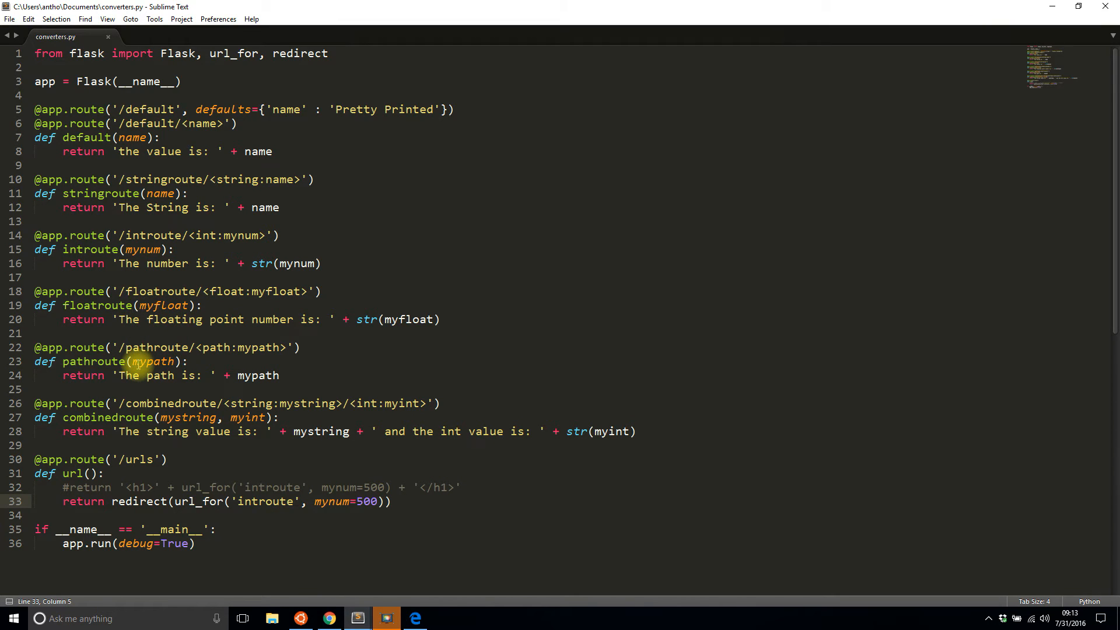
{"action": "mouse_move", "coordinate": [140, 431]}
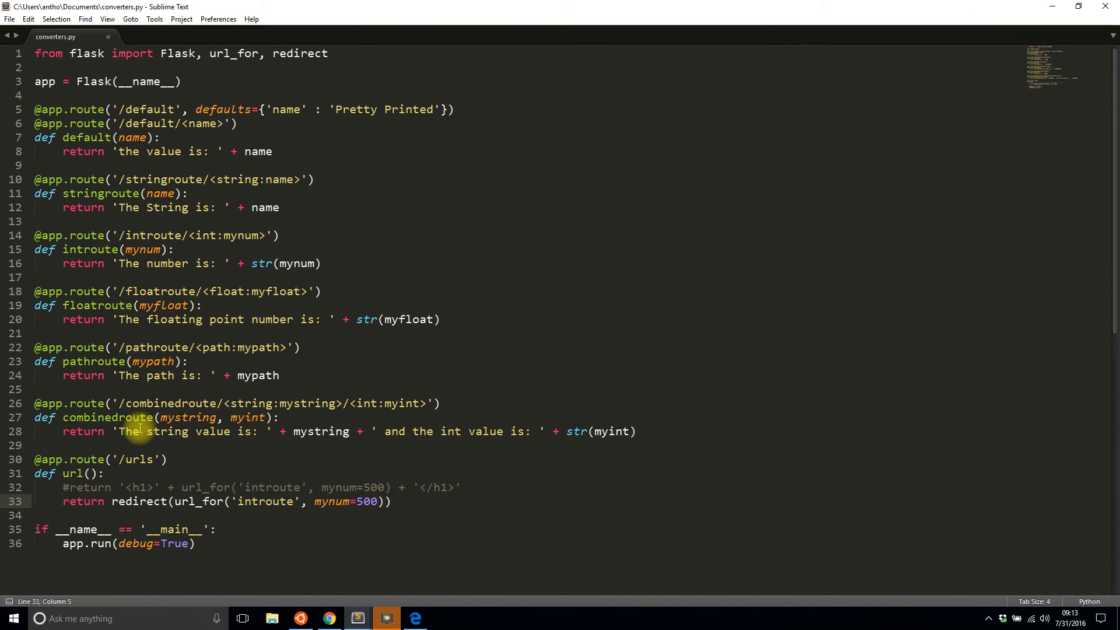
{"action": "mouse_move", "coordinate": [84, 502]}
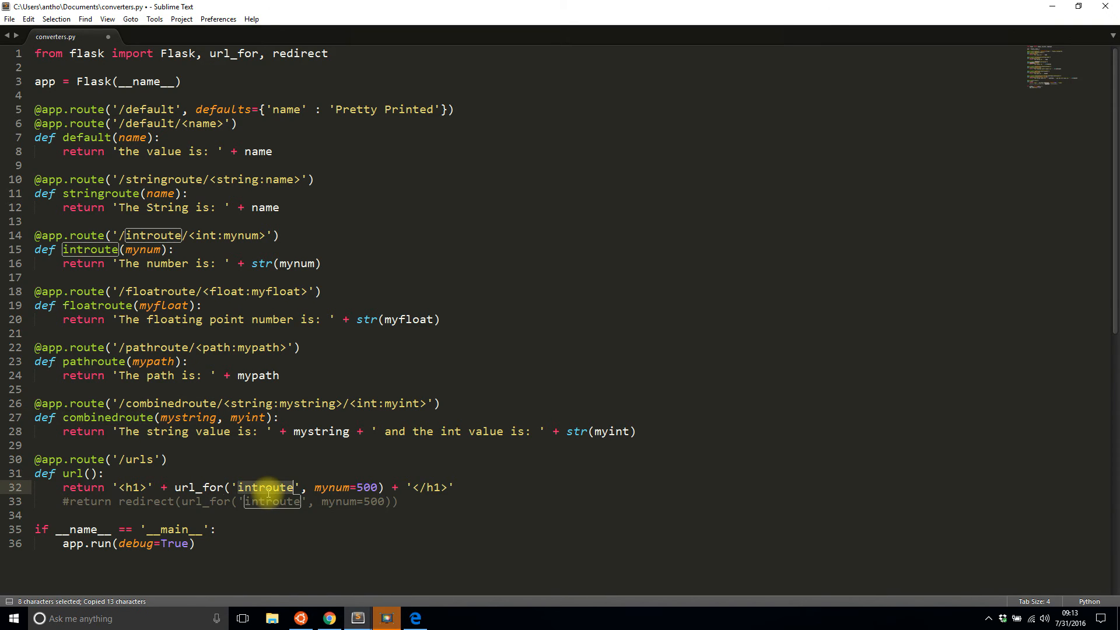
Build url_for('combinedroute', mystring='Anthony', myint=200) and see /combinedroute/Anthony/200 in Chrome
{"action": "type", "text": "combinedroute"}
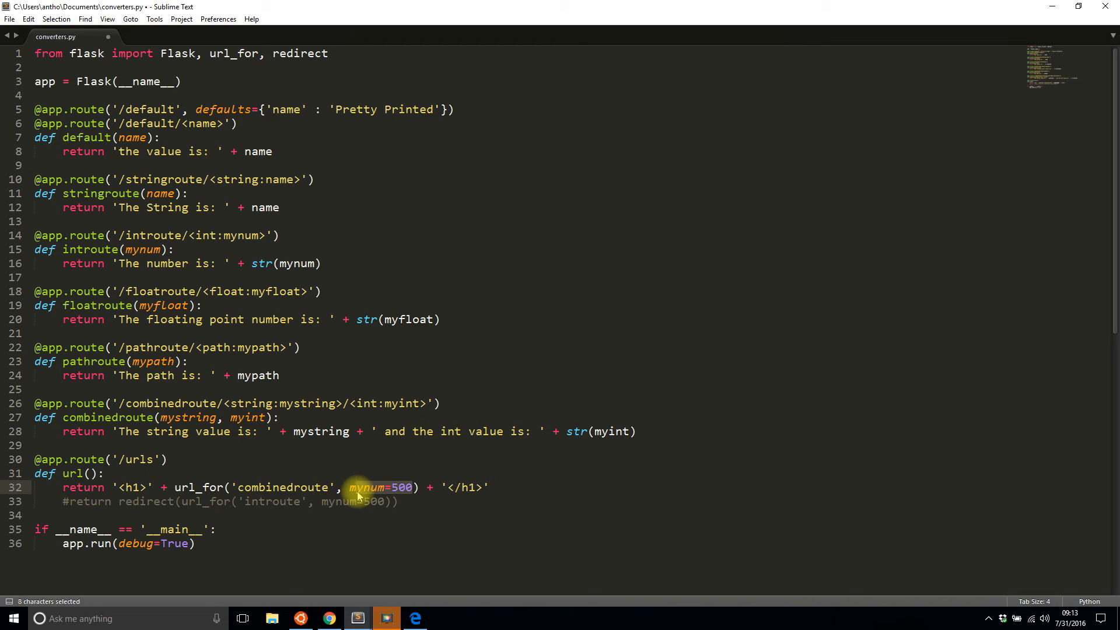
{"action": "type", "text": "mystring='Anth'"}
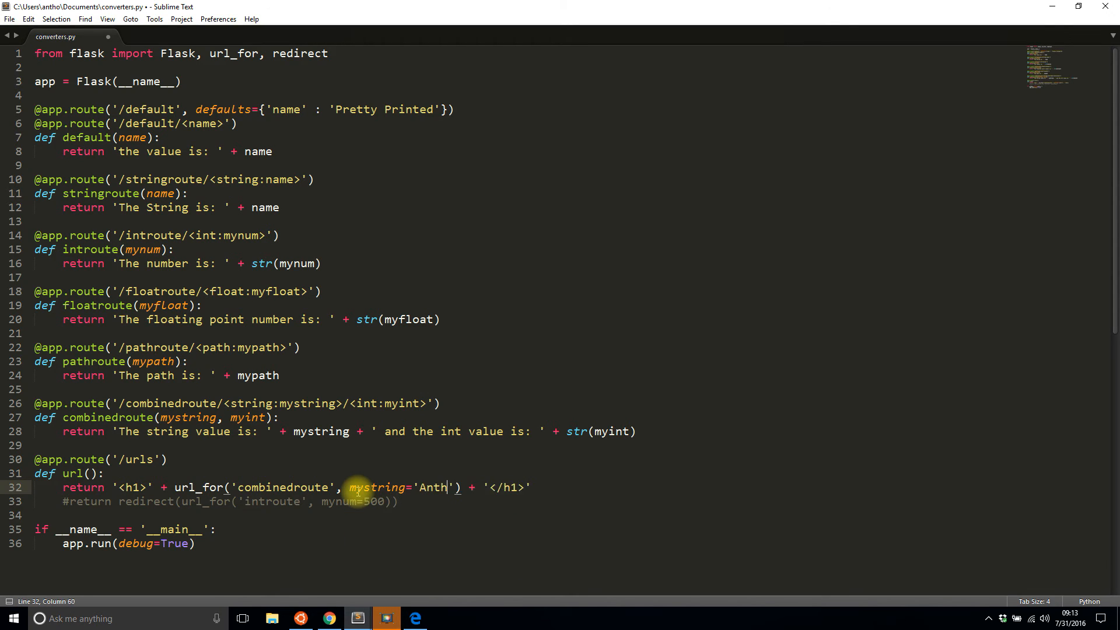
{"action": "type", "text": "ony',"}
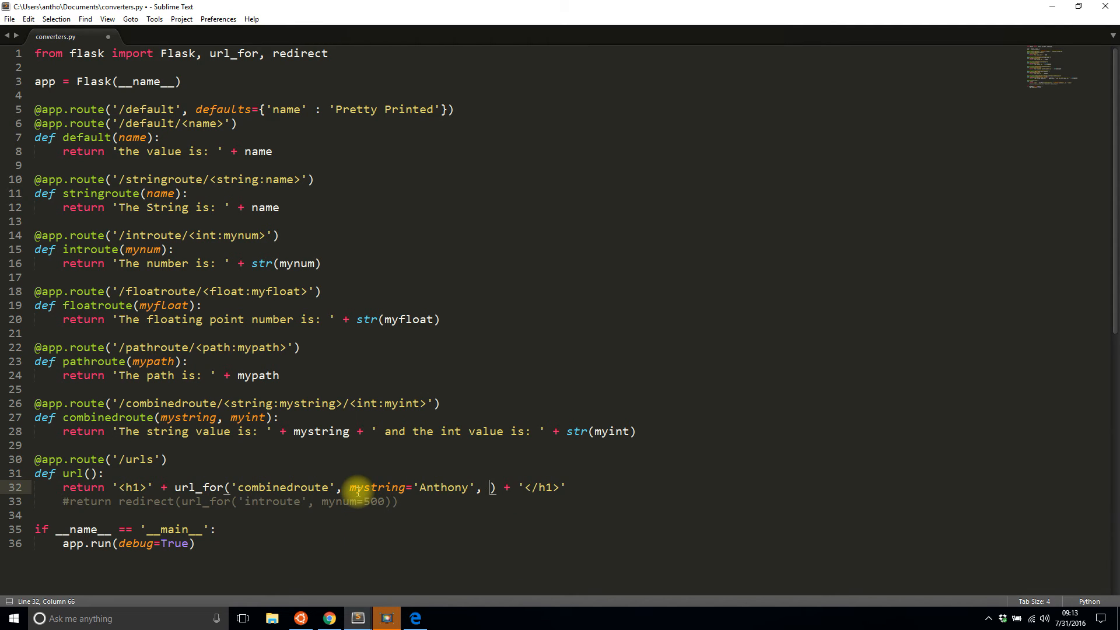
{"action": "type", "text": "myint="}
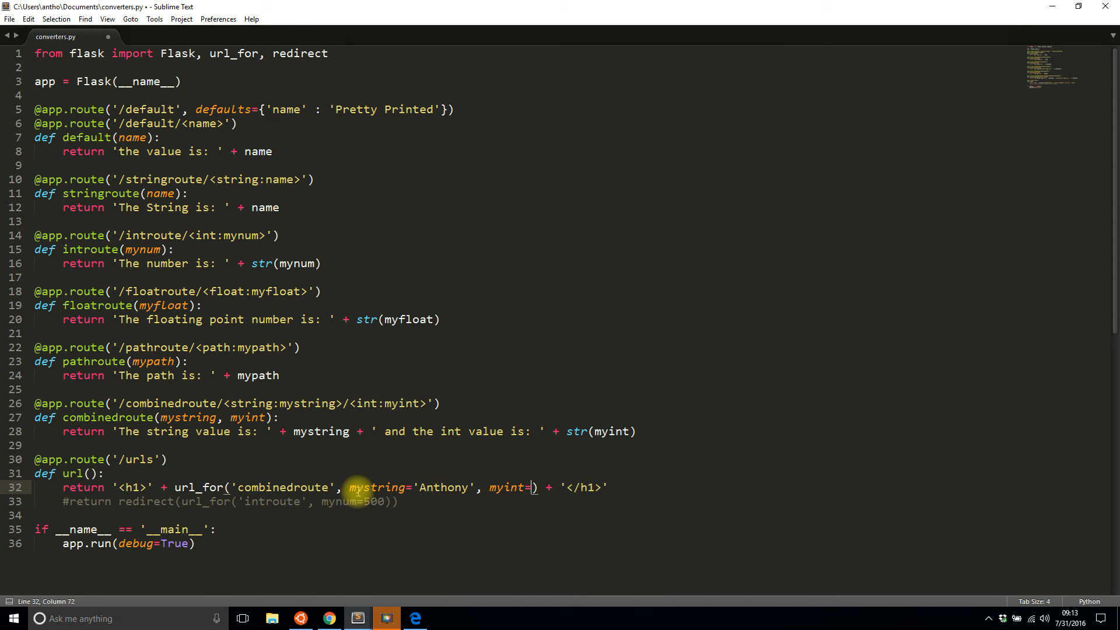
{"action": "type", "text": "200"}
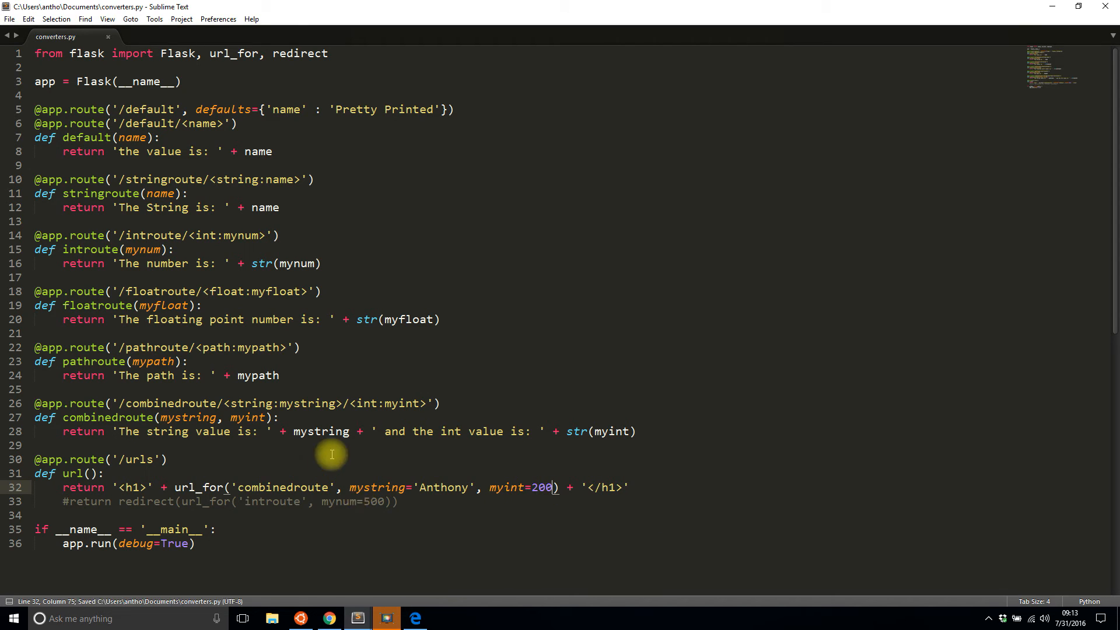
{"action": "left_click", "coordinate": [329, 619]}
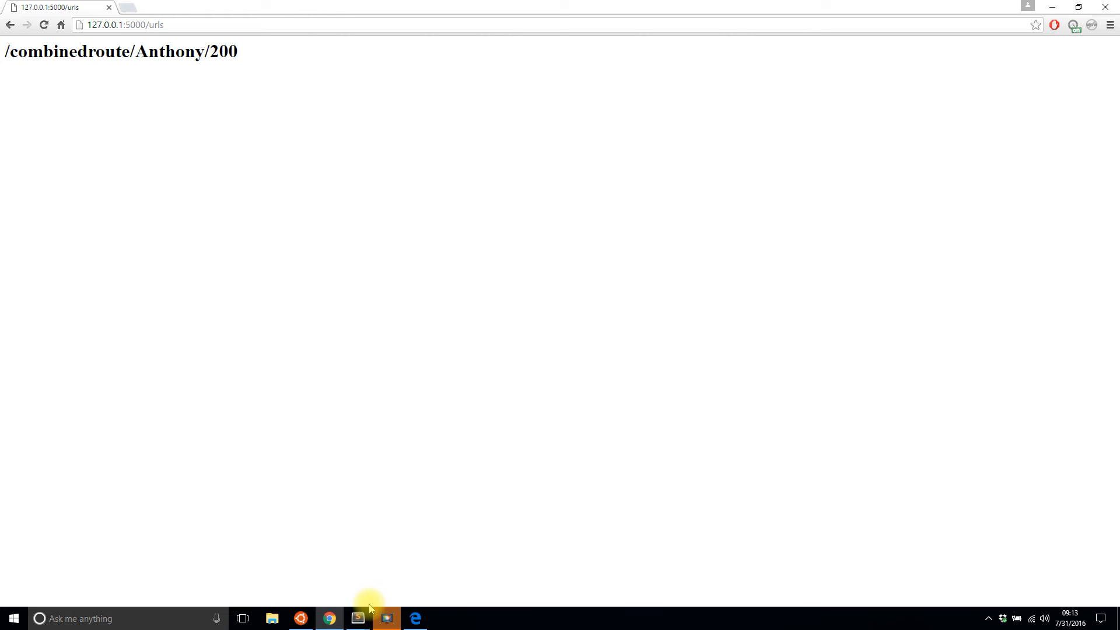
{"action": "left_click", "coordinate": [357, 619]}
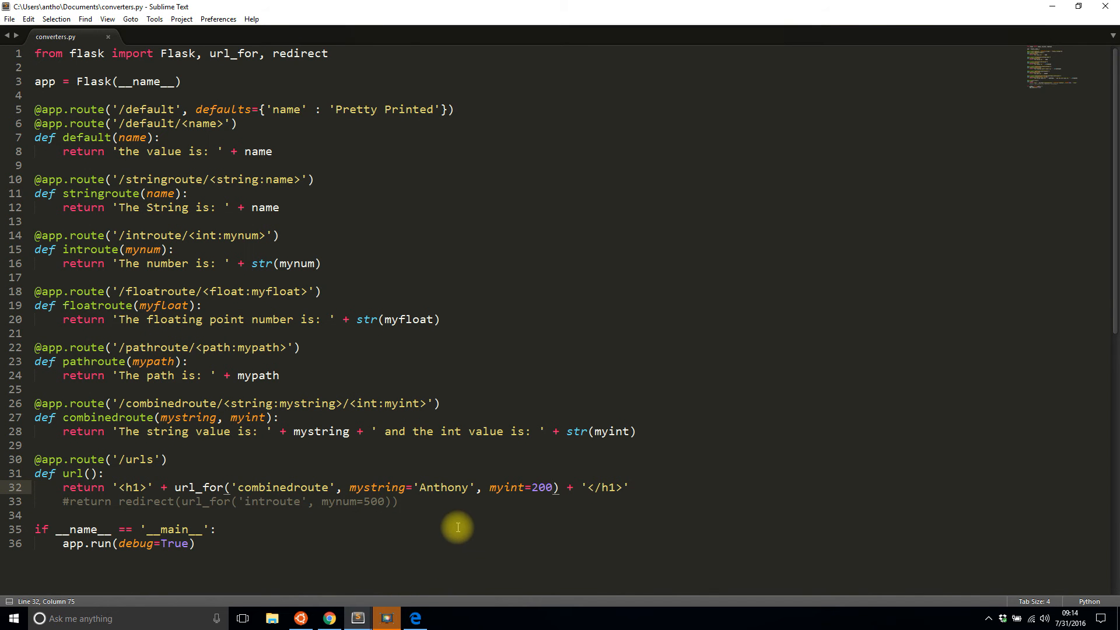
{"action": "mouse_move", "coordinate": [61, 489]}
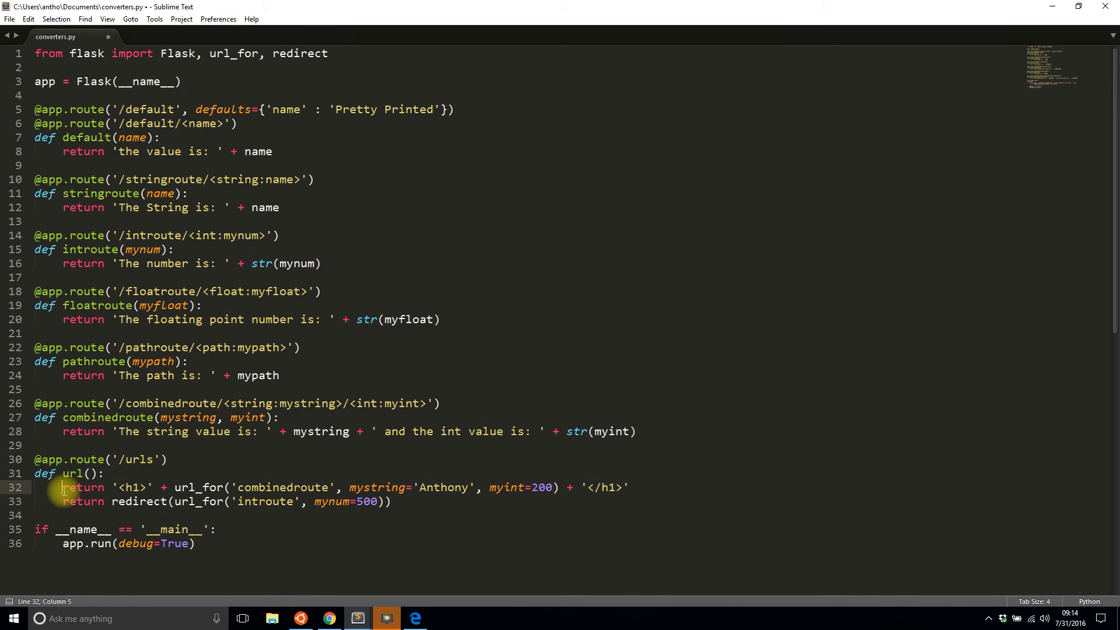
{"action": "left_click_drag", "start_coordinate": [62, 488], "coordinate": [286, 500]}
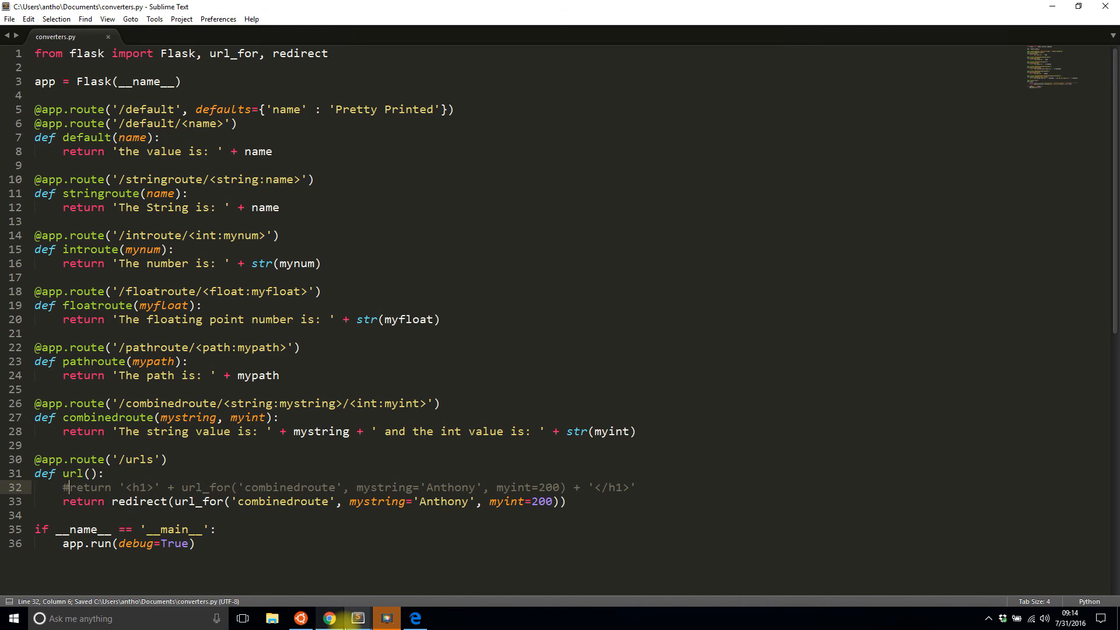
{"action": "left_click", "coordinate": [329, 619]}
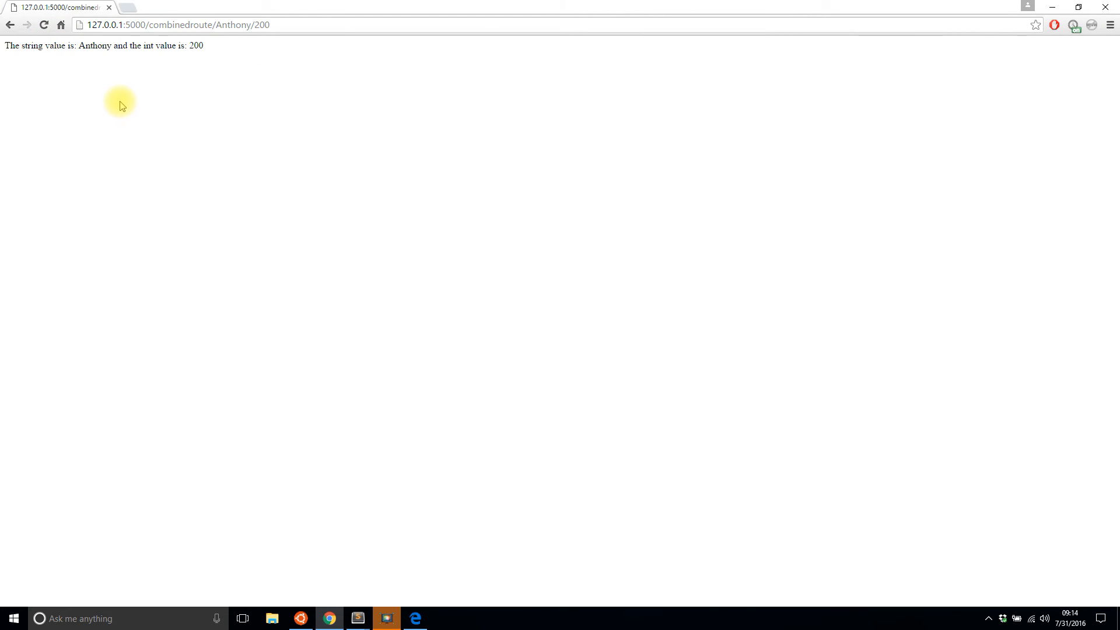
{"action": "mouse_move", "coordinate": [357, 619]}
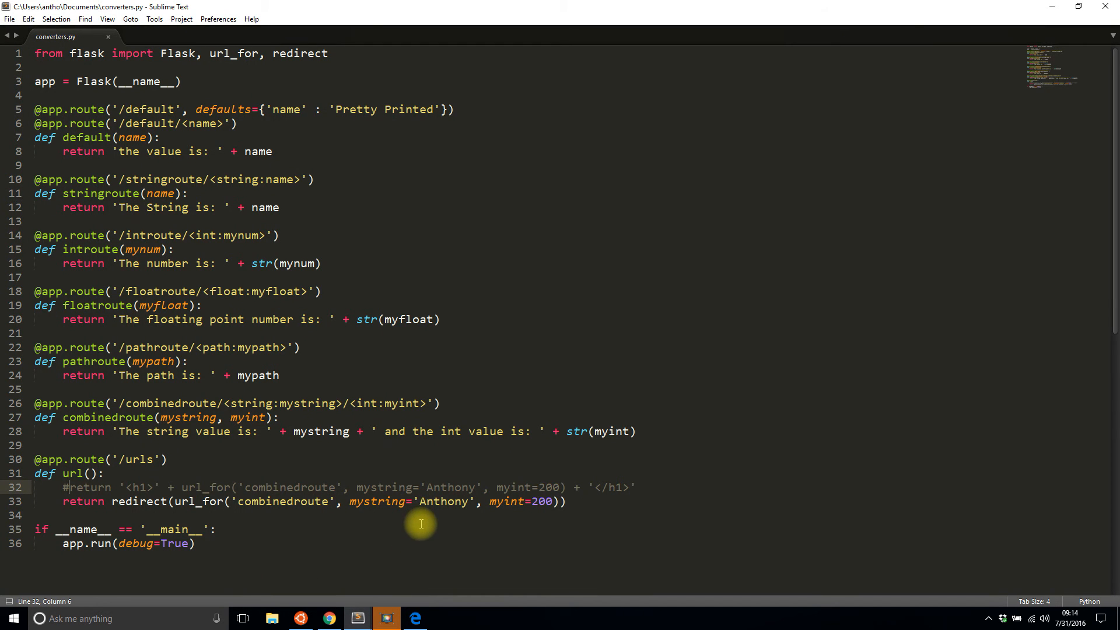
{"action": "mouse_move", "coordinate": [416, 528]}
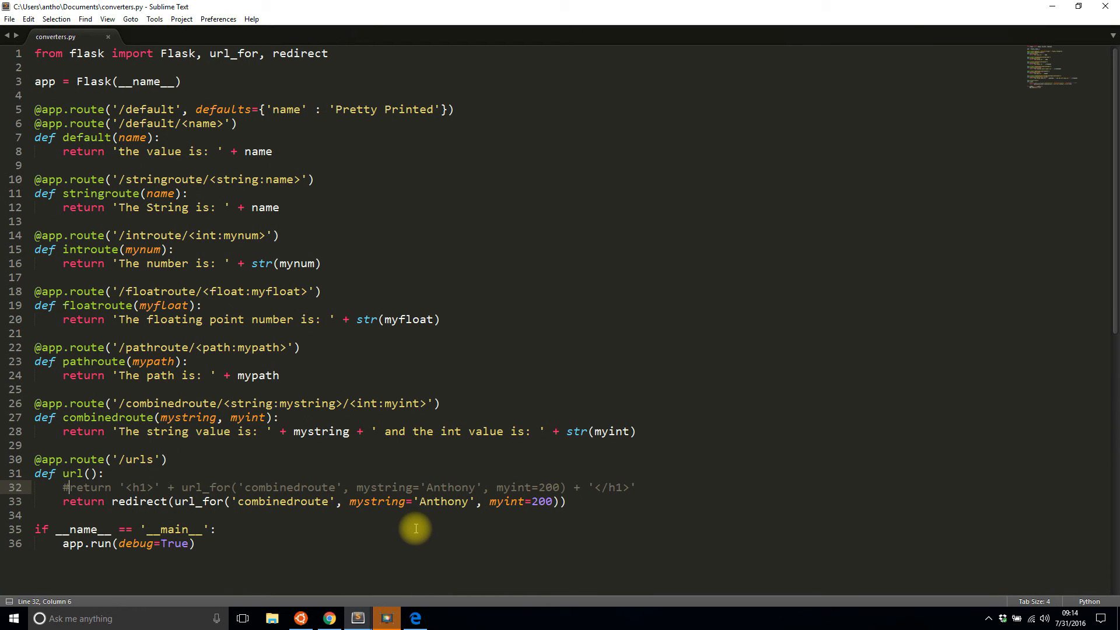
{"action": "mouse_move", "coordinate": [394, 522]}
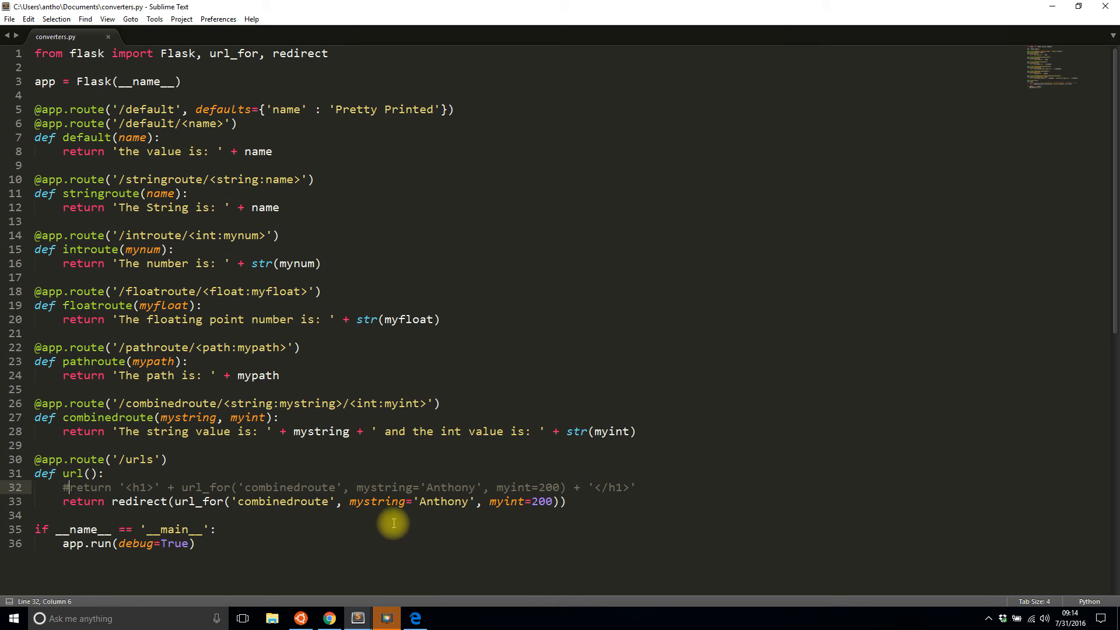
{"action": "mouse_move", "coordinate": [207, 431]}
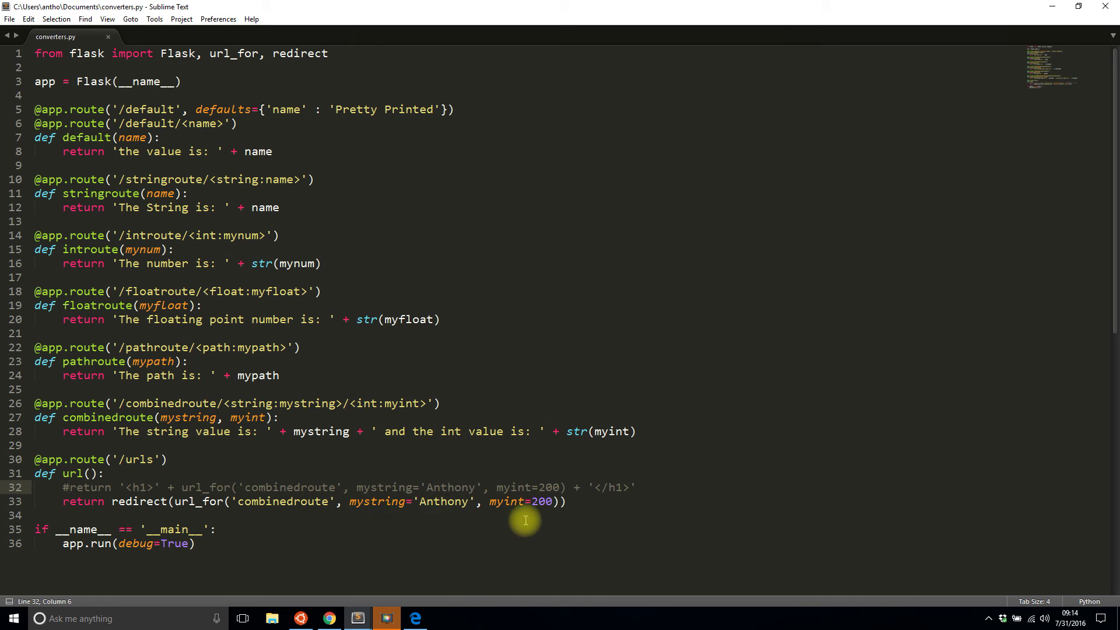
{"action": "mouse_move", "coordinate": [222, 438]}
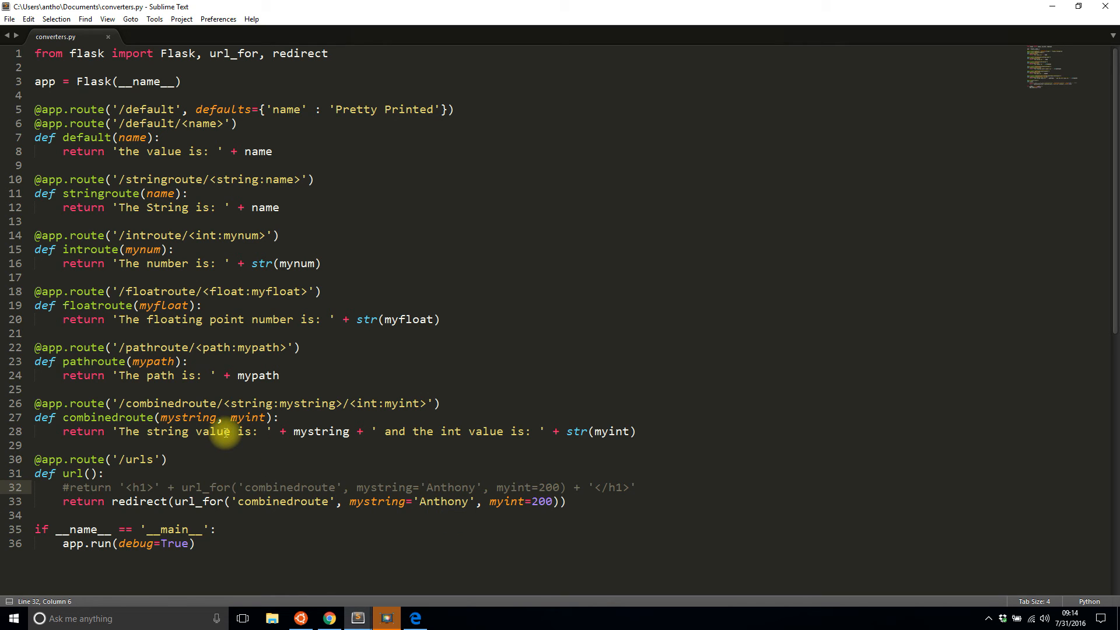
{"action": "mouse_move", "coordinate": [537, 530]}
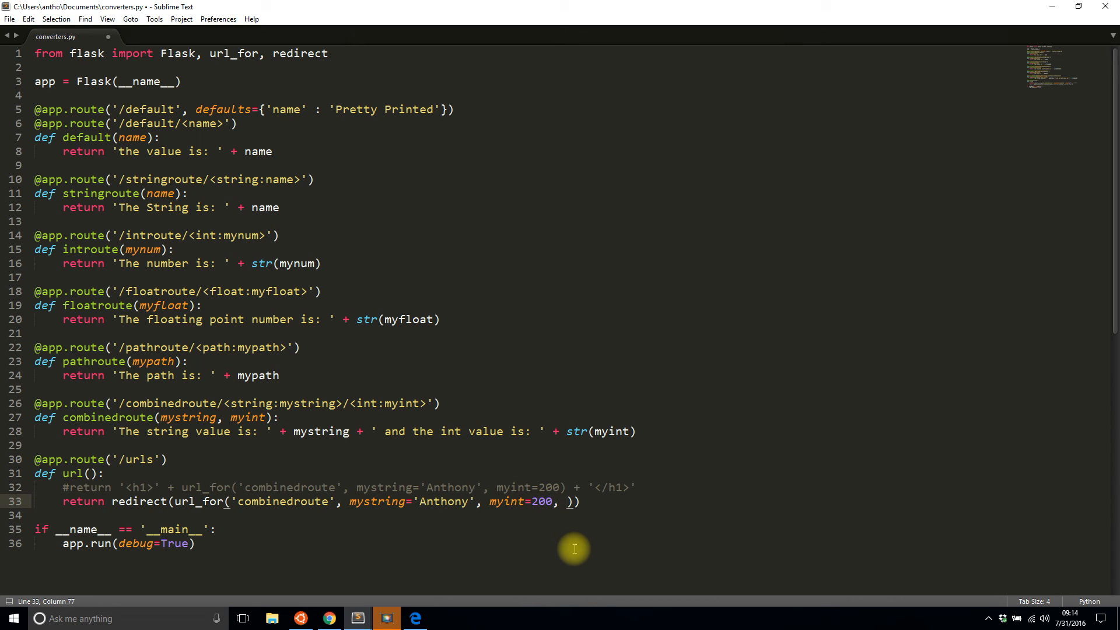
Add name='Amber' to the combinedroute url_for and view ?name=Amber appended in Chrome
{"action": "type", "text": "name"}
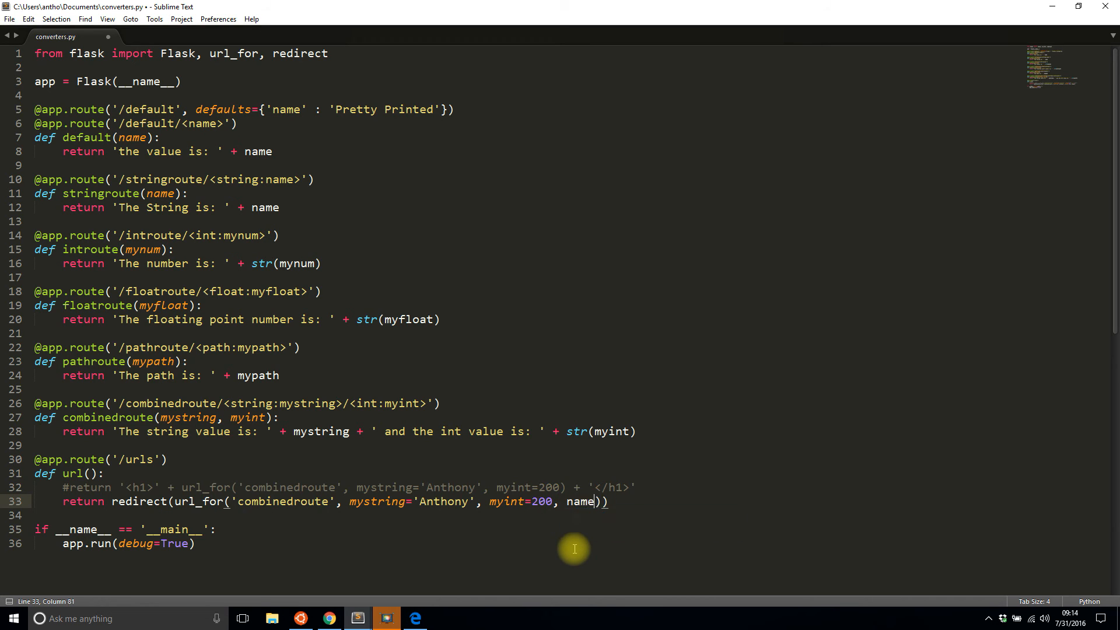
{"action": "type", "text": "='A'"}
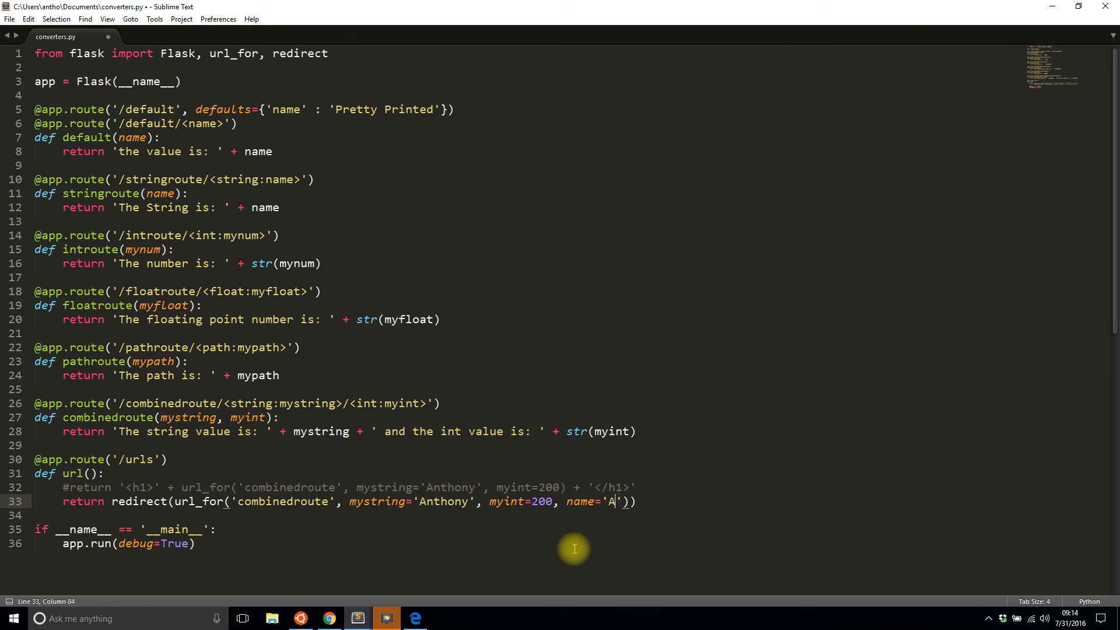
{"action": "type", "text": "mber"}
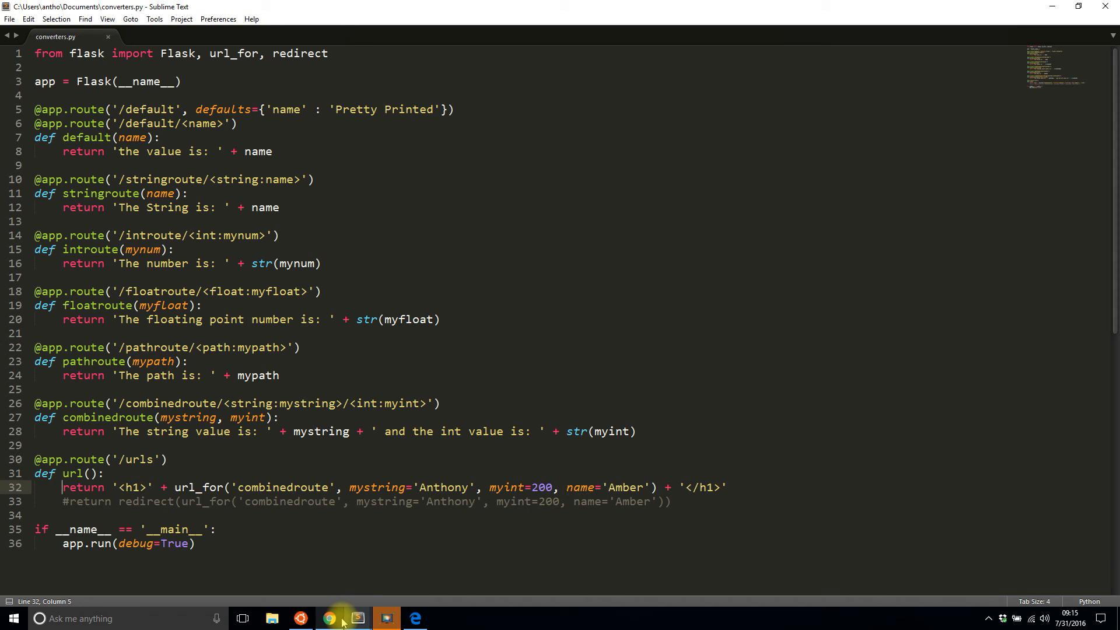
{"action": "left_click", "coordinate": [329, 618]}
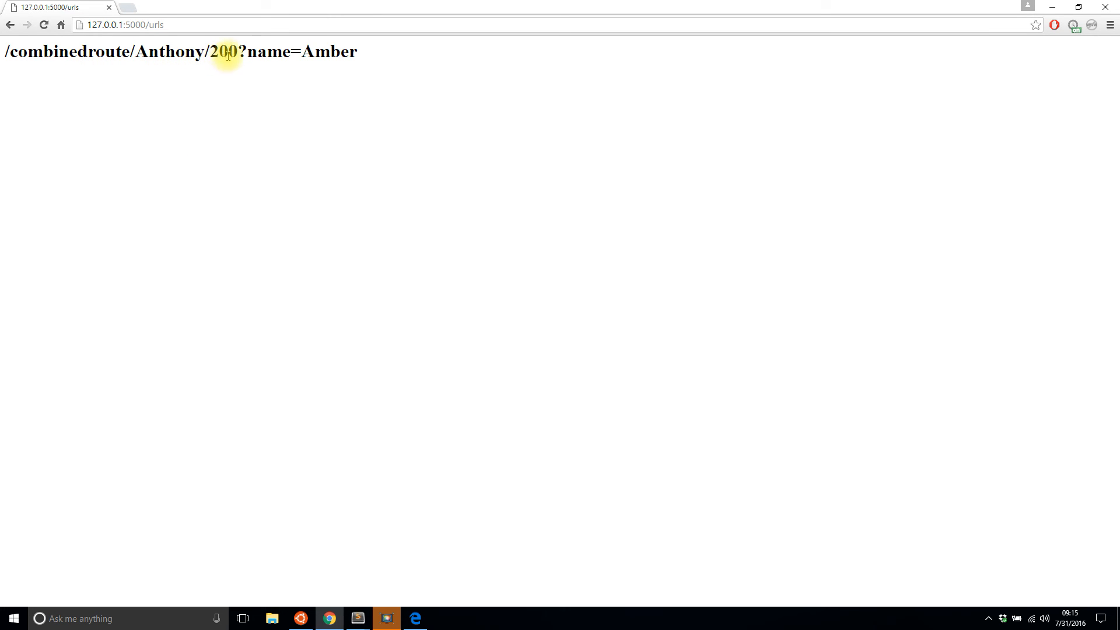
{"action": "mouse_move", "coordinate": [275, 50]}
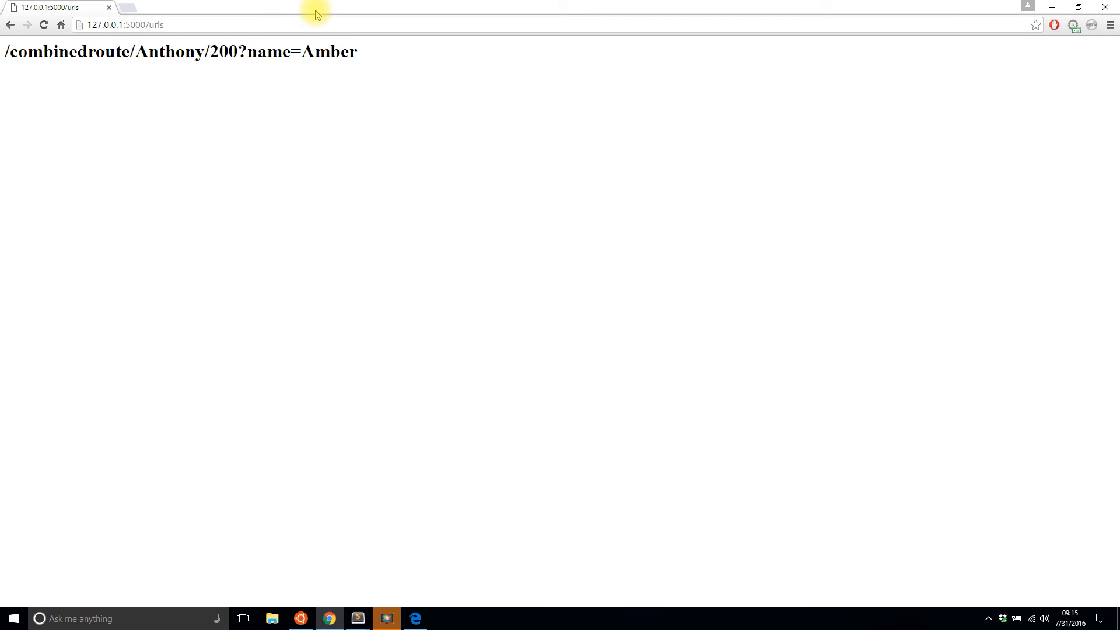
{"action": "mouse_move", "coordinate": [307, 199]}
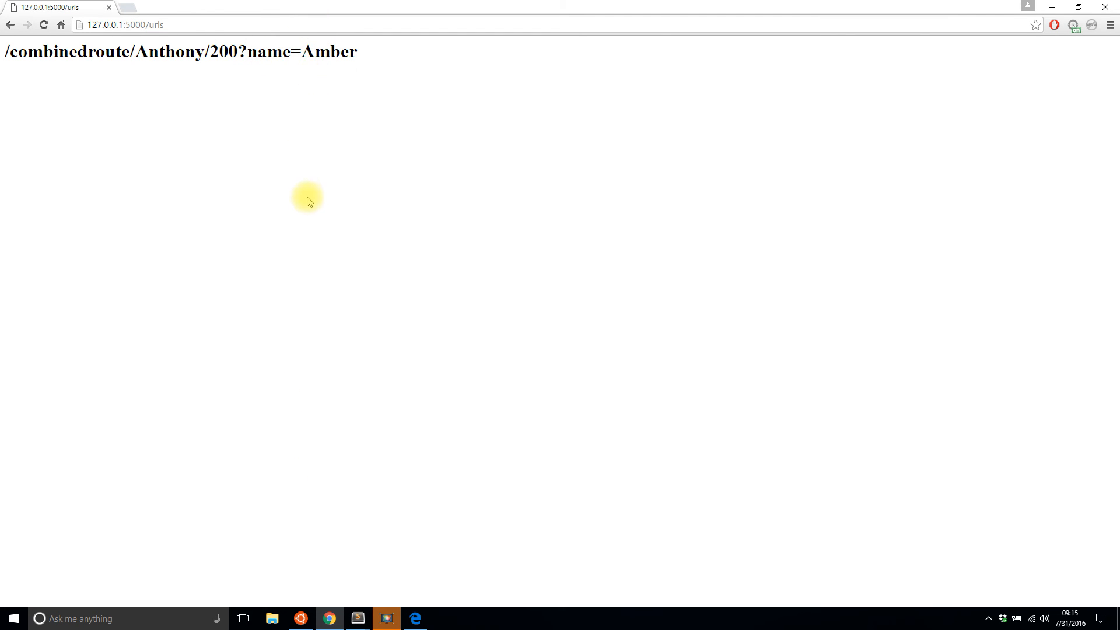
{"action": "mouse_move", "coordinate": [354, 47]}
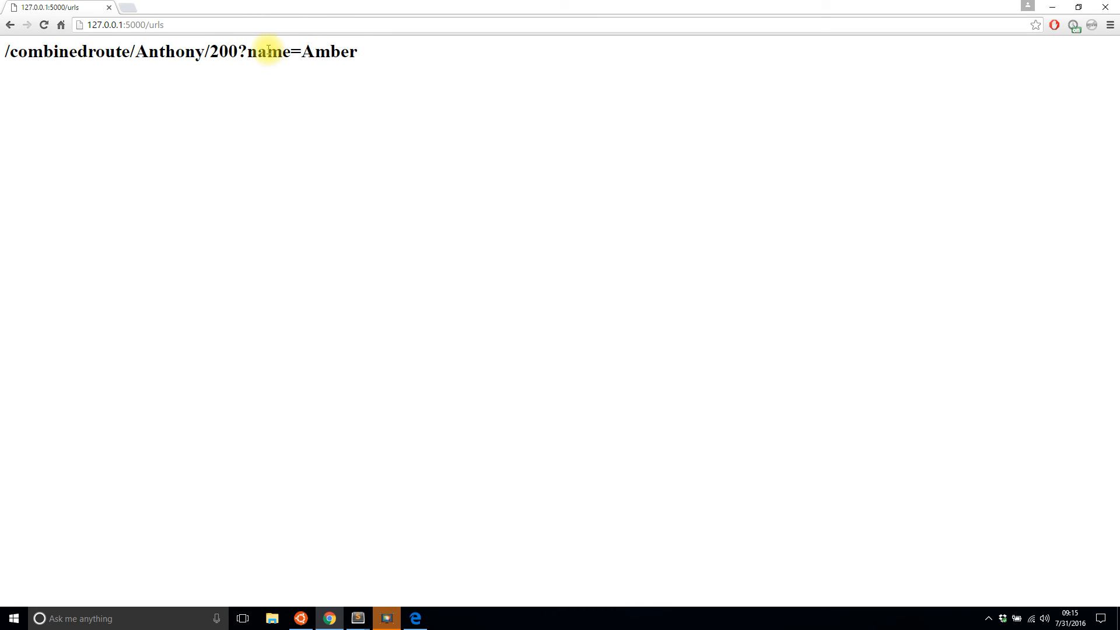
Add age=30 after name='Amber' in the printed url_for link, save and reload to see ?age=30&name=Amber
{"action": "left_click", "coordinate": [358, 618]}
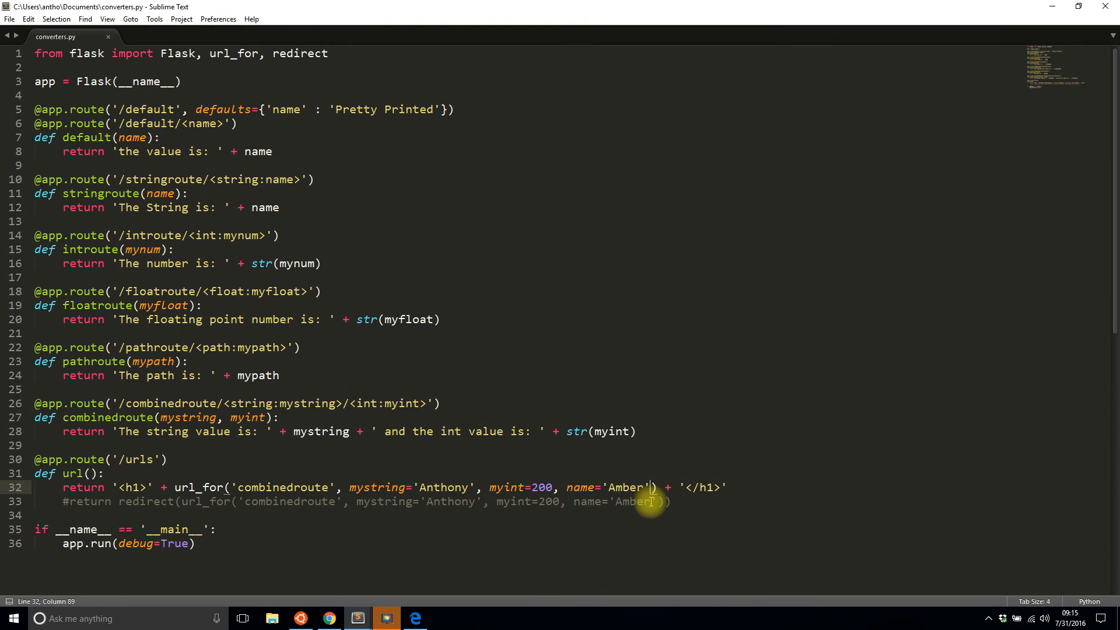
{"action": "type", "text": ", age=3"}
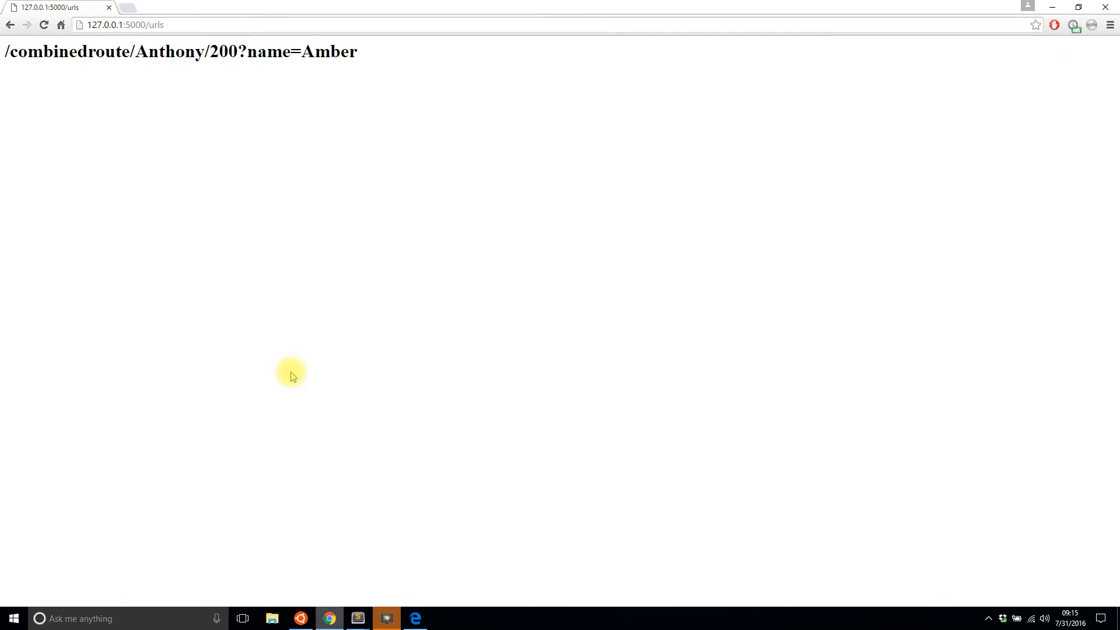
{"action": "left_click", "coordinate": [44, 26]}
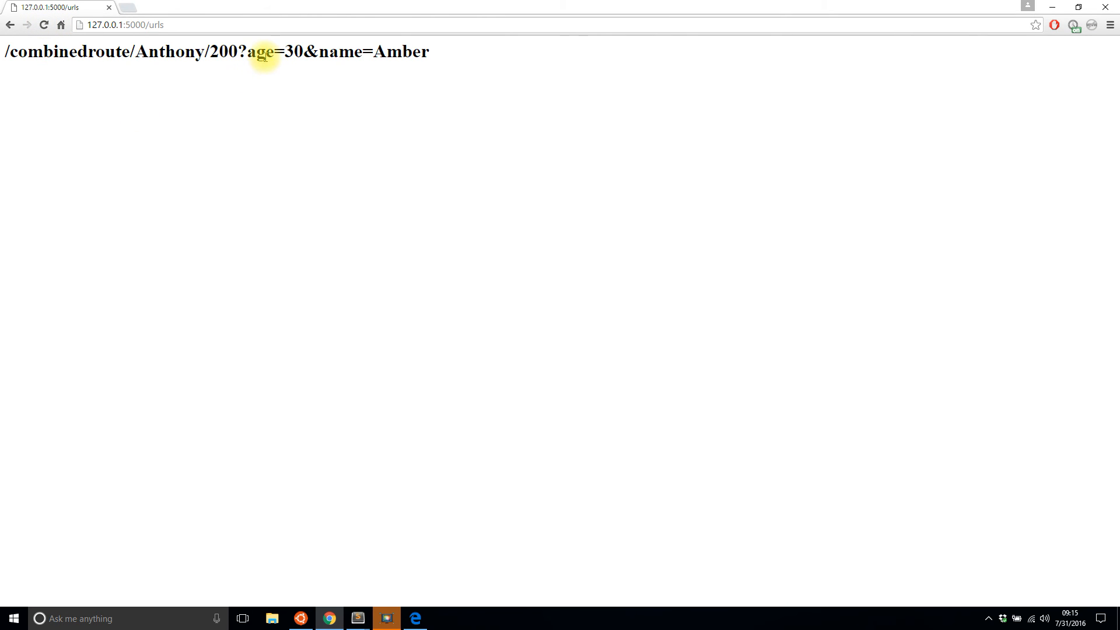
{"action": "mouse_move", "coordinate": [393, 61]}
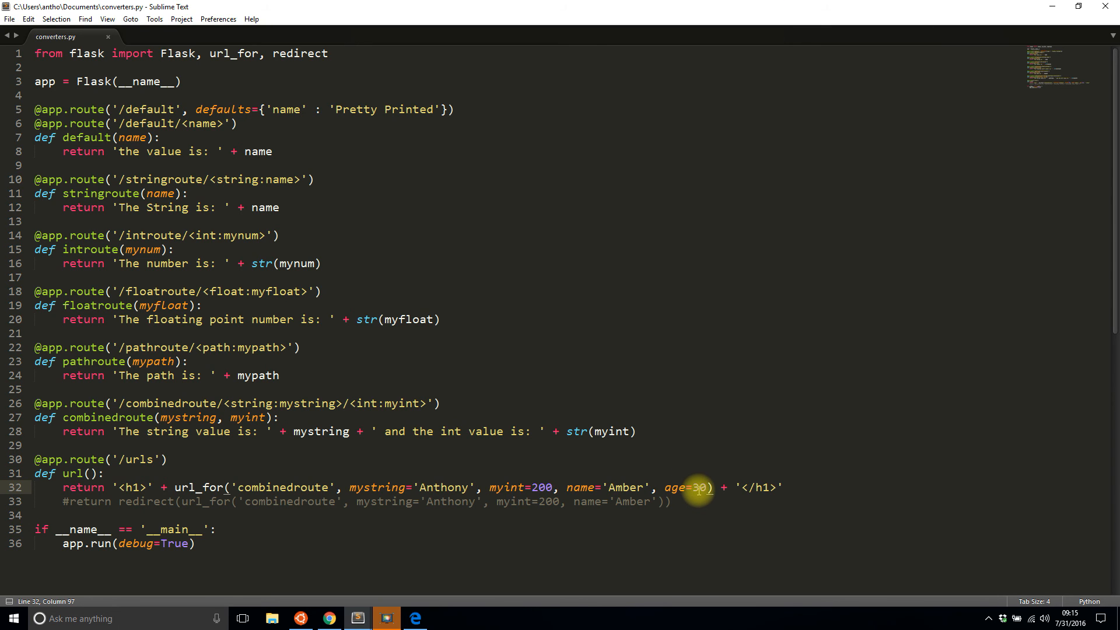
{"action": "mouse_move", "coordinate": [572, 495]}
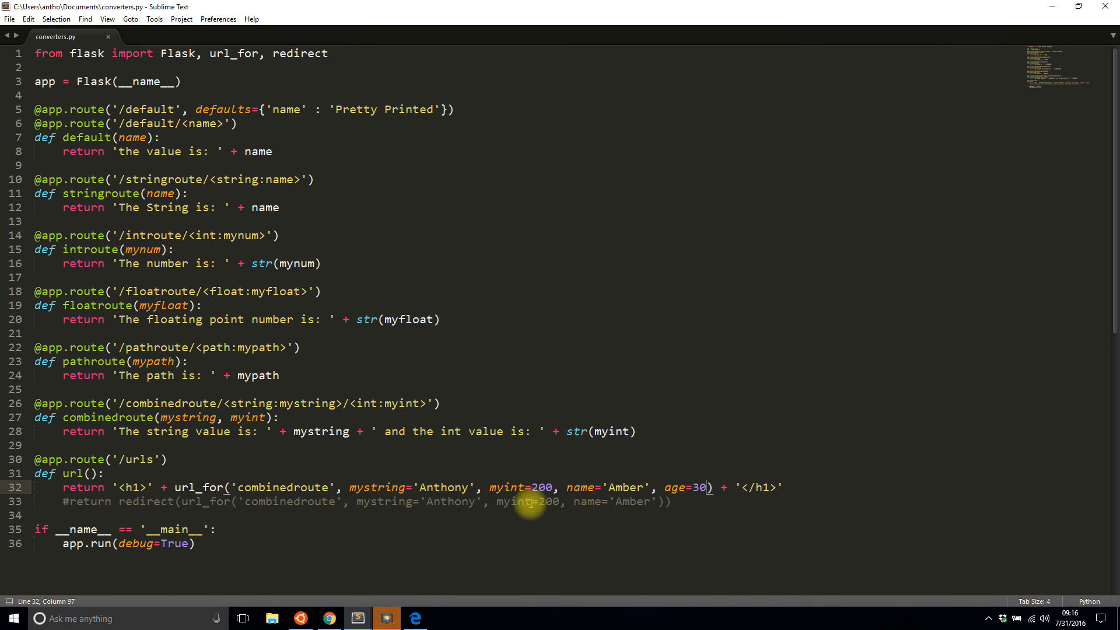
{"action": "mouse_move", "coordinate": [370, 491]}
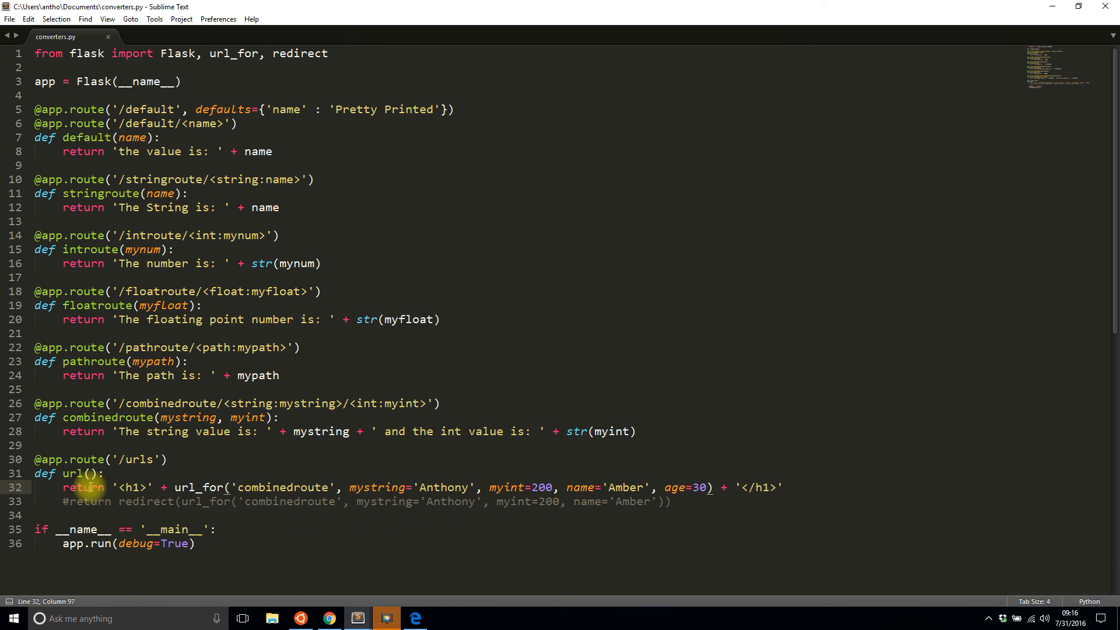
Re-enable the redirect line with name='Amber', age=30, comment out the heading version, and reload /urls to test
{"action": "left_click", "coordinate": [69, 501]}
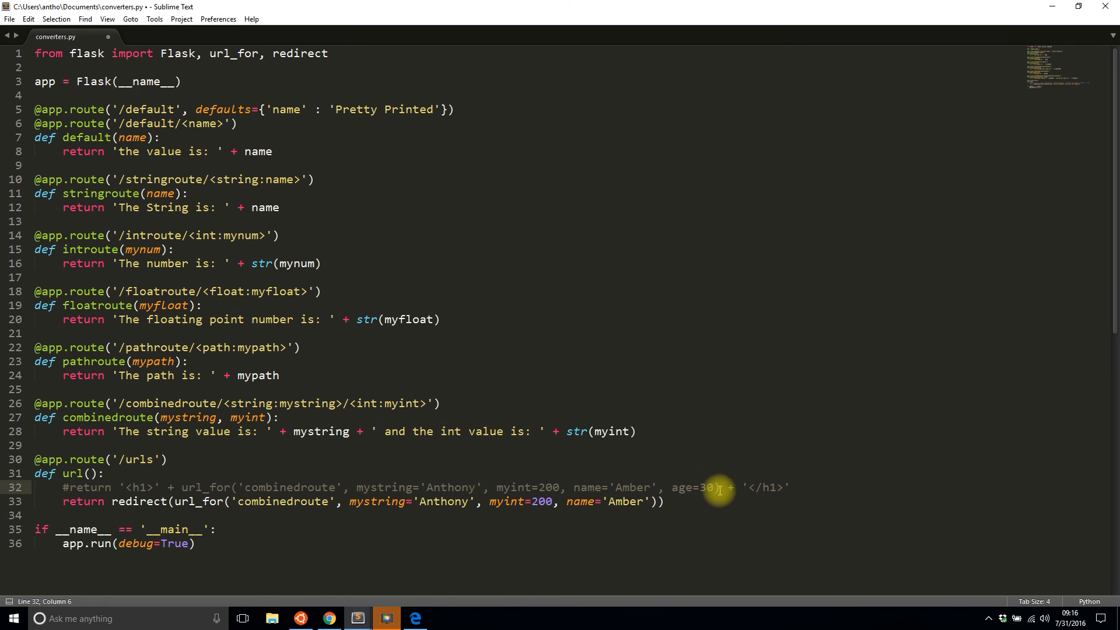
{"action": "left_click_drag", "start_coordinate": [721, 487], "coordinate": [182, 487]}
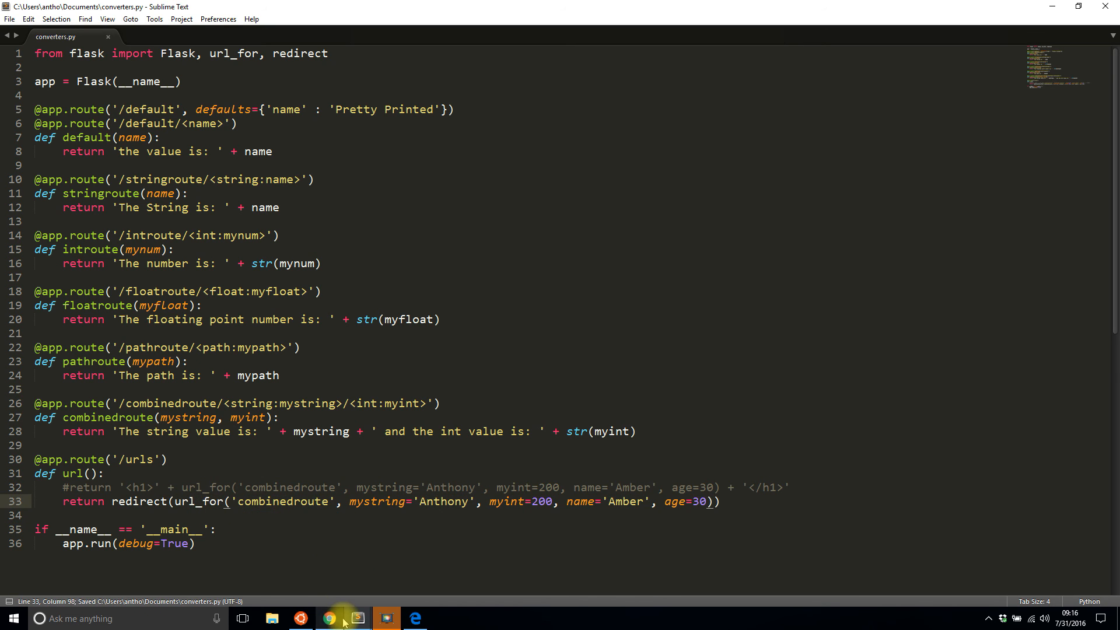
{"action": "left_click", "coordinate": [329, 619]}
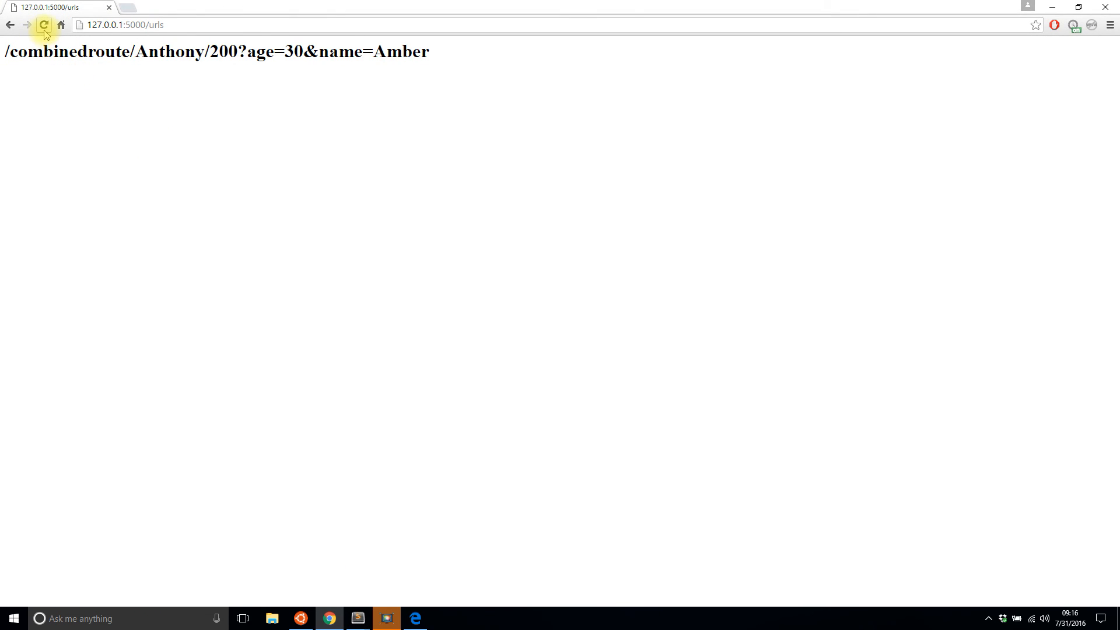
{"action": "left_click", "coordinate": [357, 618]}
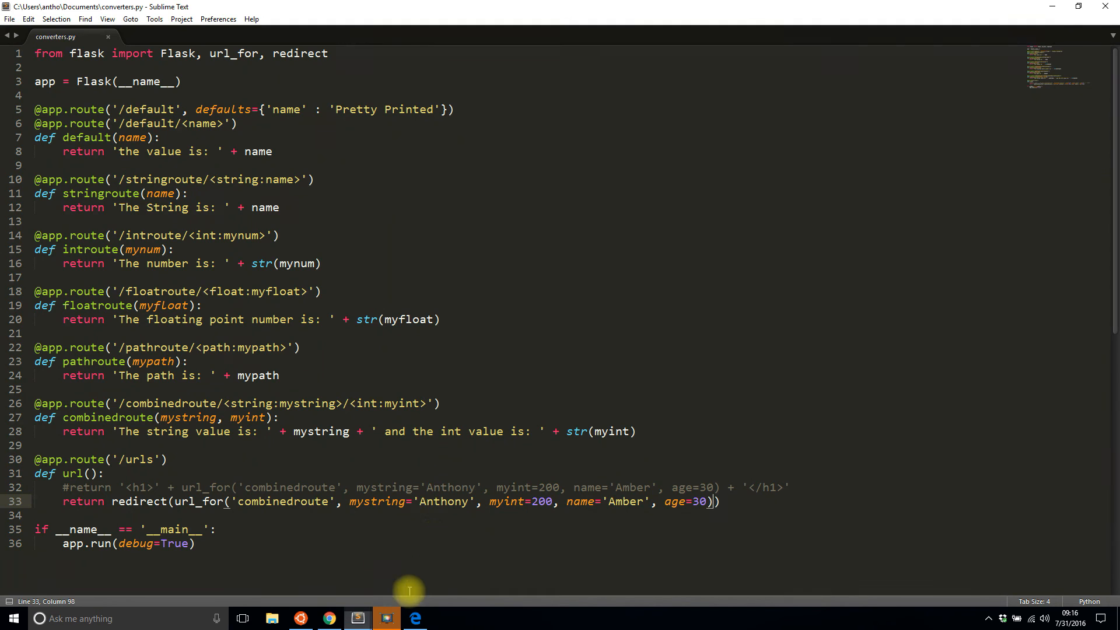
{"action": "left_click", "coordinate": [215, 529]}
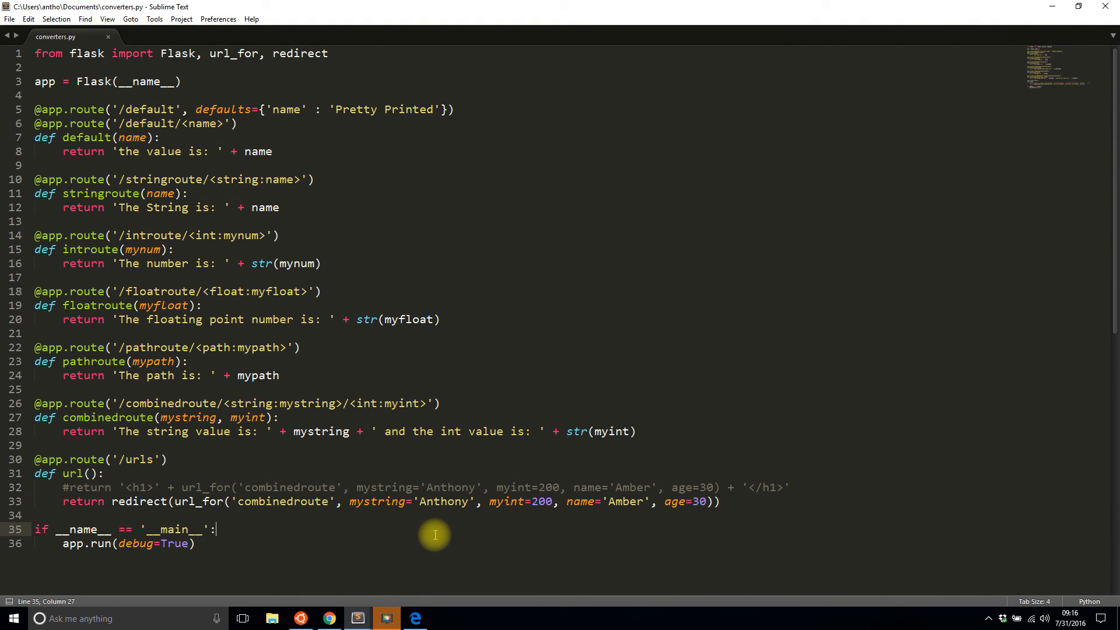